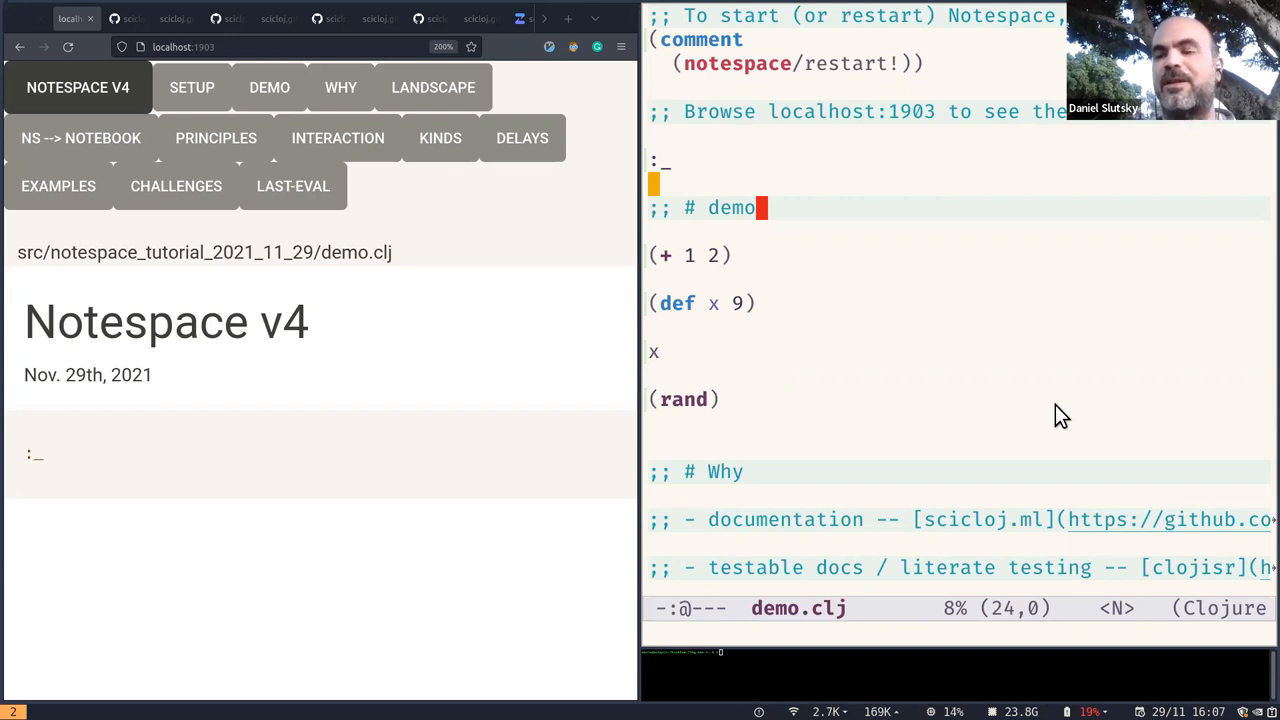
mouse_move(996, 436)
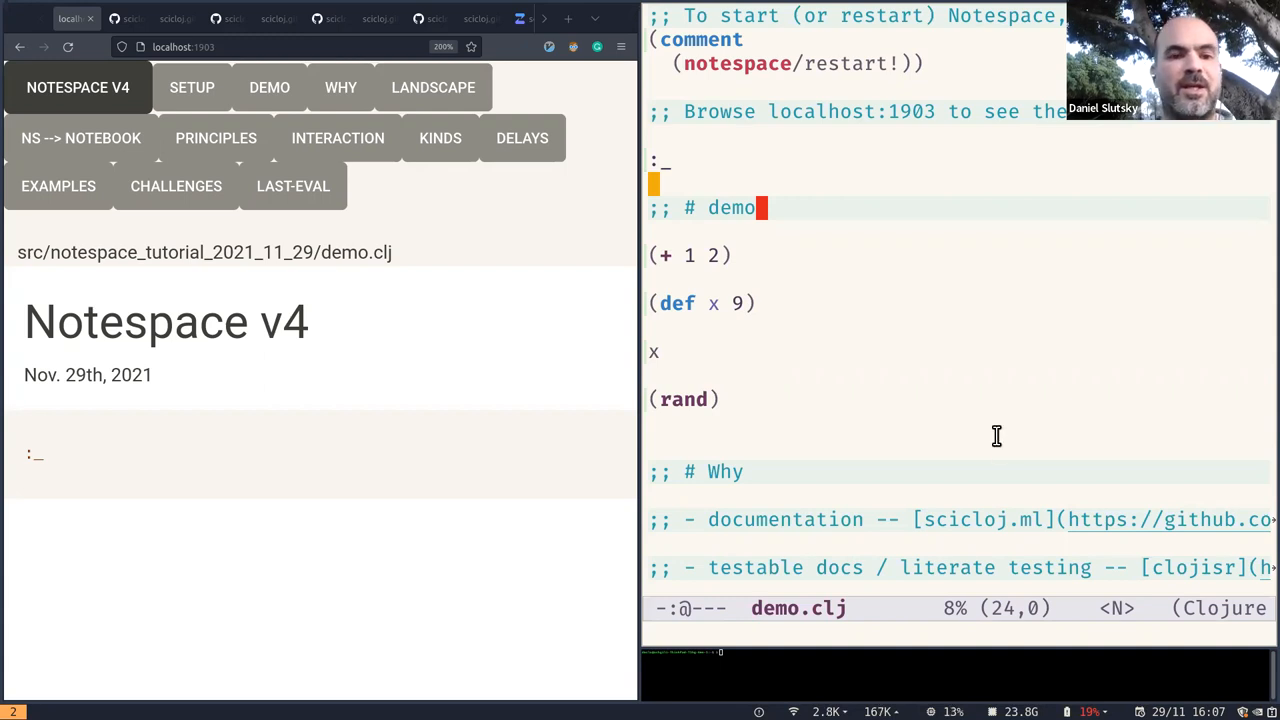
mouse_move(424, 272)
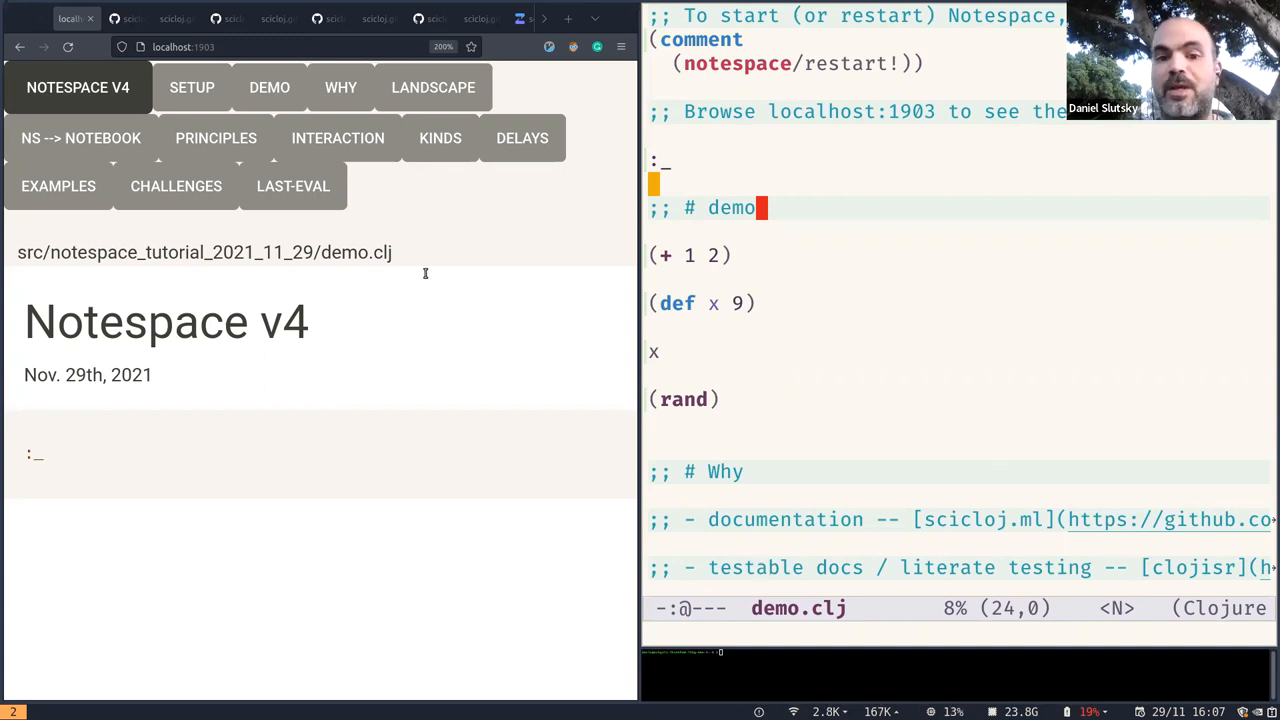
Show the demo section with (+ 1 2) rendered as 3 and the def, x and rand forms
left_click(264, 88)
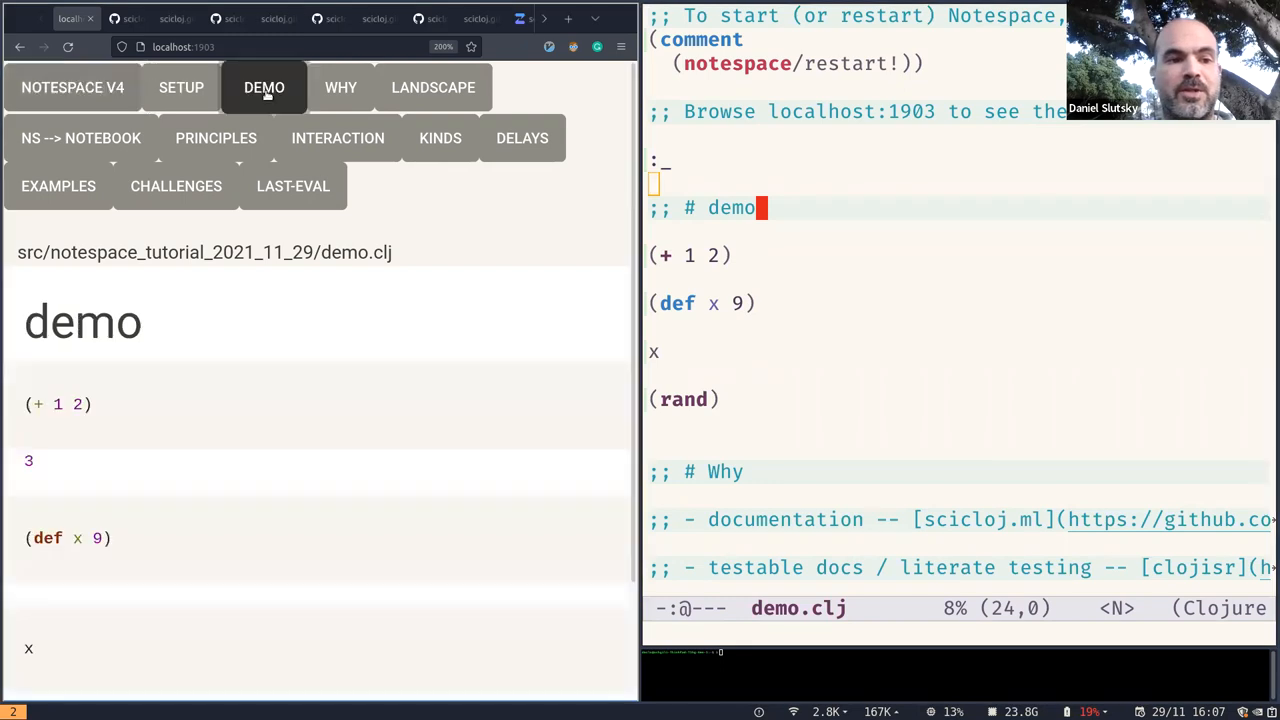
scroll("down", 3)
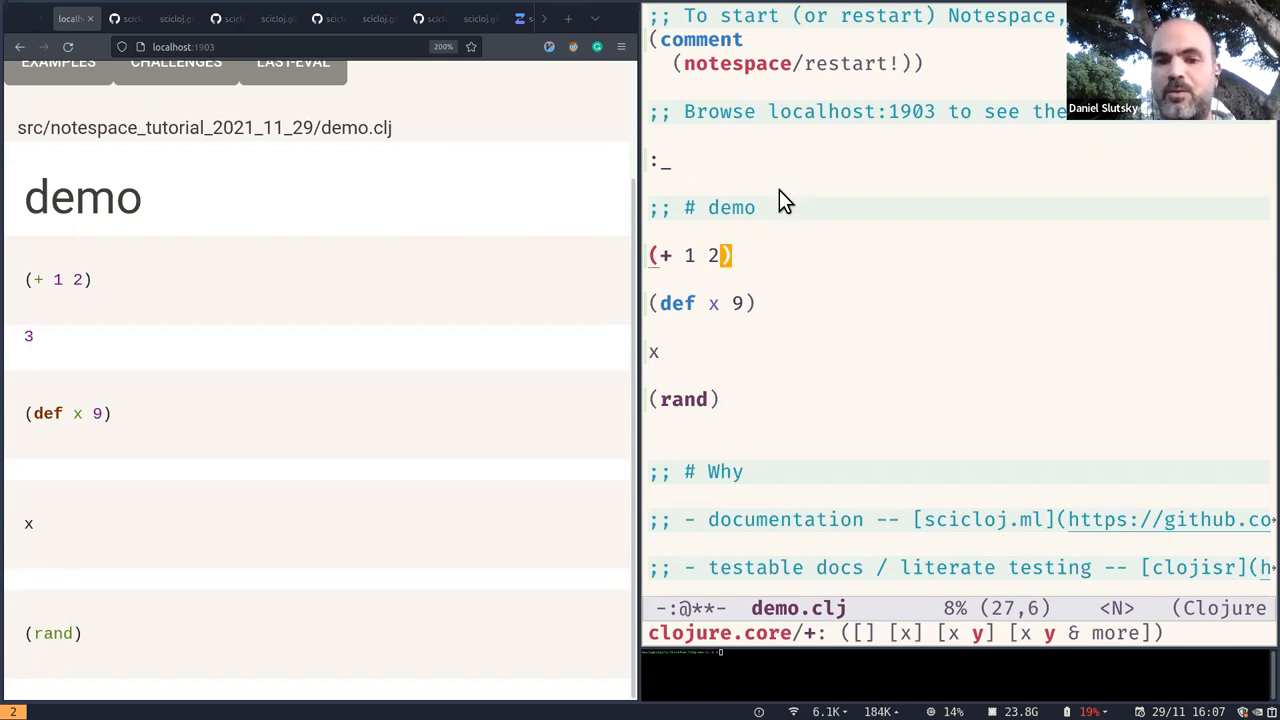
Change the sum to (+ 1 214) and write a ';; hello' comment under the demo heading in demo.clj
type("1")
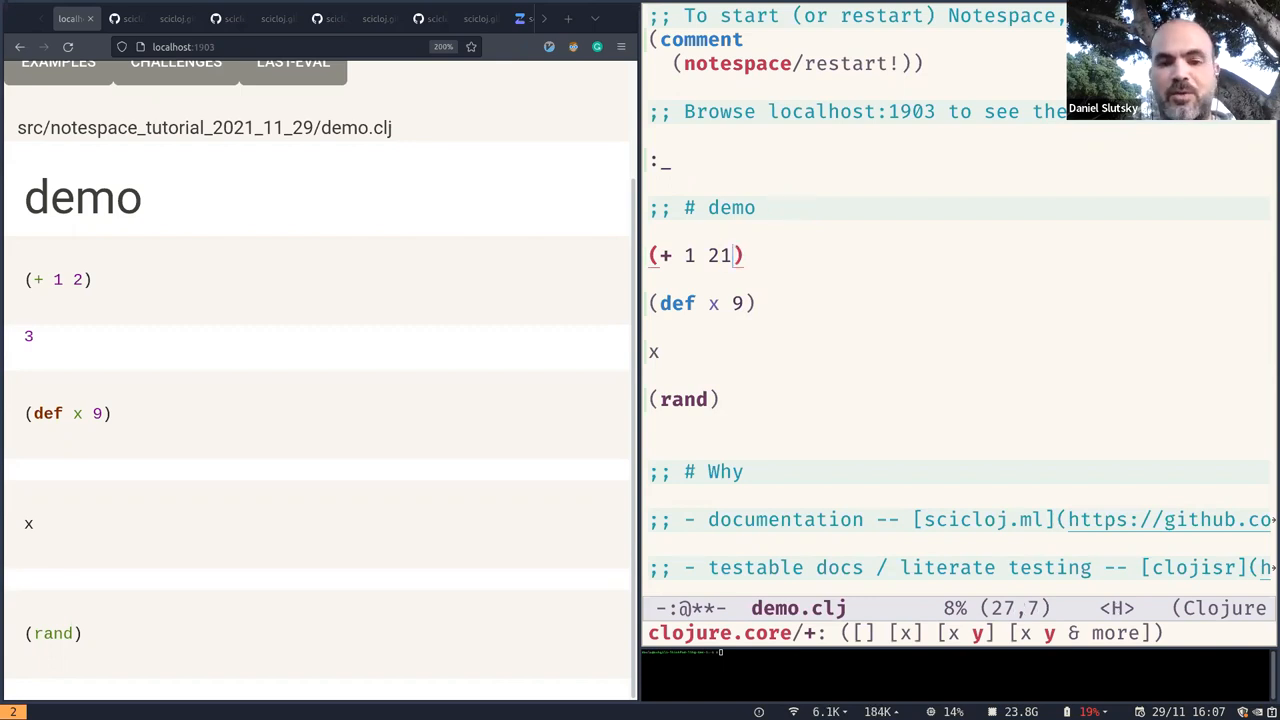
type("4")
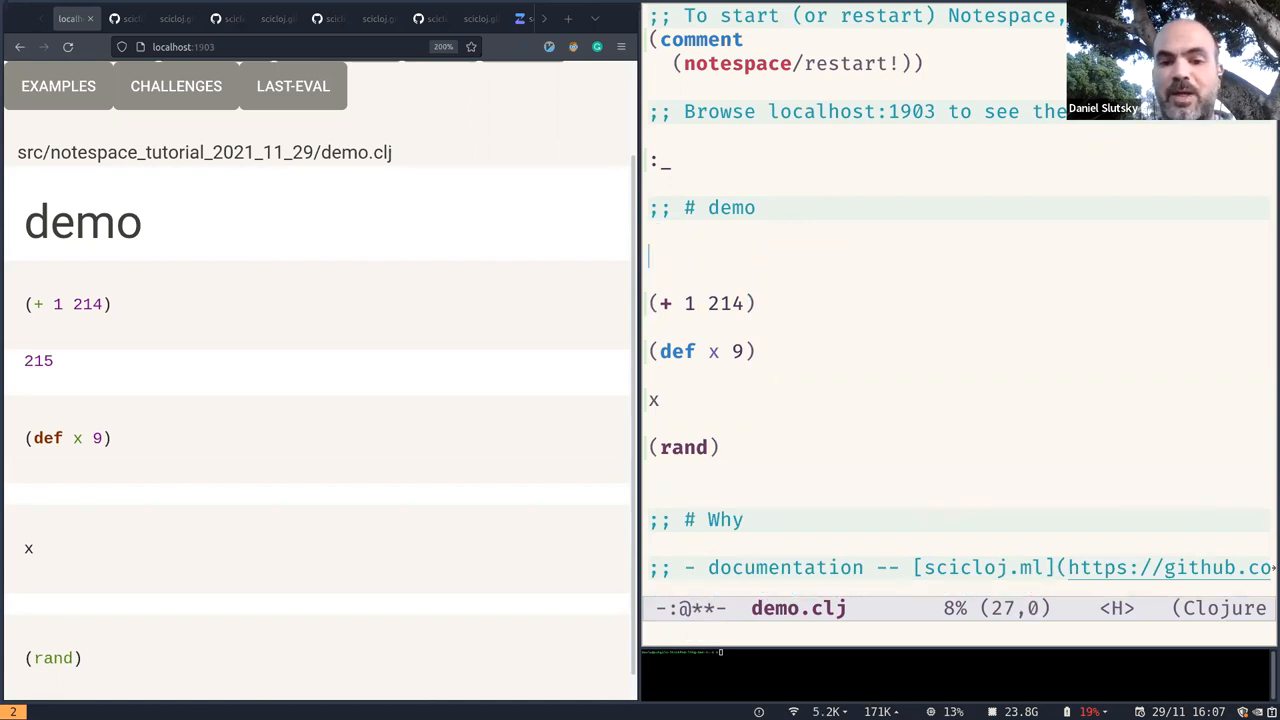
type("hee")
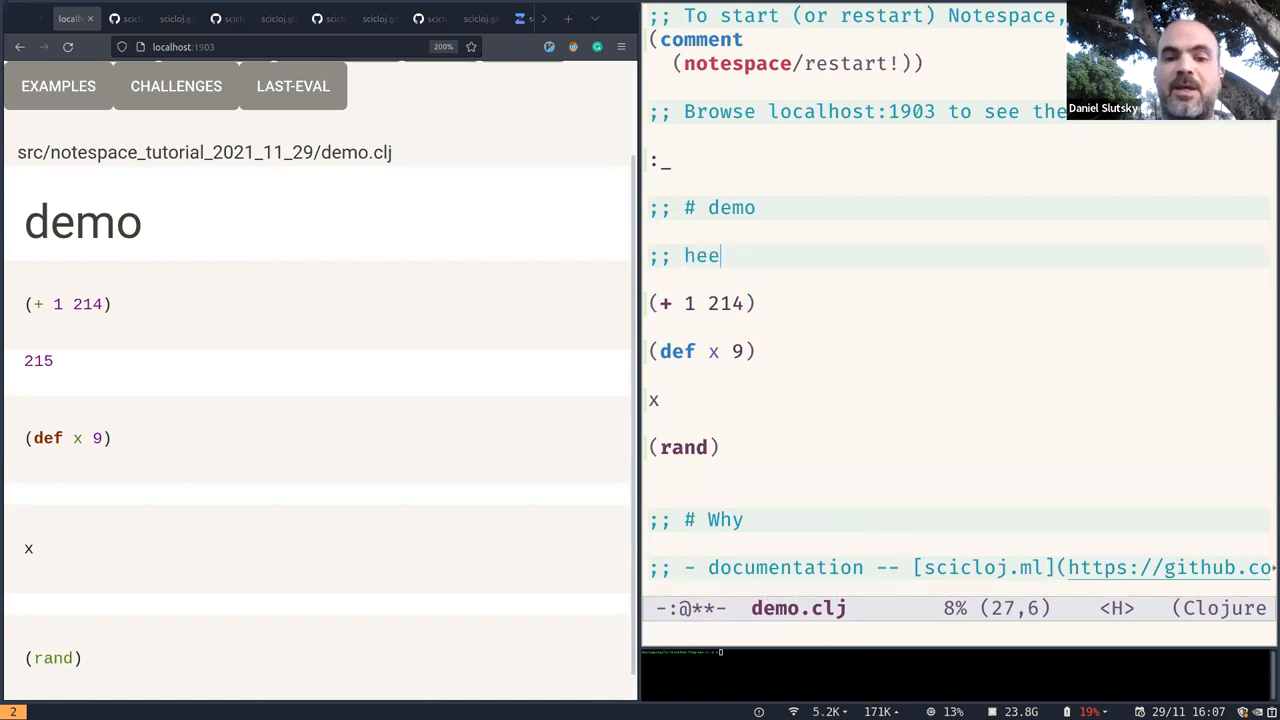
type("llo")
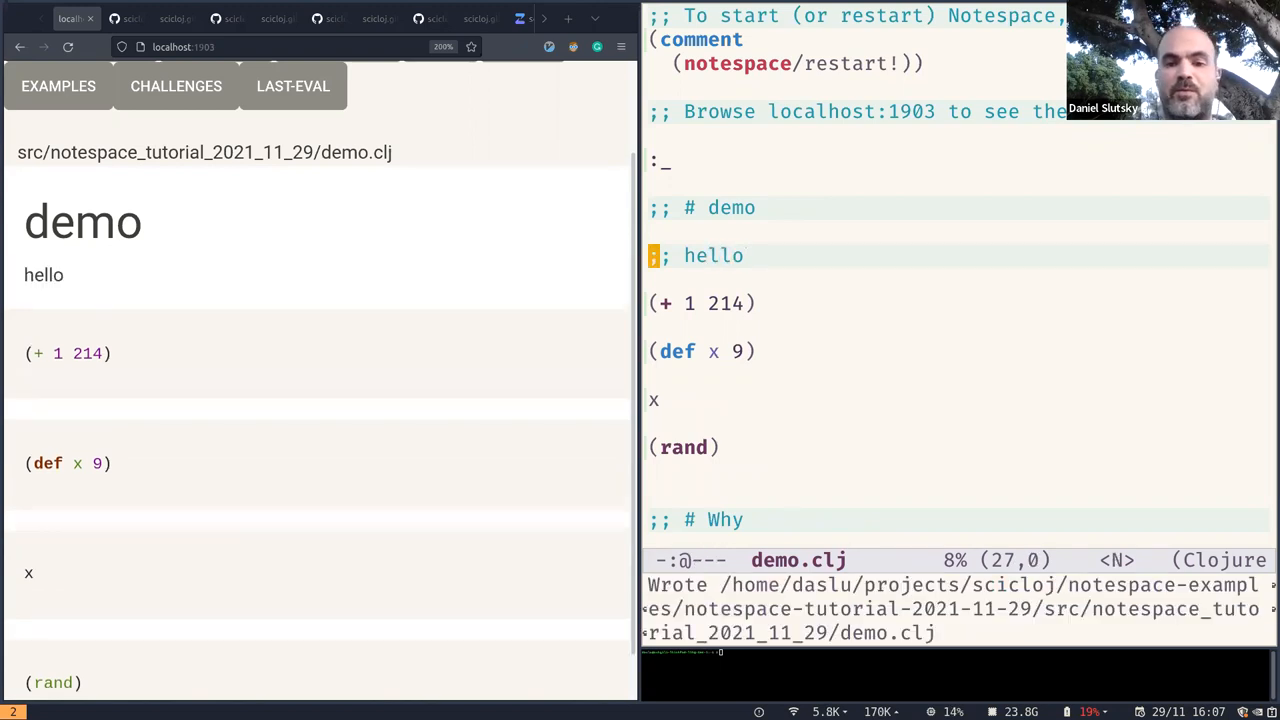
mouse_move(908, 262)
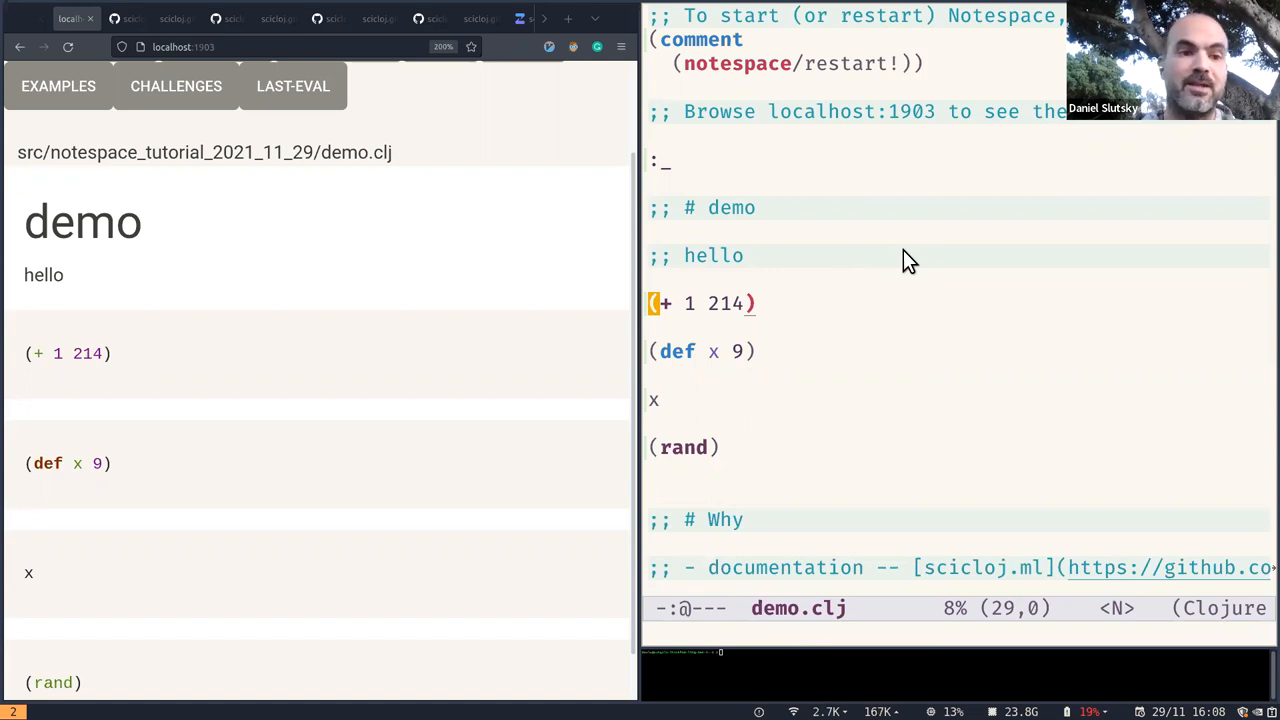
mouse_move(866, 248)
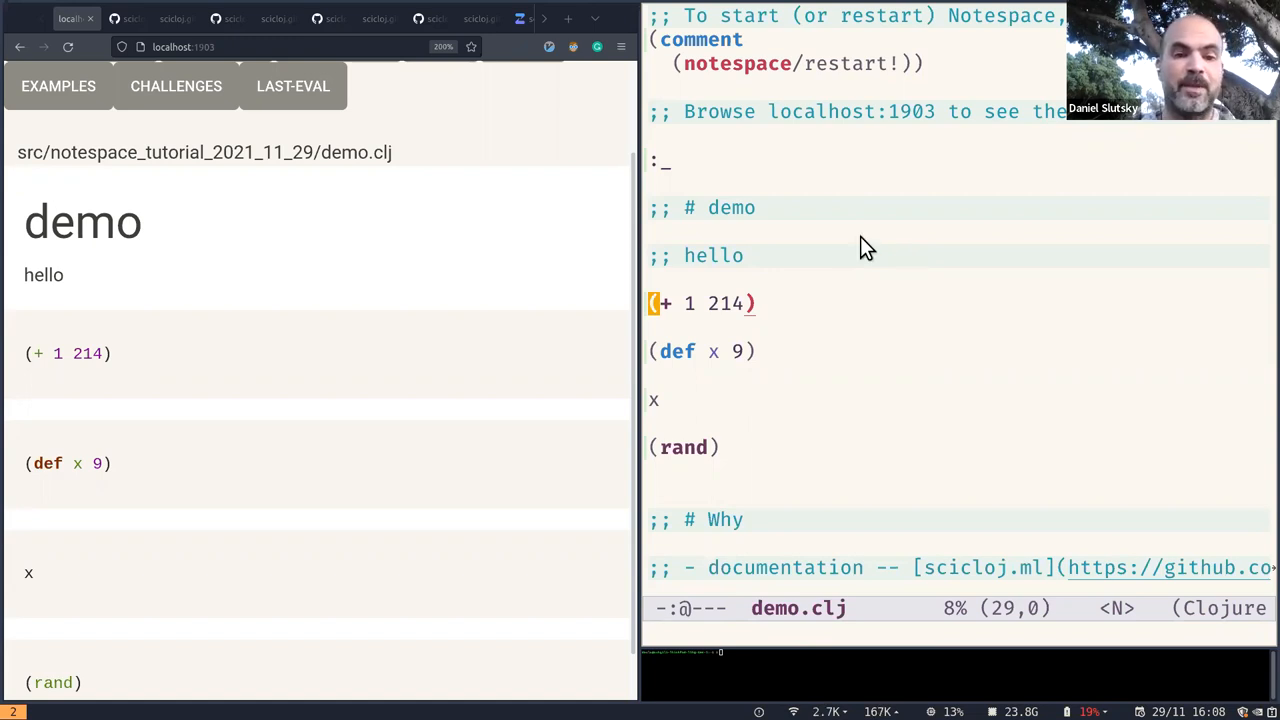
Return to the demo section and follow the scicloj.ml link to its GitHub repository
left_click(264, 88)
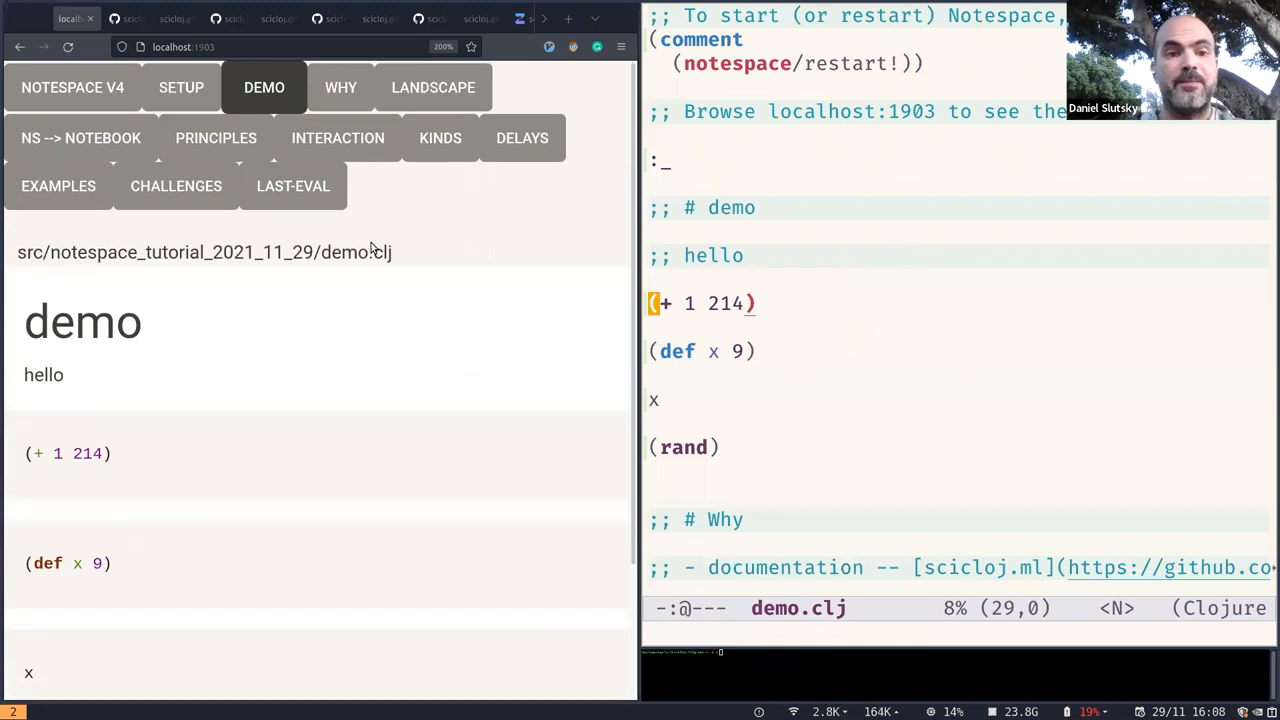
left_click(340, 88)
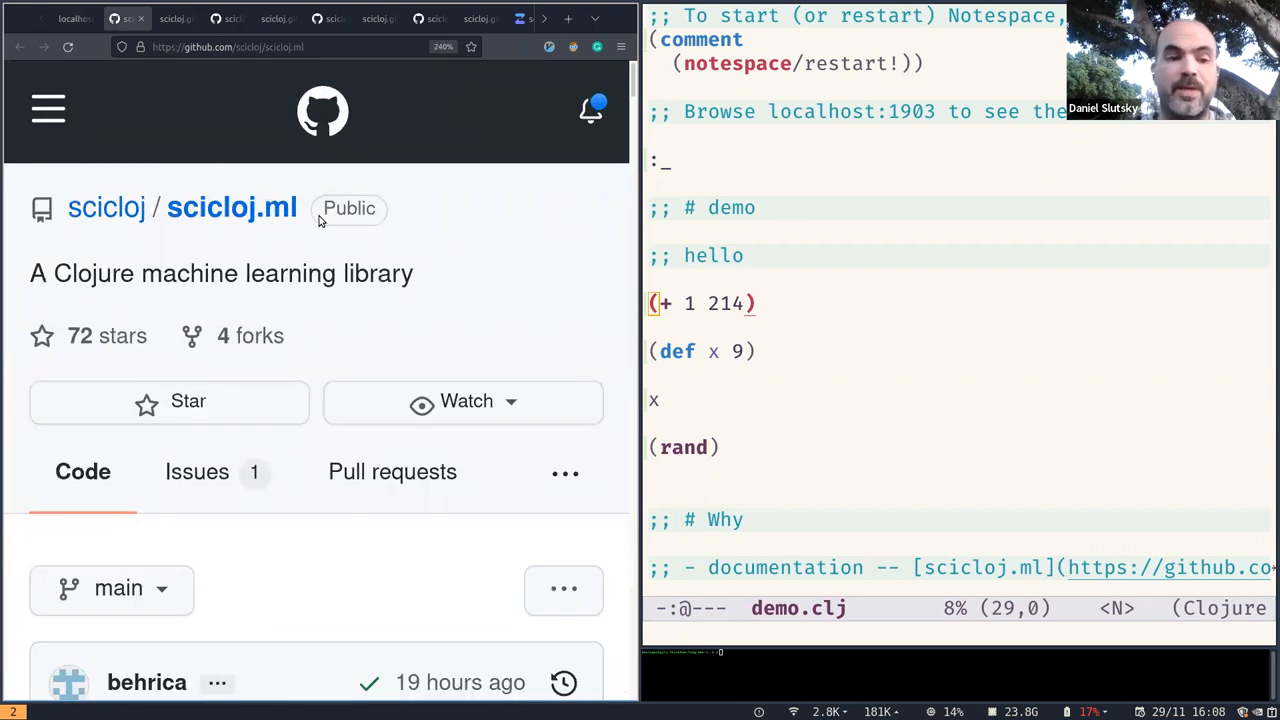
Read down through the scicloj.ml models user guide
scroll("down", 3)
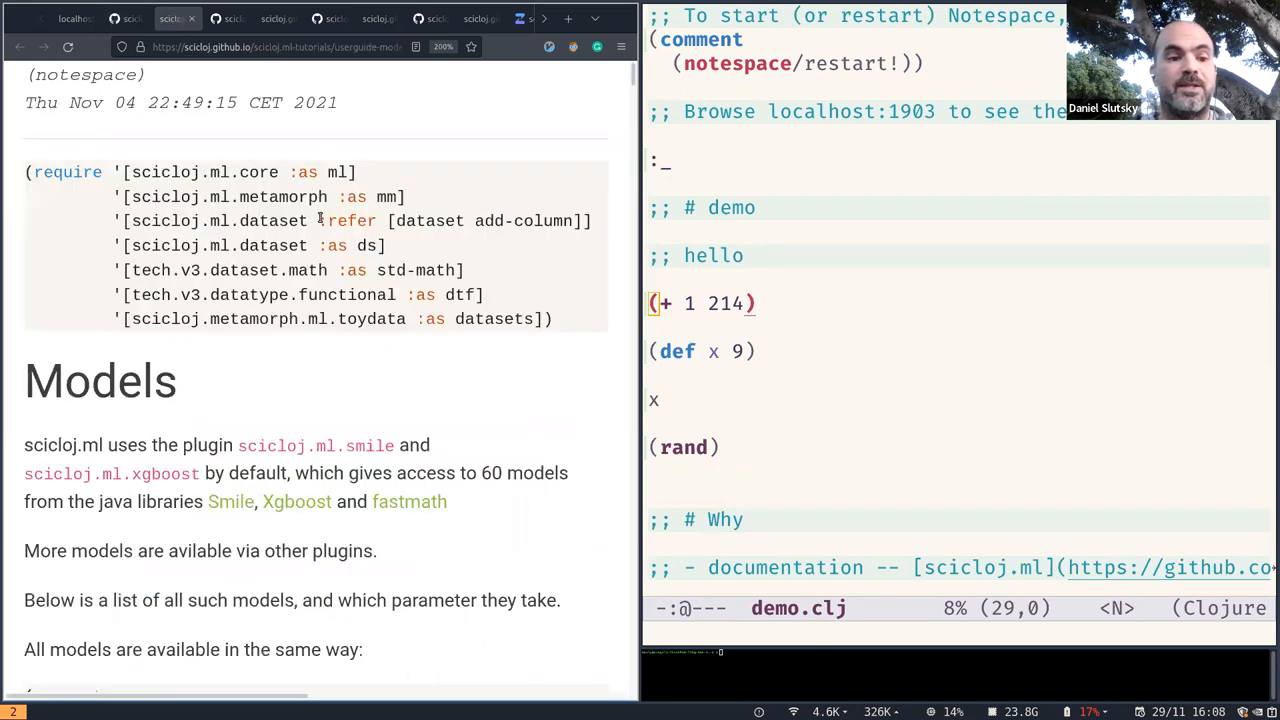
scroll("down", 3)
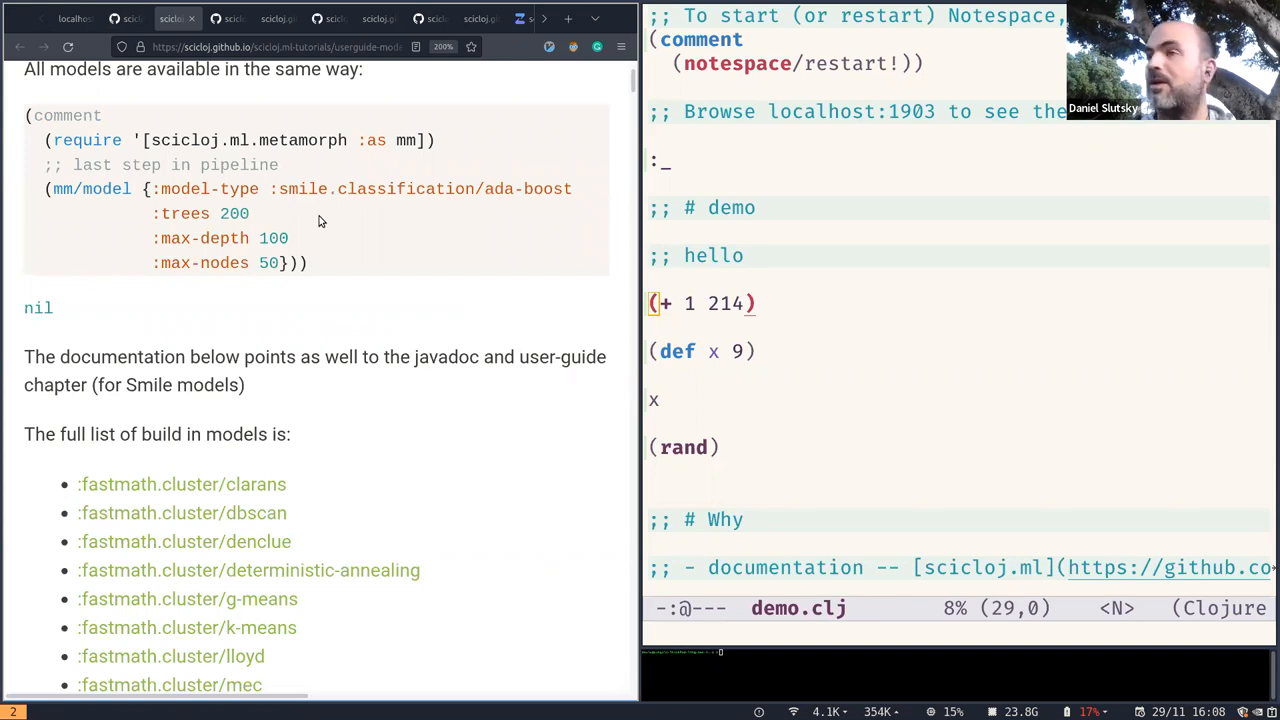
scroll("down", 3)
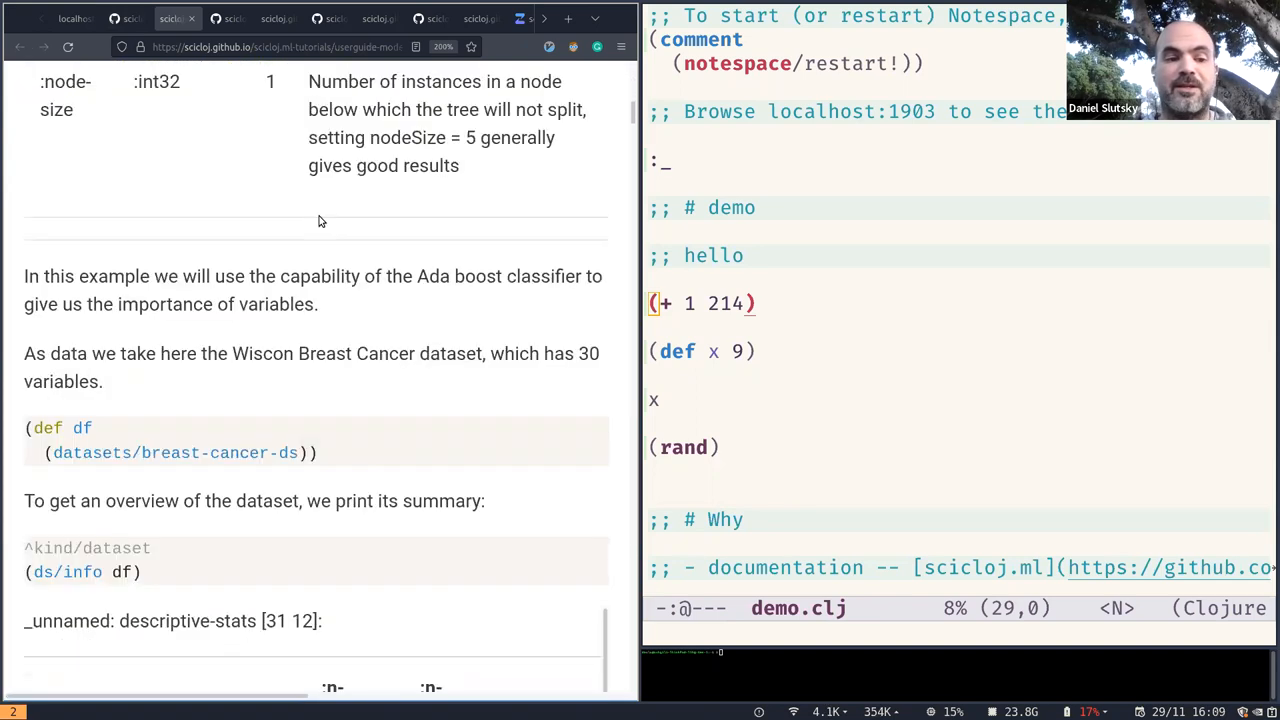
scroll("down", 3)
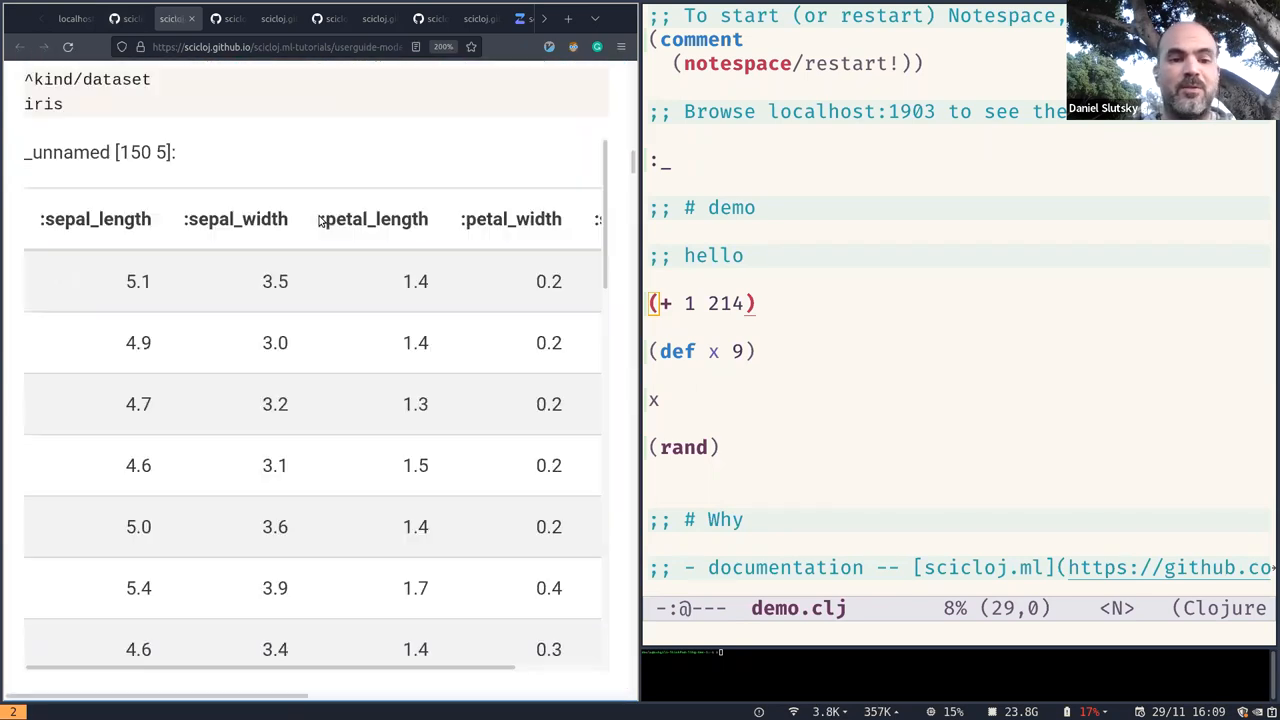
scroll("down", 3)
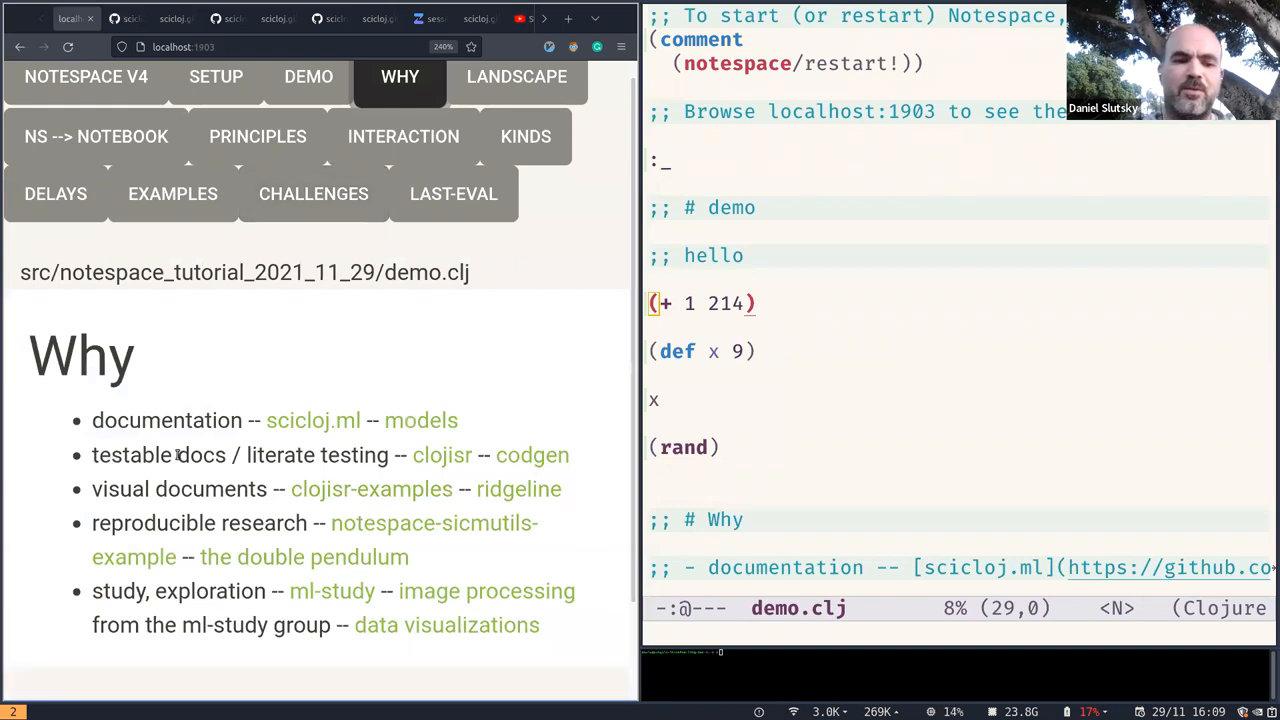
Follow the clojisr codegen link to its Notespace test notebook with 74 passed checks
left_click(442, 454)
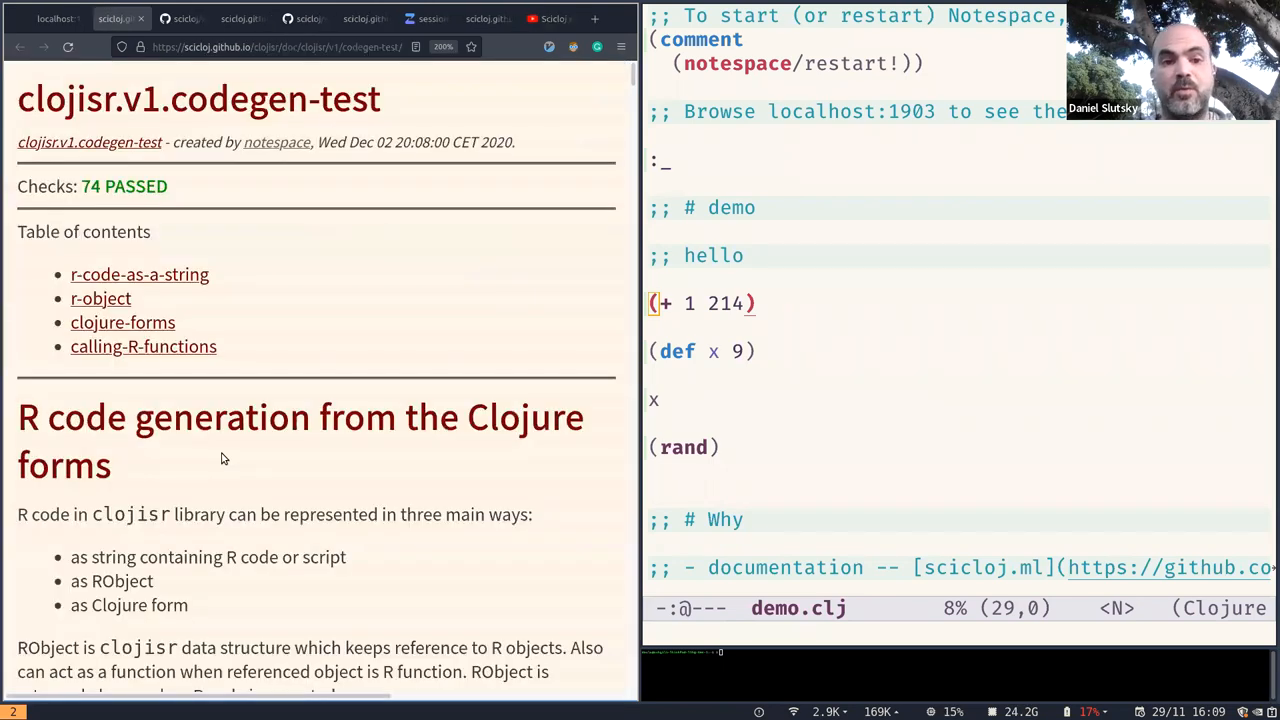
Mark the 74 PASSED count and read down through the R-to-Clojure conversion test examples
scroll("down", 3)
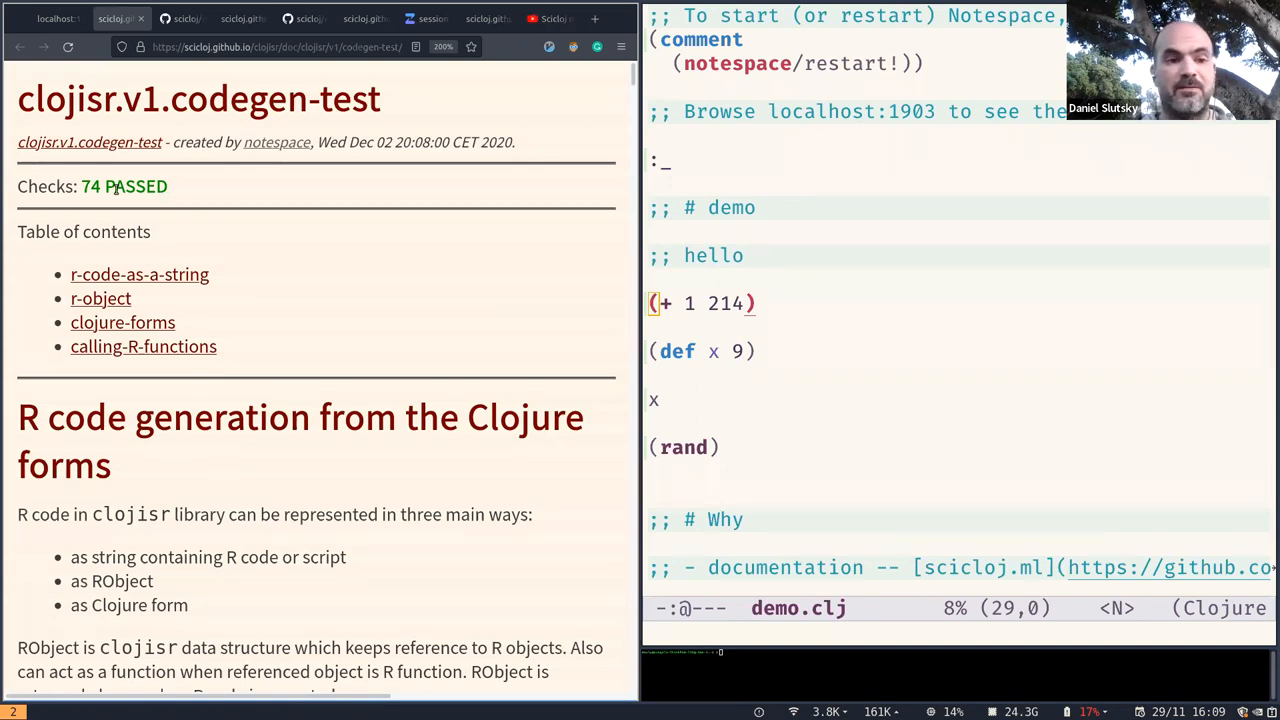
double_click(122, 186)
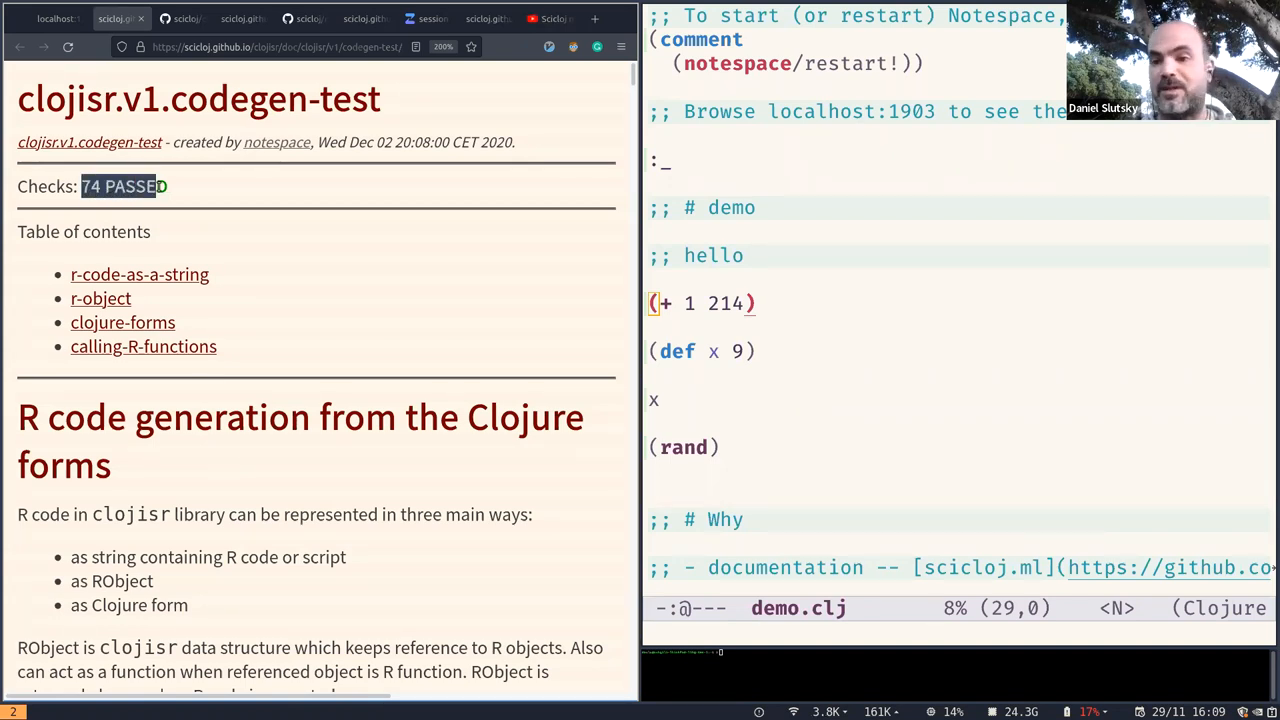
scroll("down", 3)
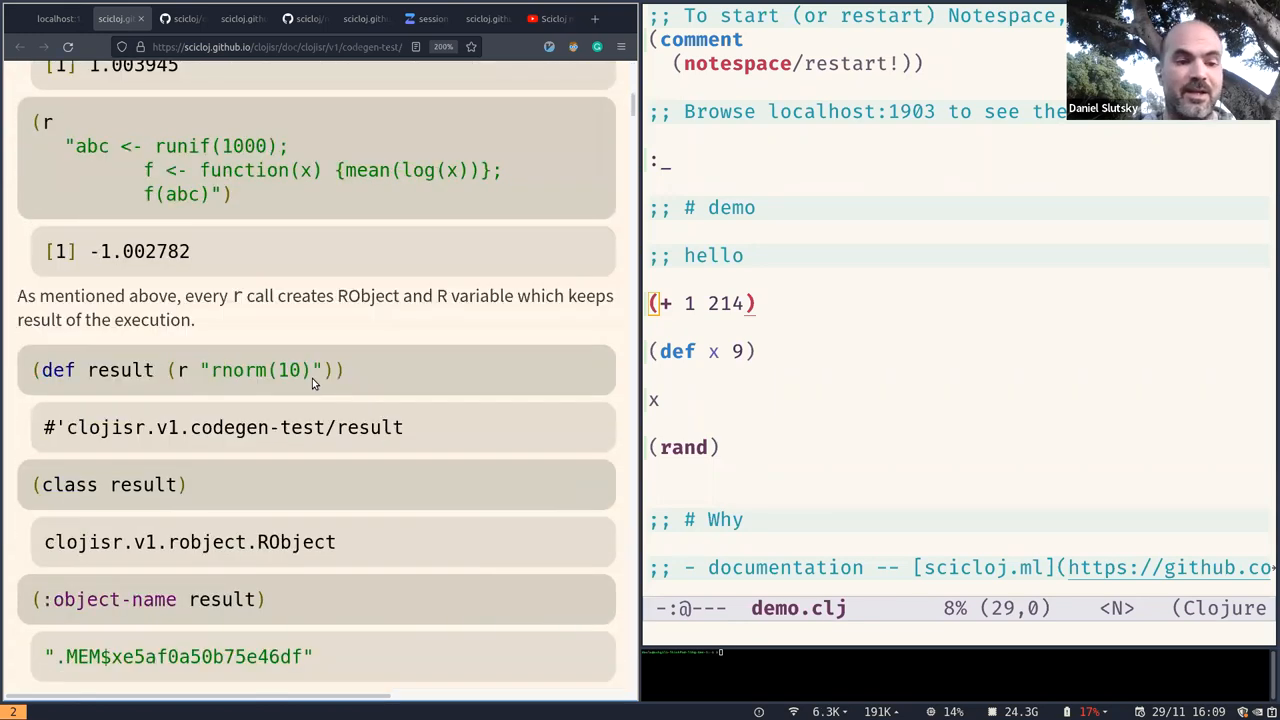
scroll("down", 3)
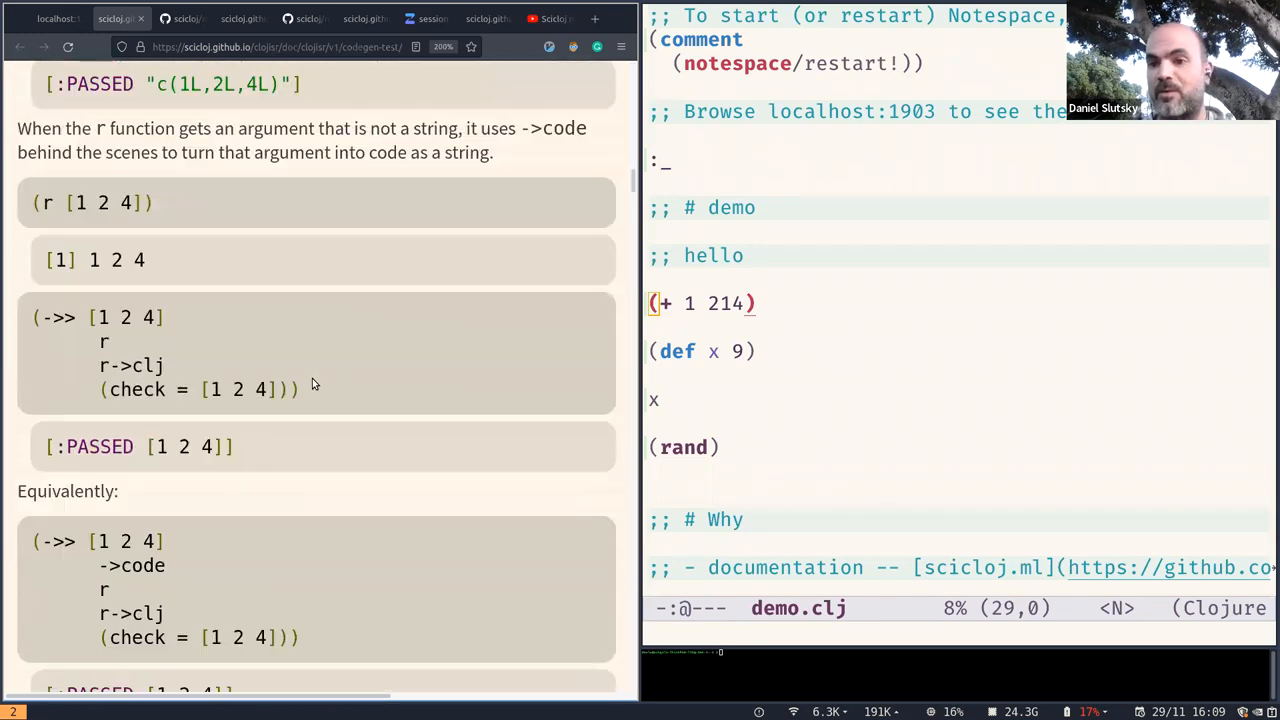
scroll("down", 3)
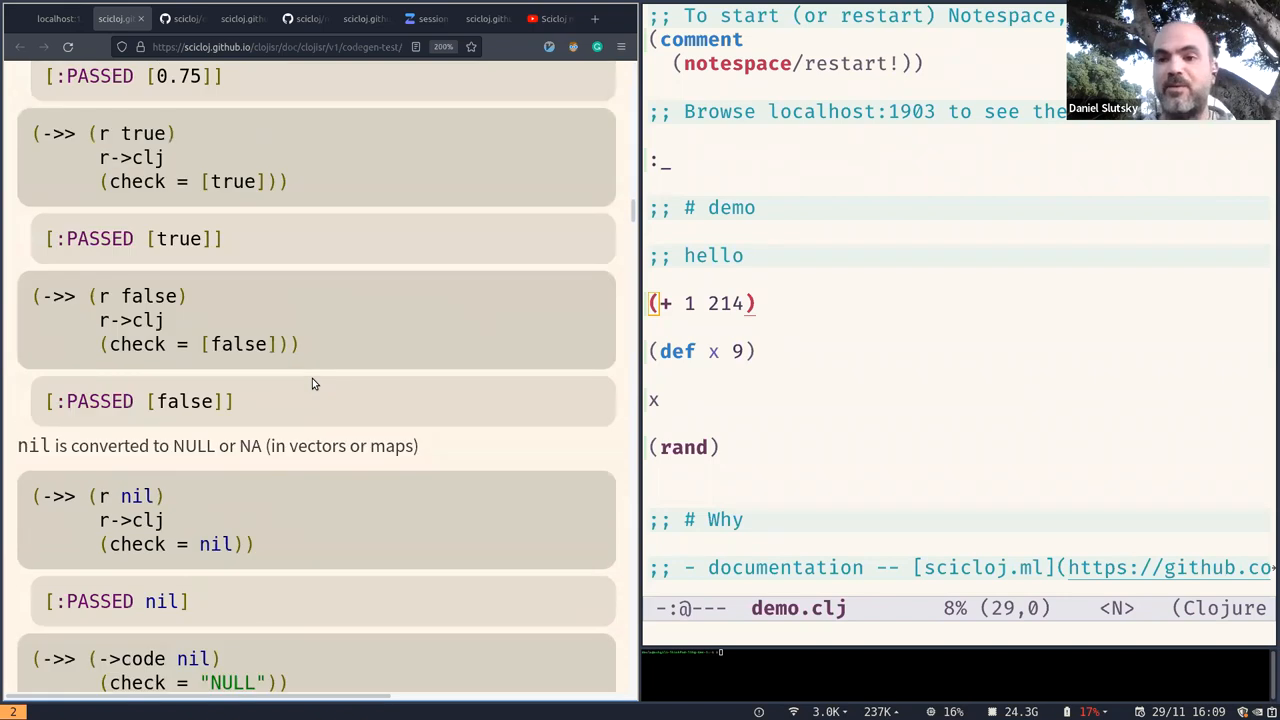
scroll("down", 3)
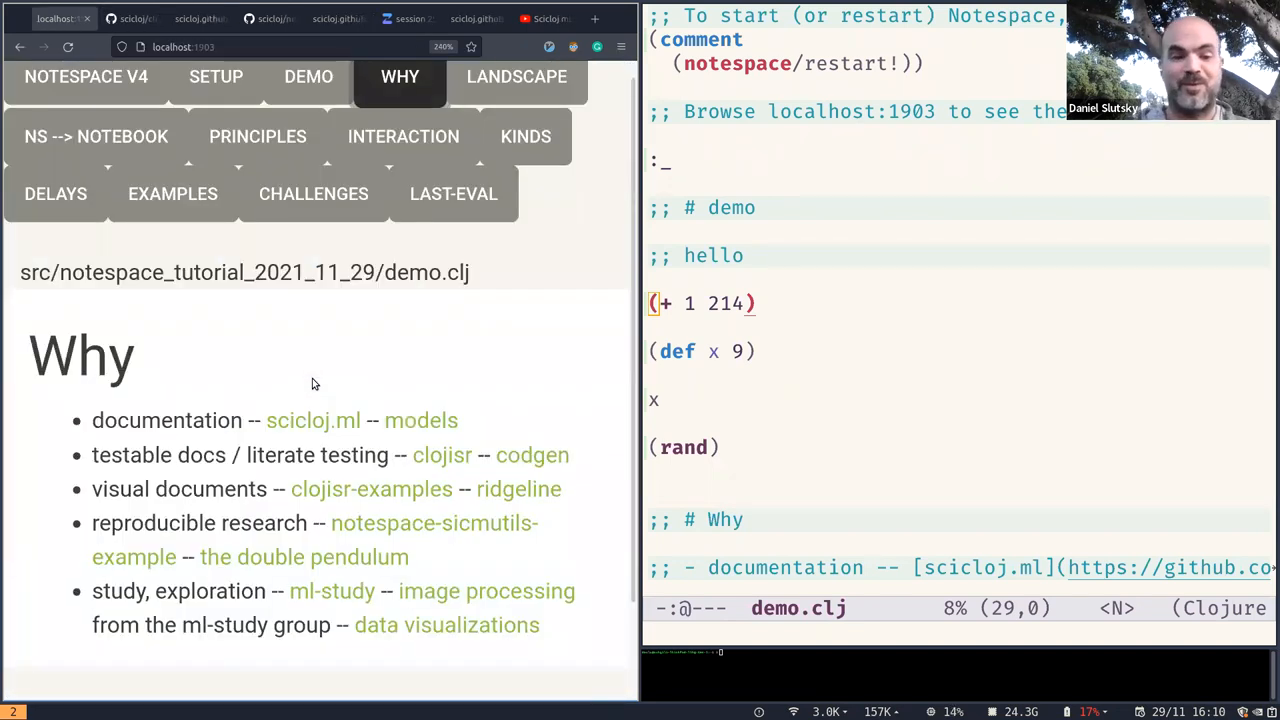
mouse_move(312, 420)
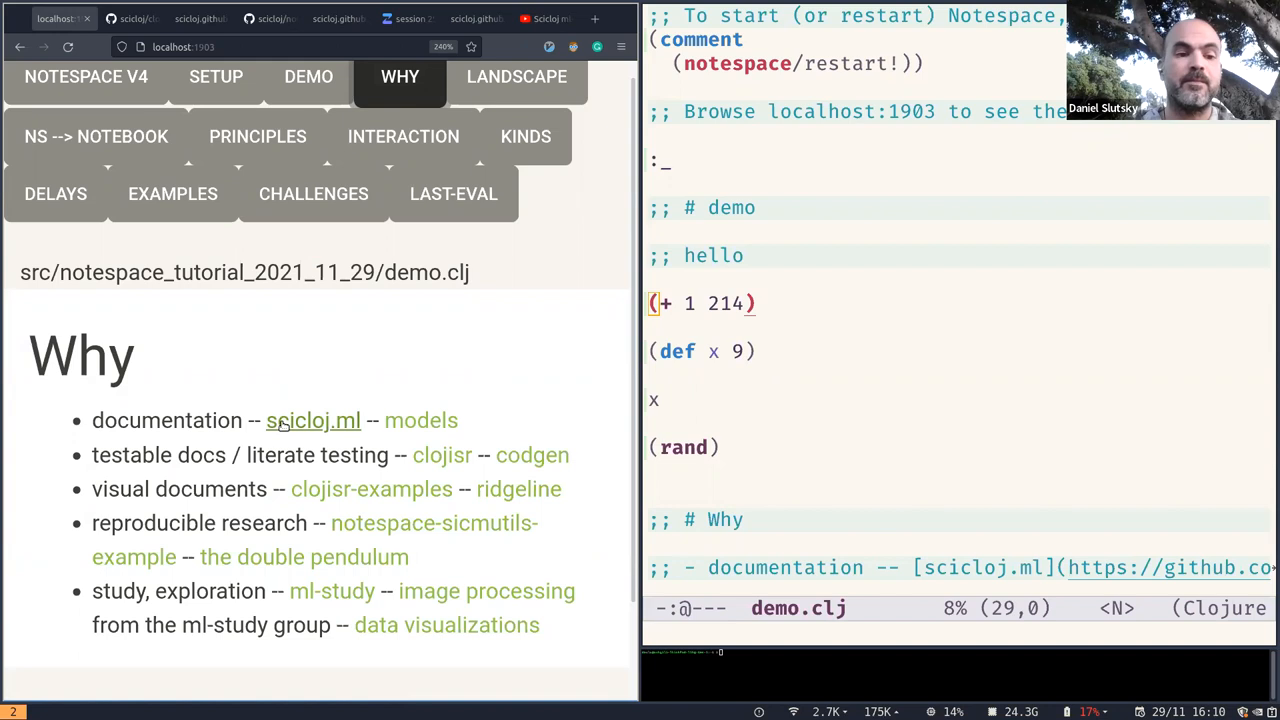
mouse_move(292, 500)
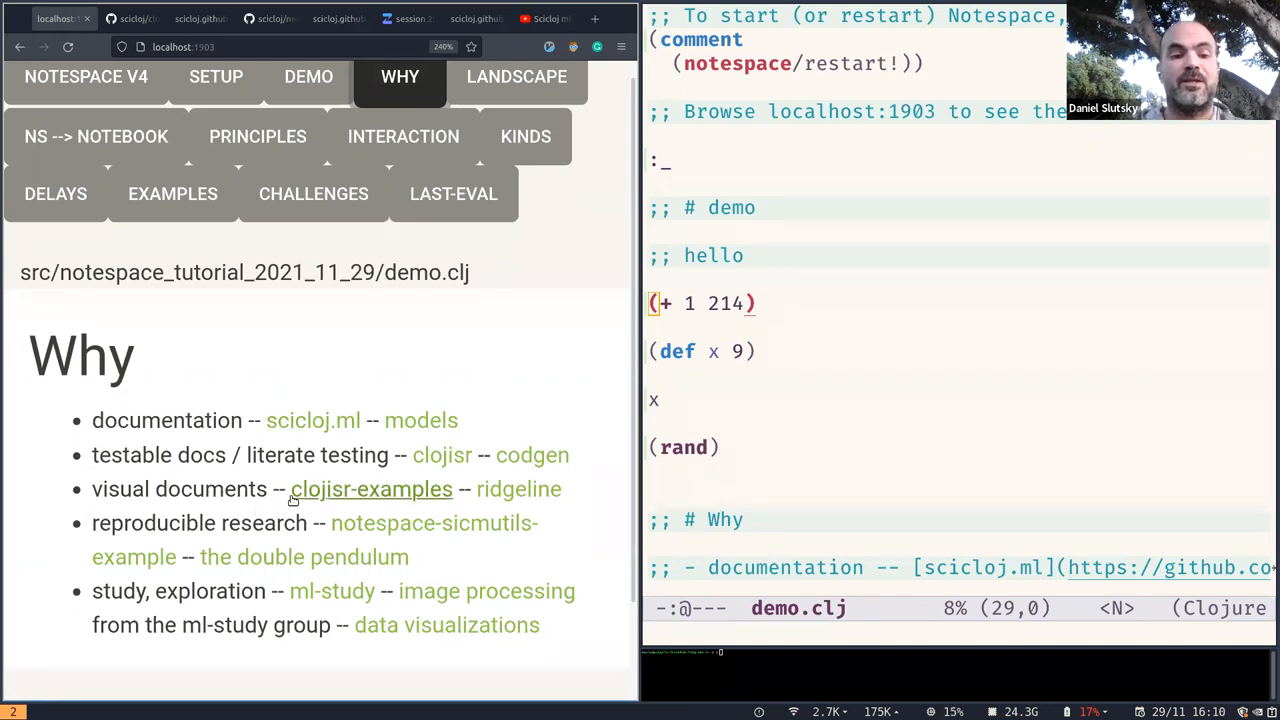
mouse_move(372, 488)
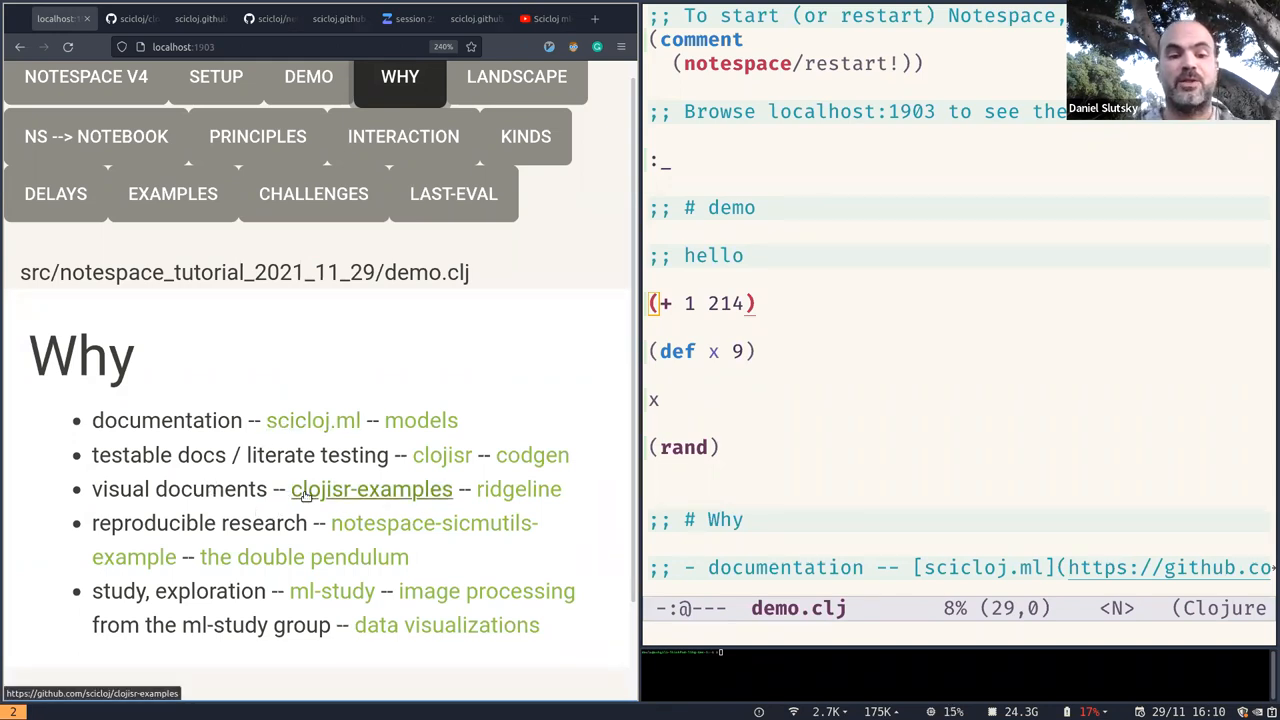
Follow the clojisr-examples / ridgeline link to the graph-gallery notebook
left_click(372, 488)
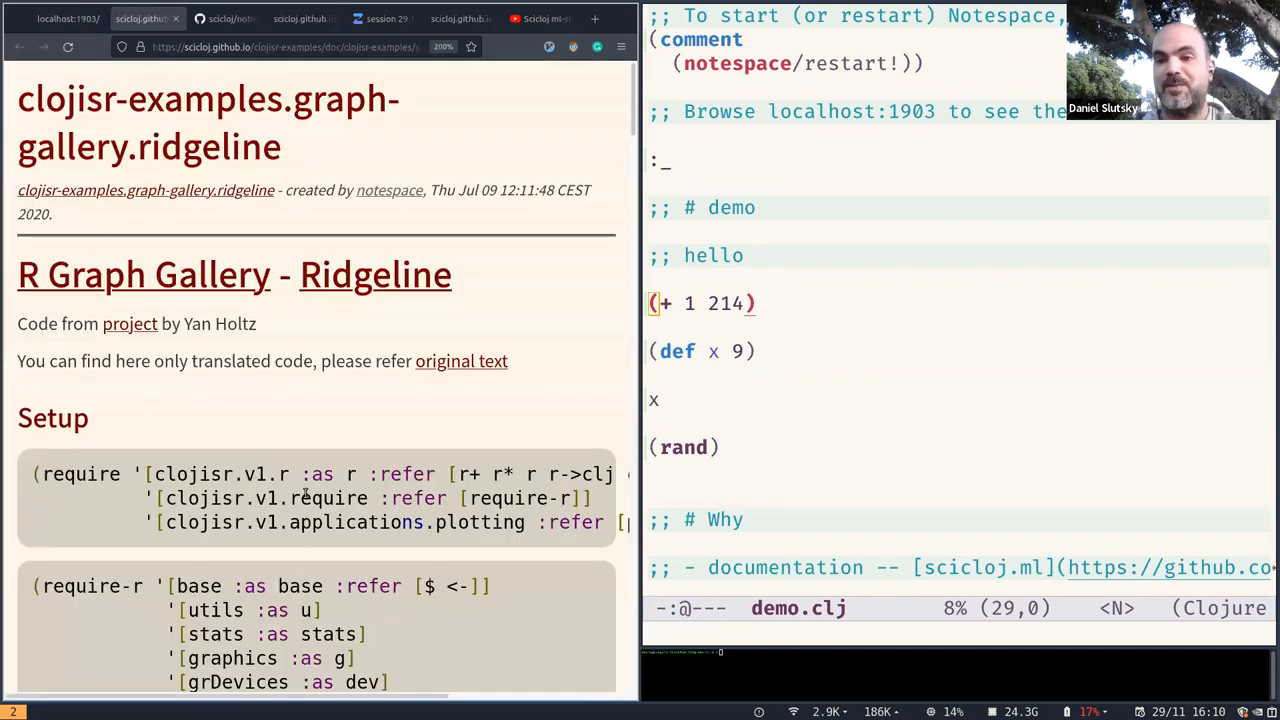
Read past the GGRidges code to the Assigned Probability ridgeline chart, then move to the double pendulum tutorial
scroll("down", 3)
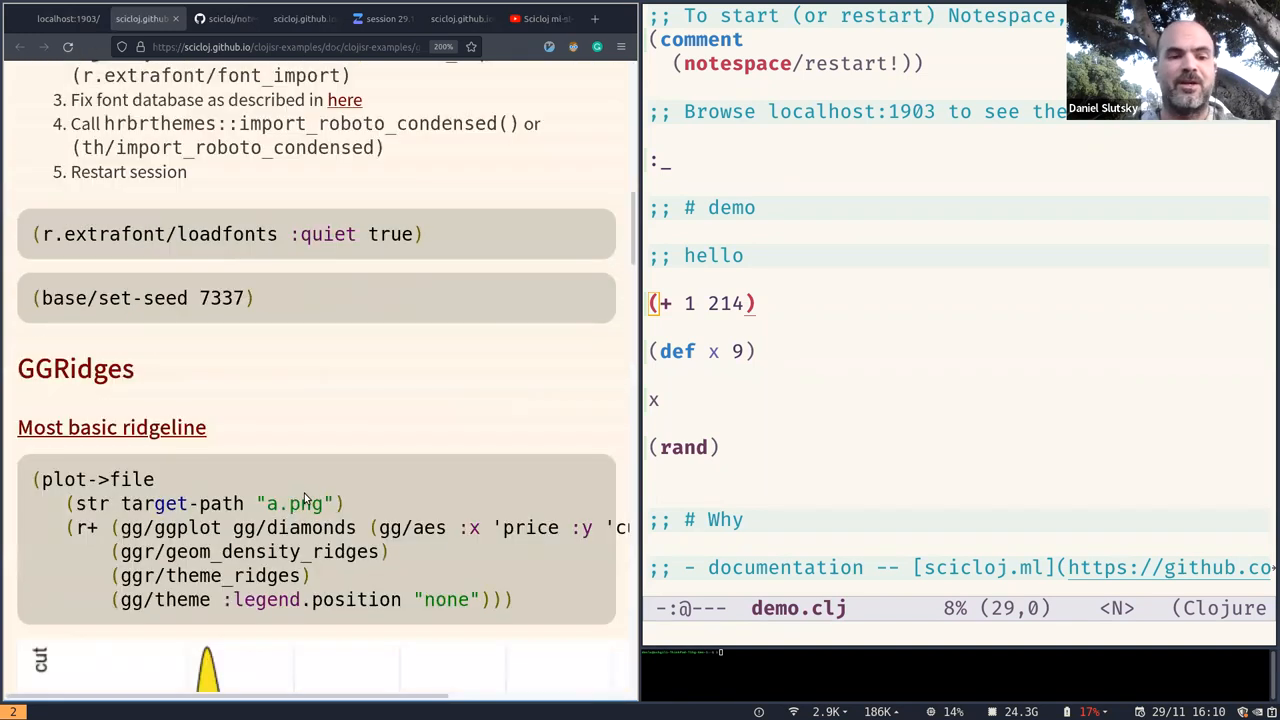
scroll("down", 3)
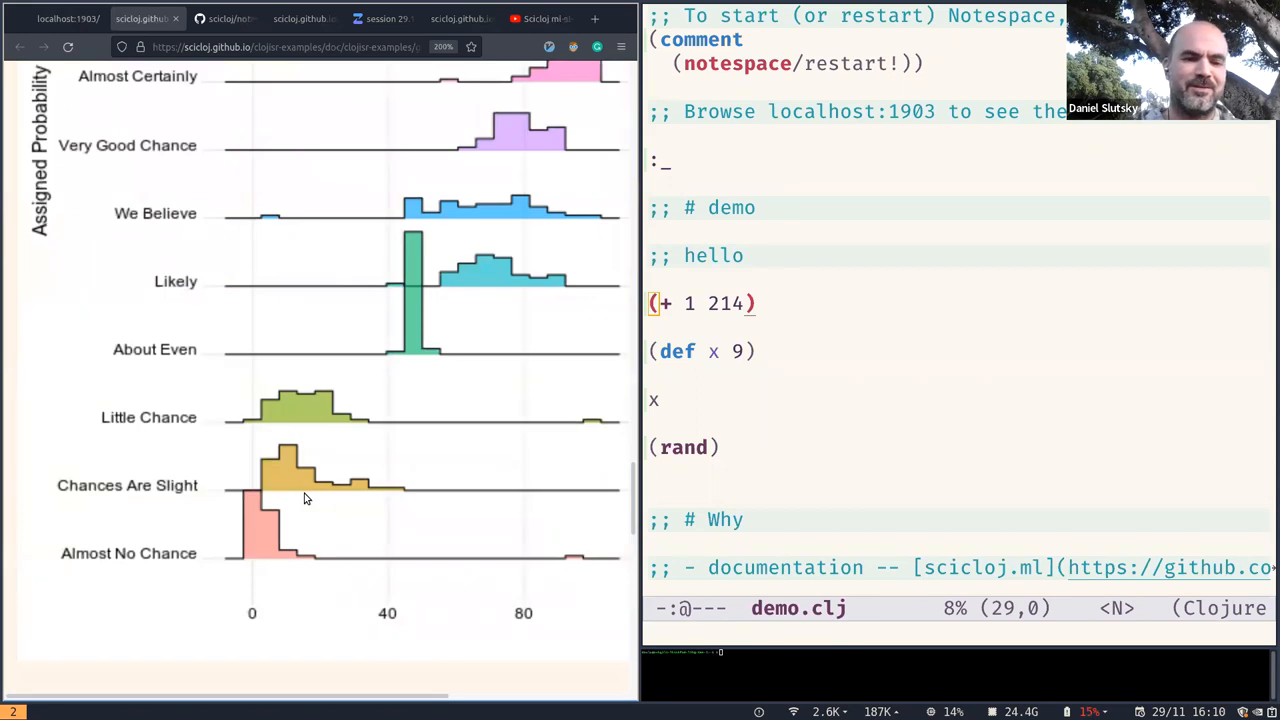
scroll("down", 3)
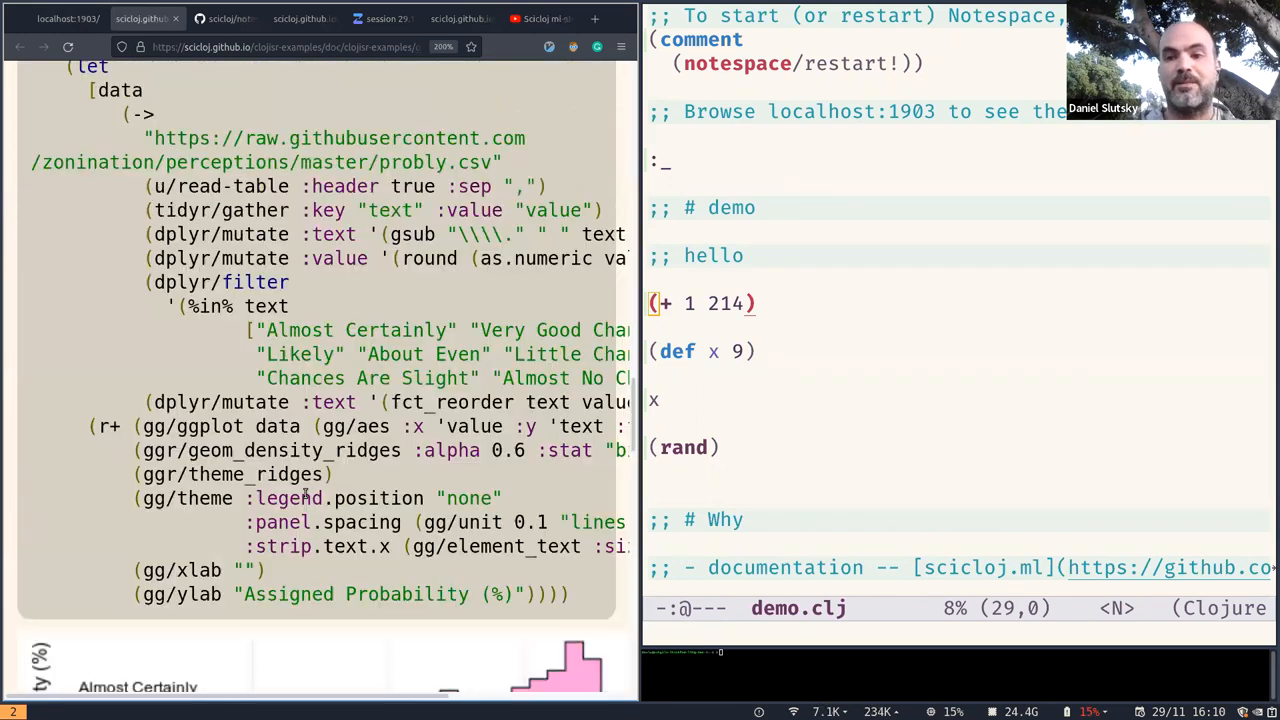
left_click(164, 18)
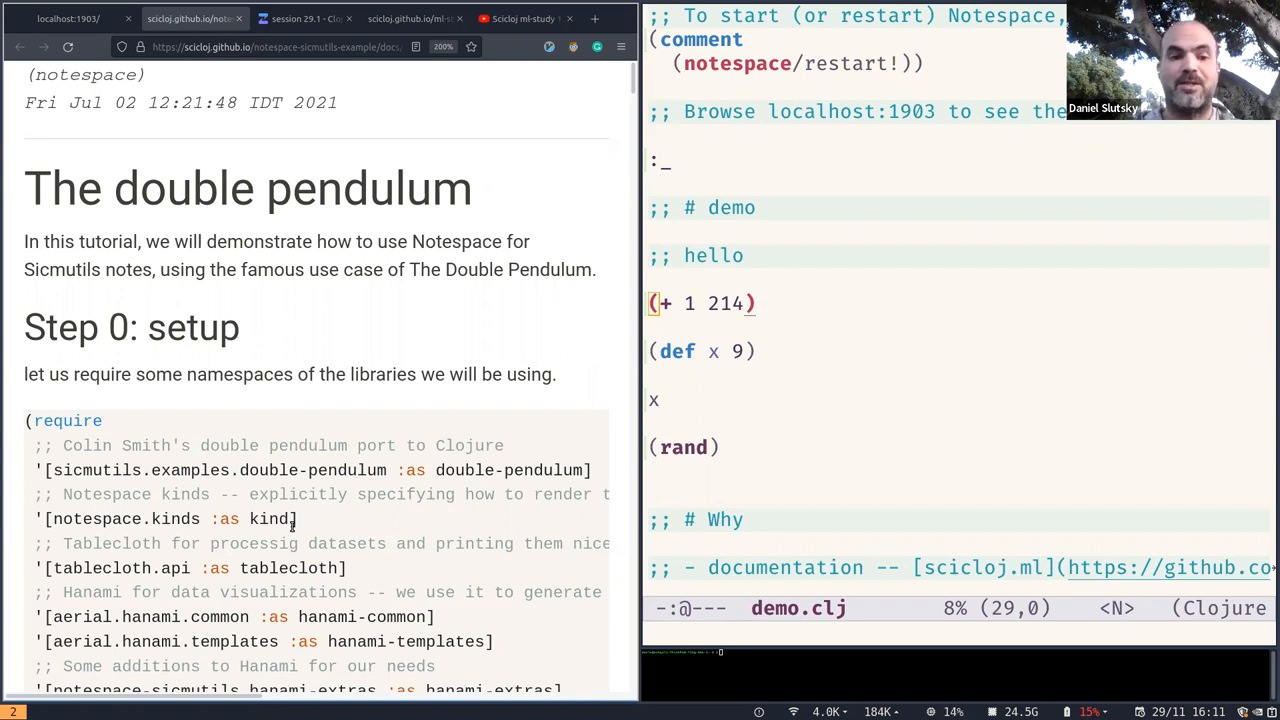
Read down the double pendulum notebook's simulation code to its animated chart
scroll("down", 3)
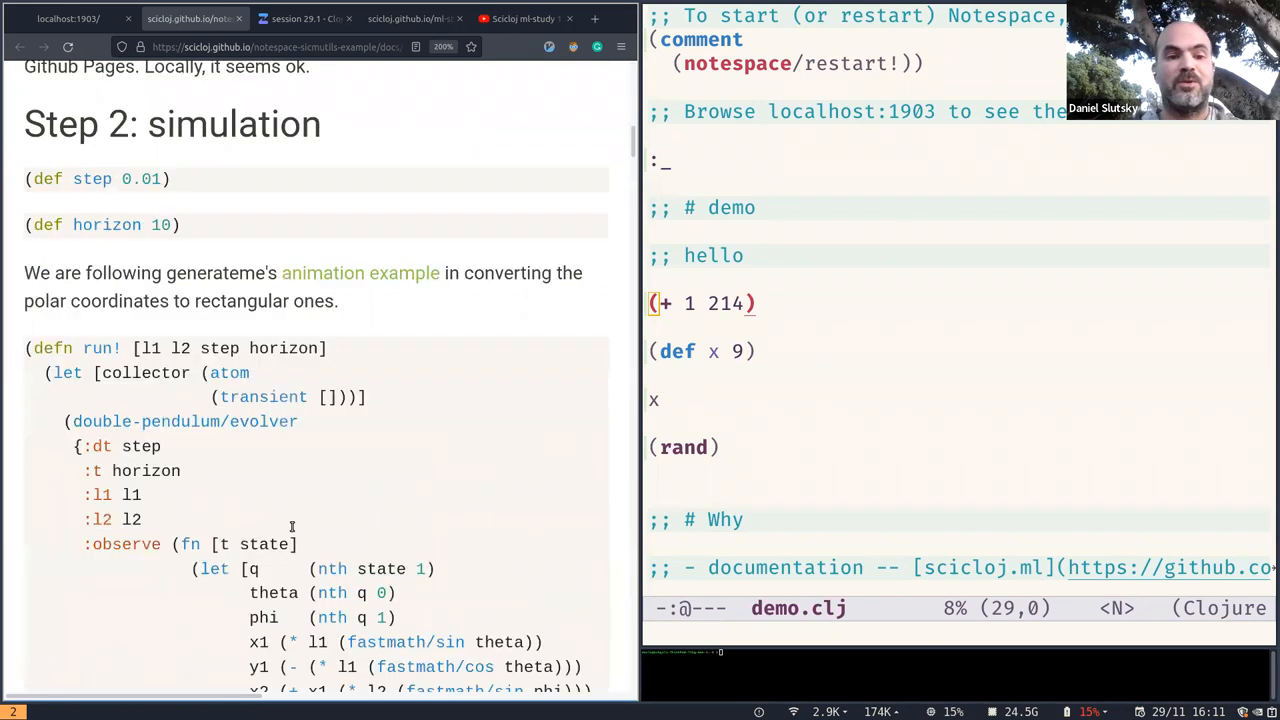
scroll("down", 3)
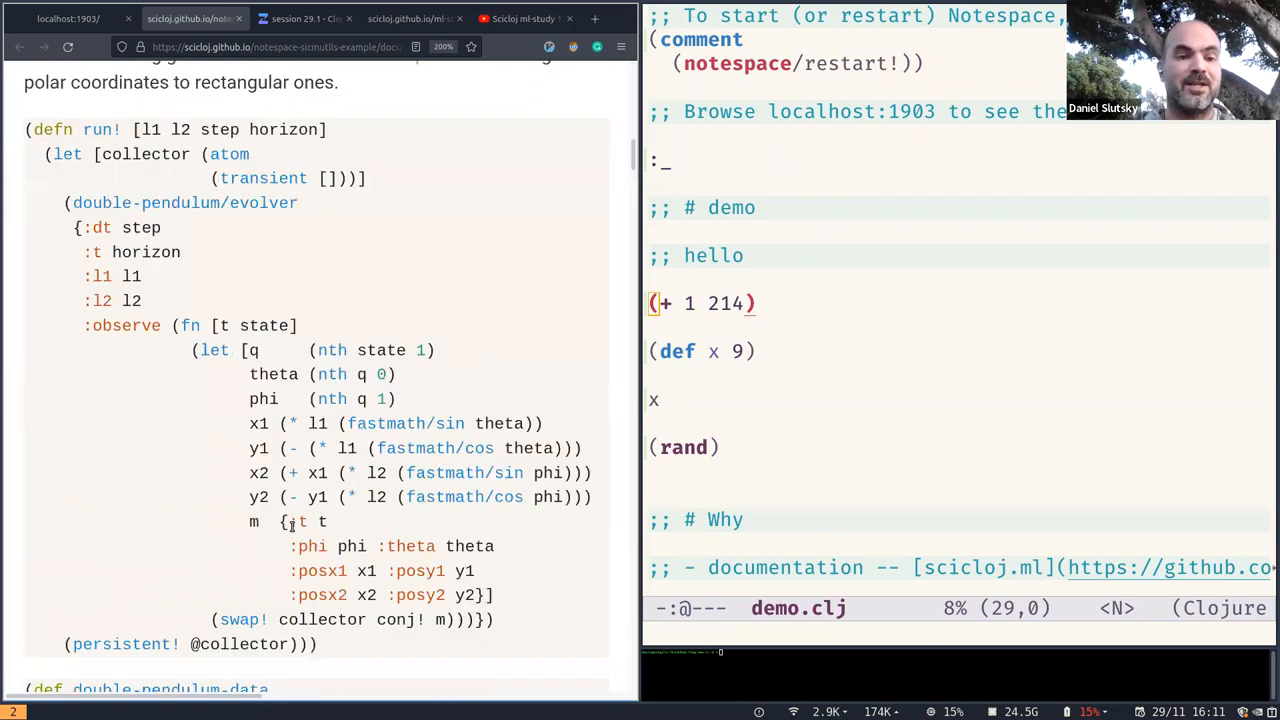
scroll("down", 3)
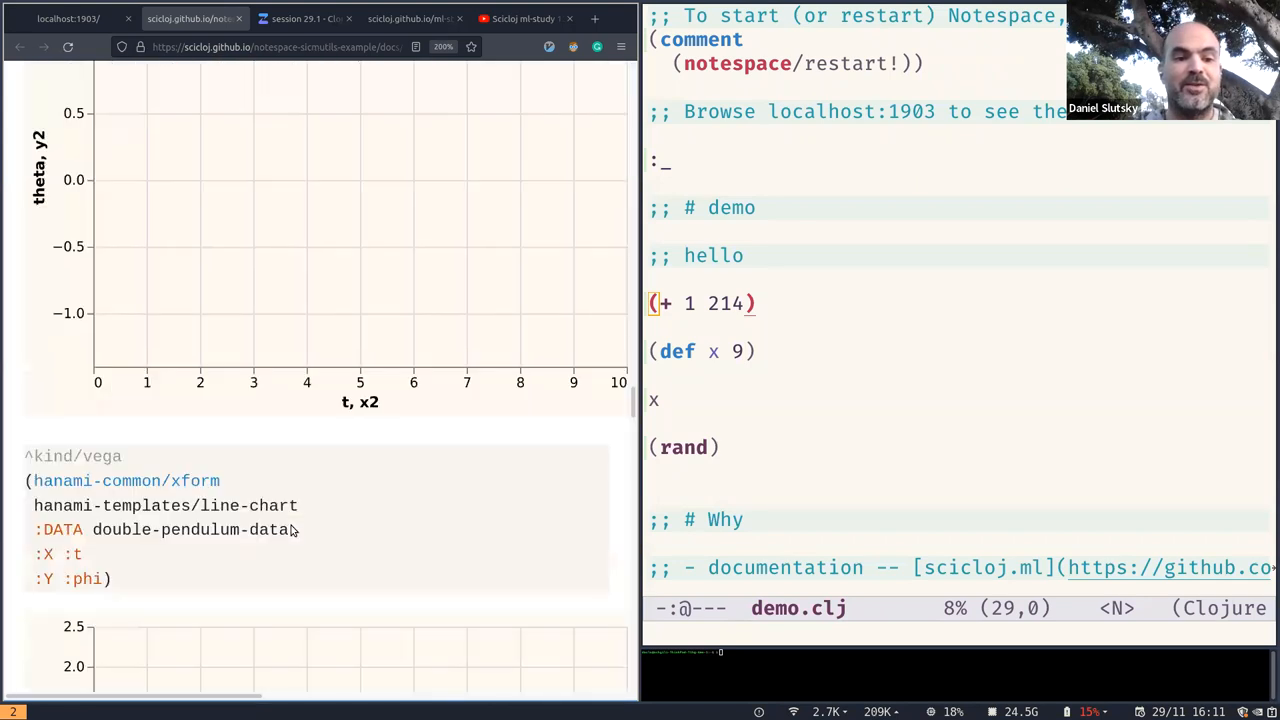
scroll("down", 3)
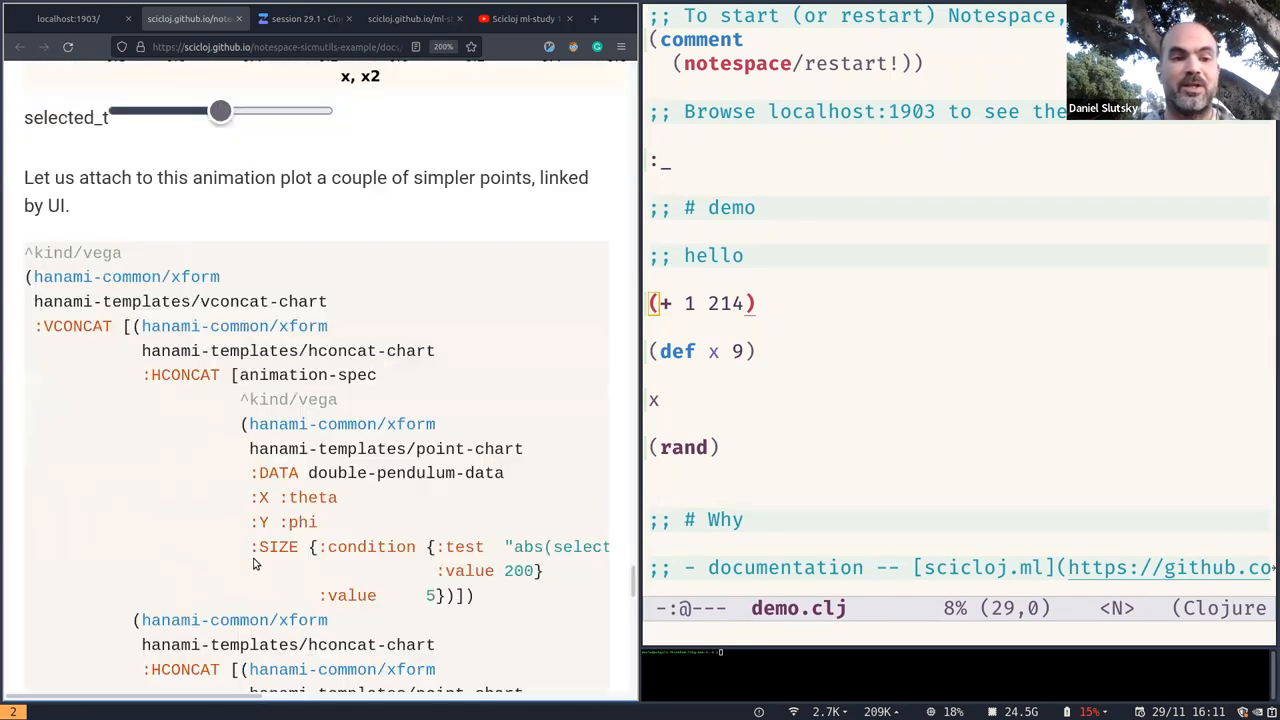
scroll("down", 3)
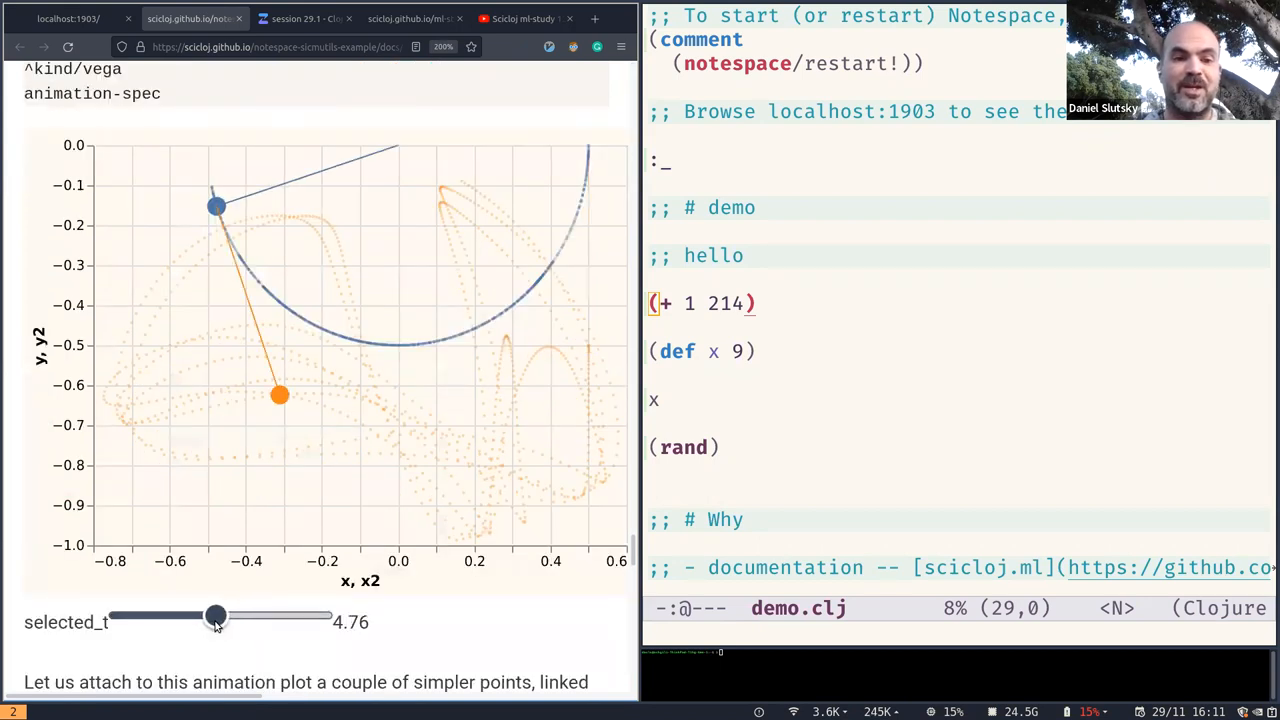
Move the selected_t slider back and forth to show the pendulum at different times
left_click_drag(216, 616, 210, 616)
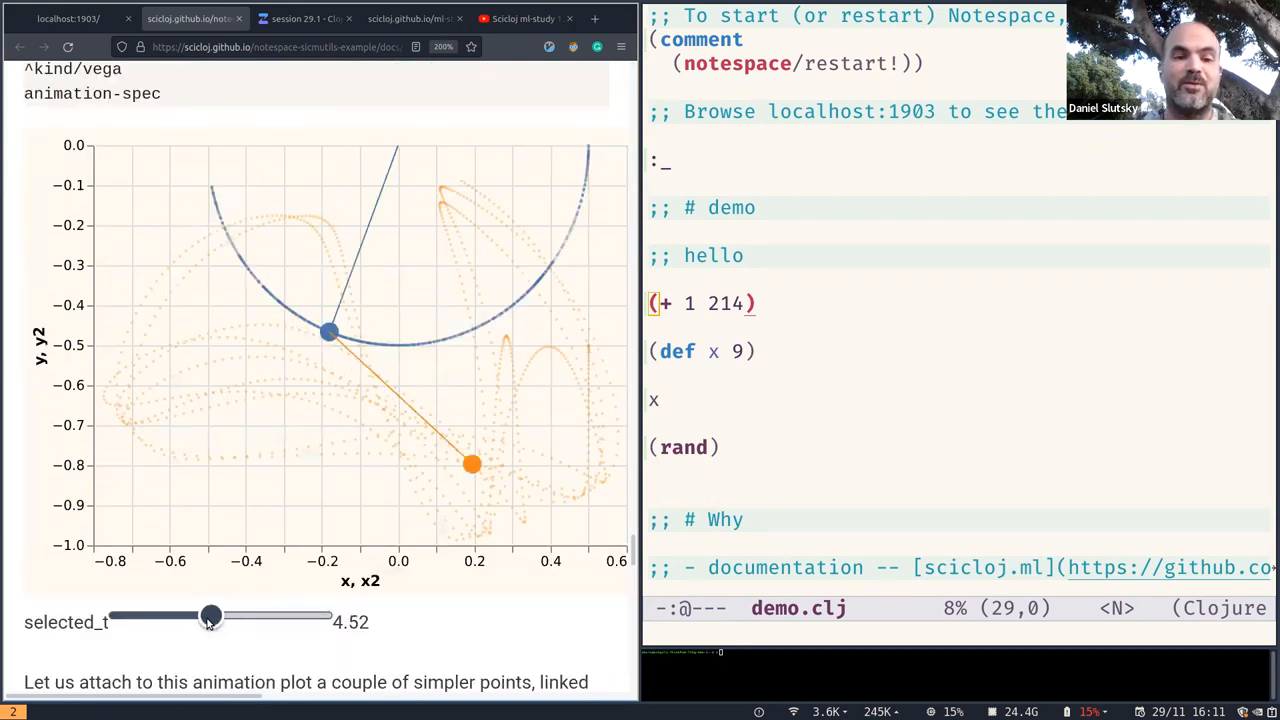
left_click_drag(210, 616, 218, 616)
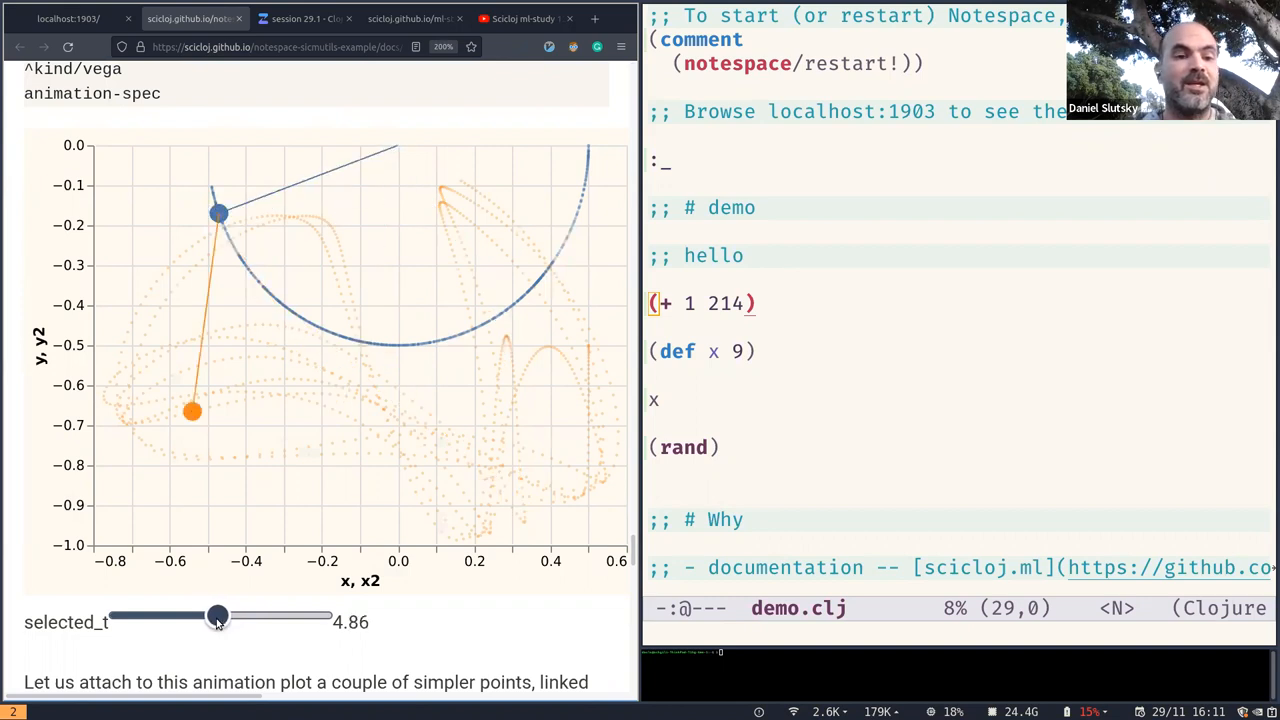
left_click_drag(218, 616, 224, 616)
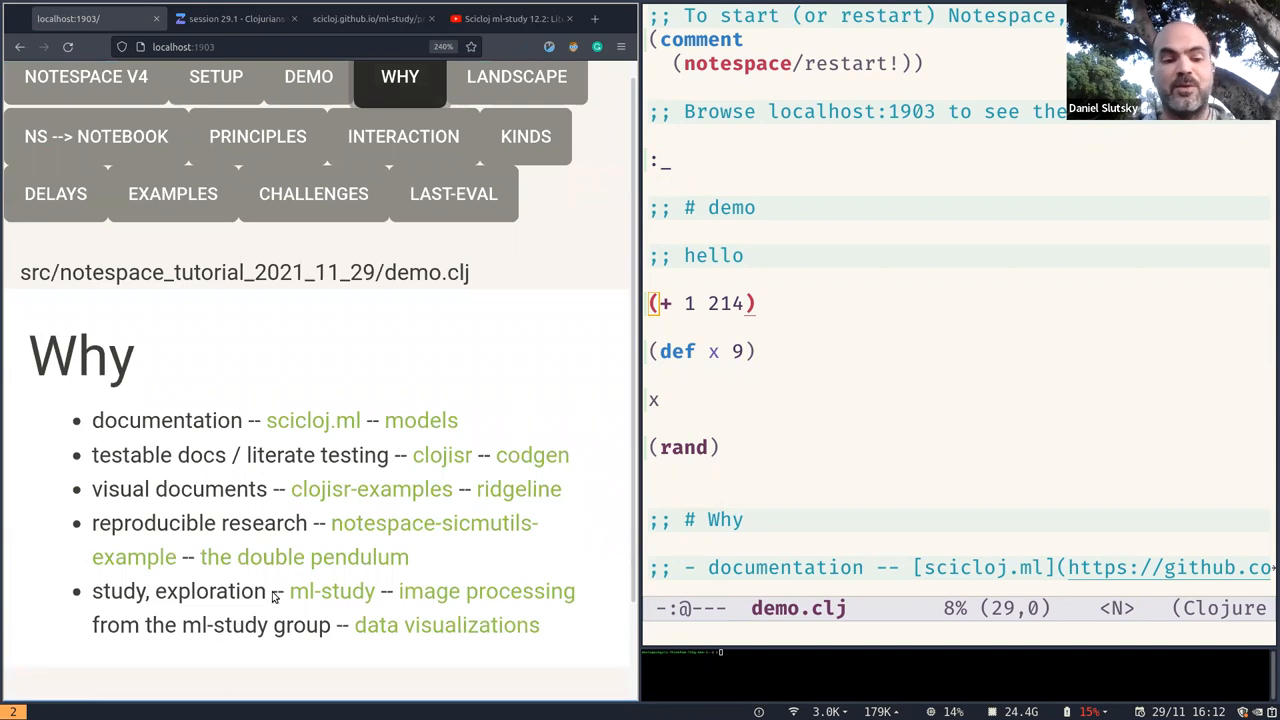
mouse_move(280, 592)
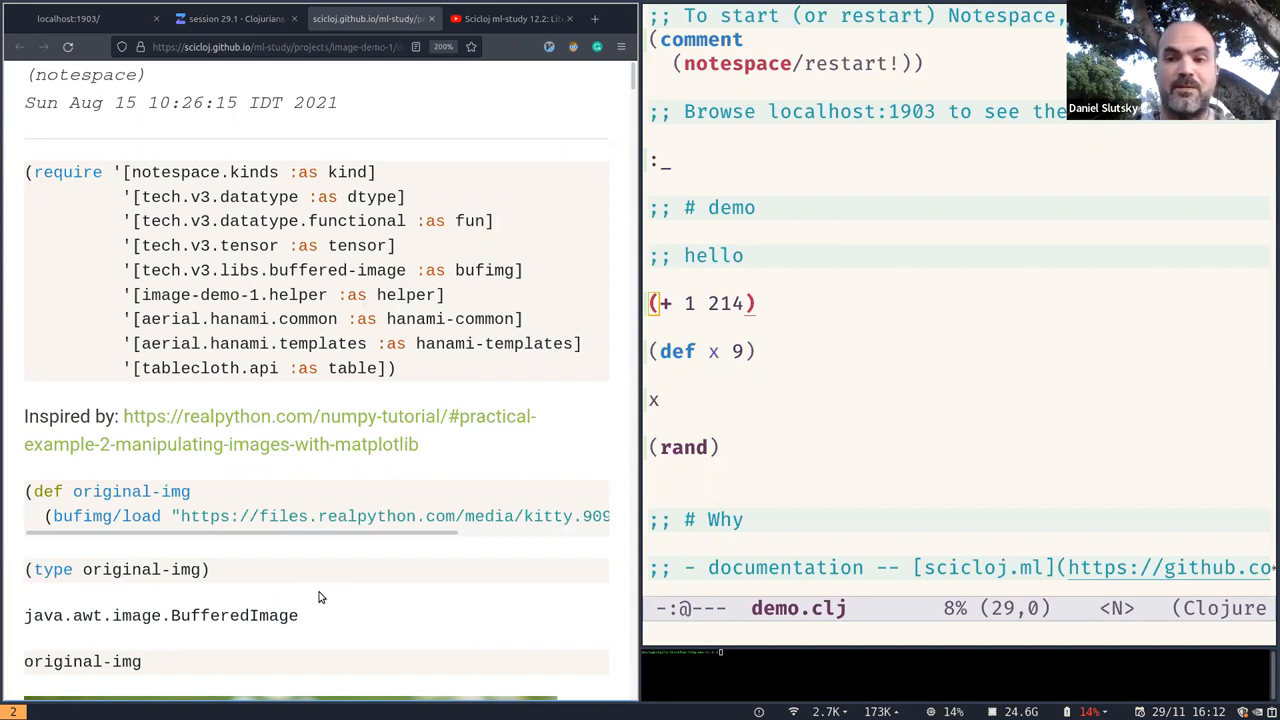
Reach the blue, green and red means plot of the image notebook, then switch to the ml-study Zulip chat
scroll("down", 3)
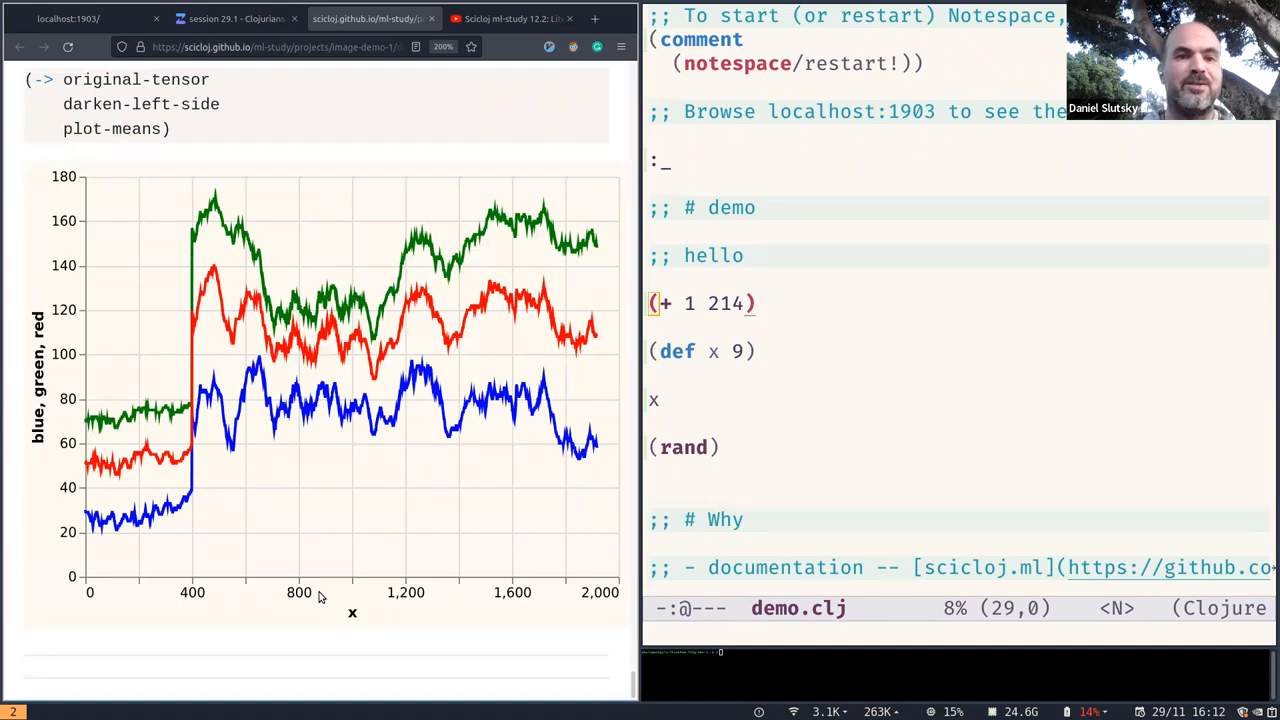
left_click(240, 18)
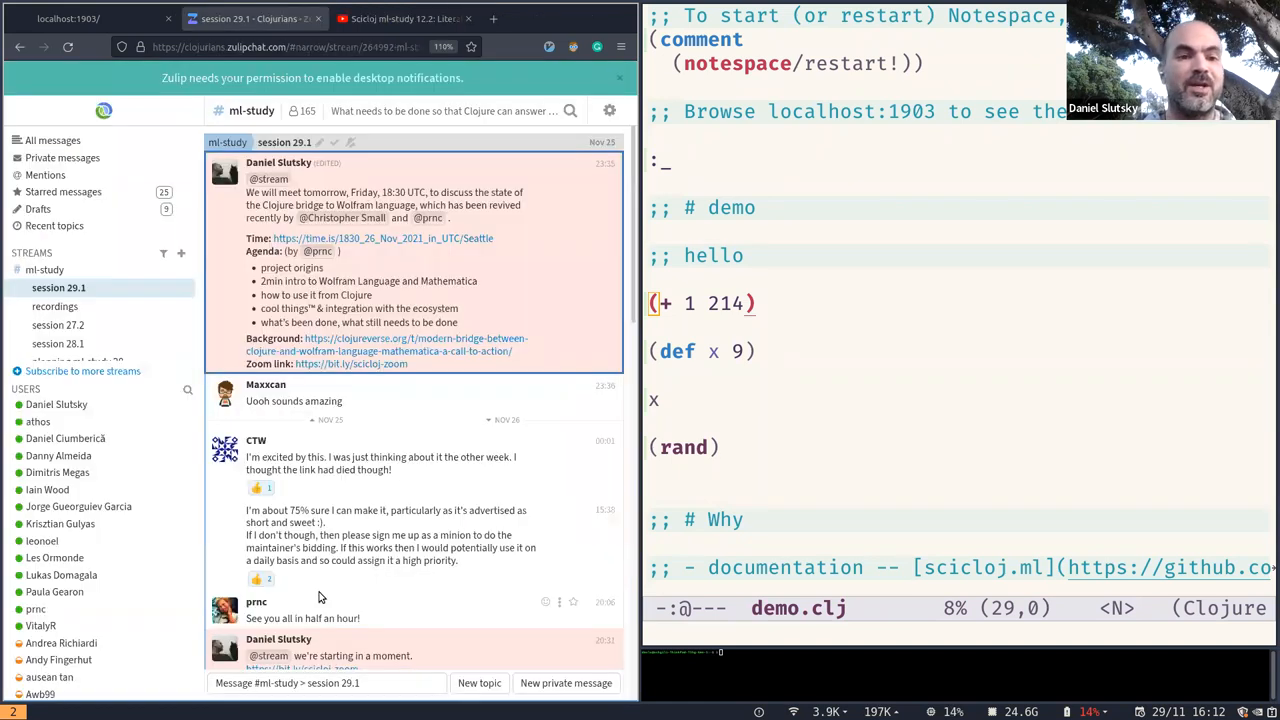
Return from the Zulip session 29.1 thread to the tutorial's Why section
left_click(400, 18)
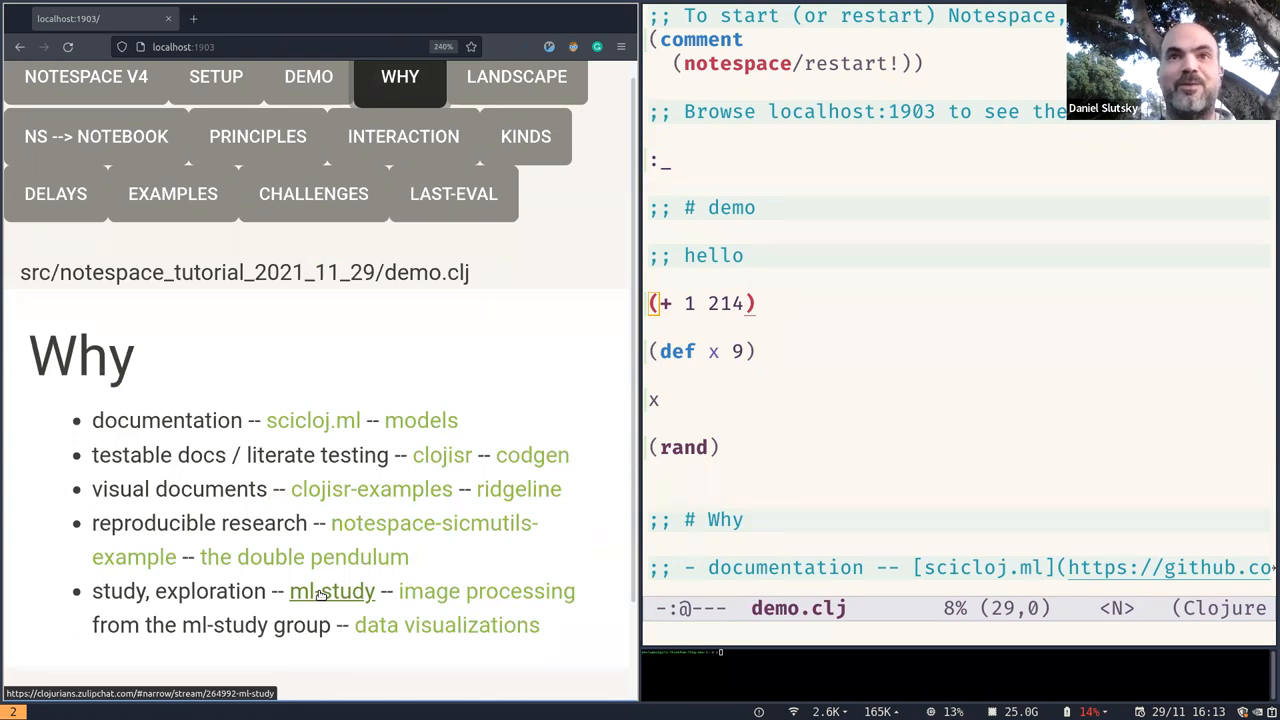
mouse_move(516, 76)
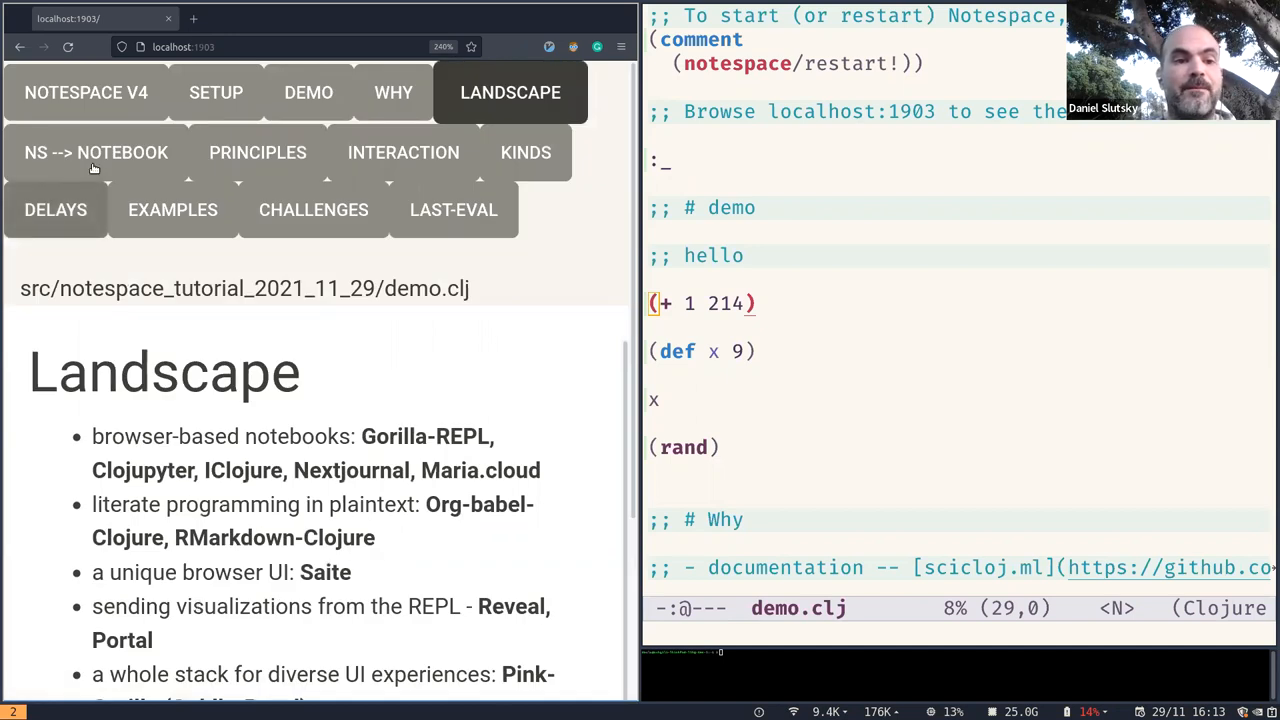
Show the 'ns --> notebook' section listing Oz, Notespace, Clerk and Goldly
left_click(96, 152)
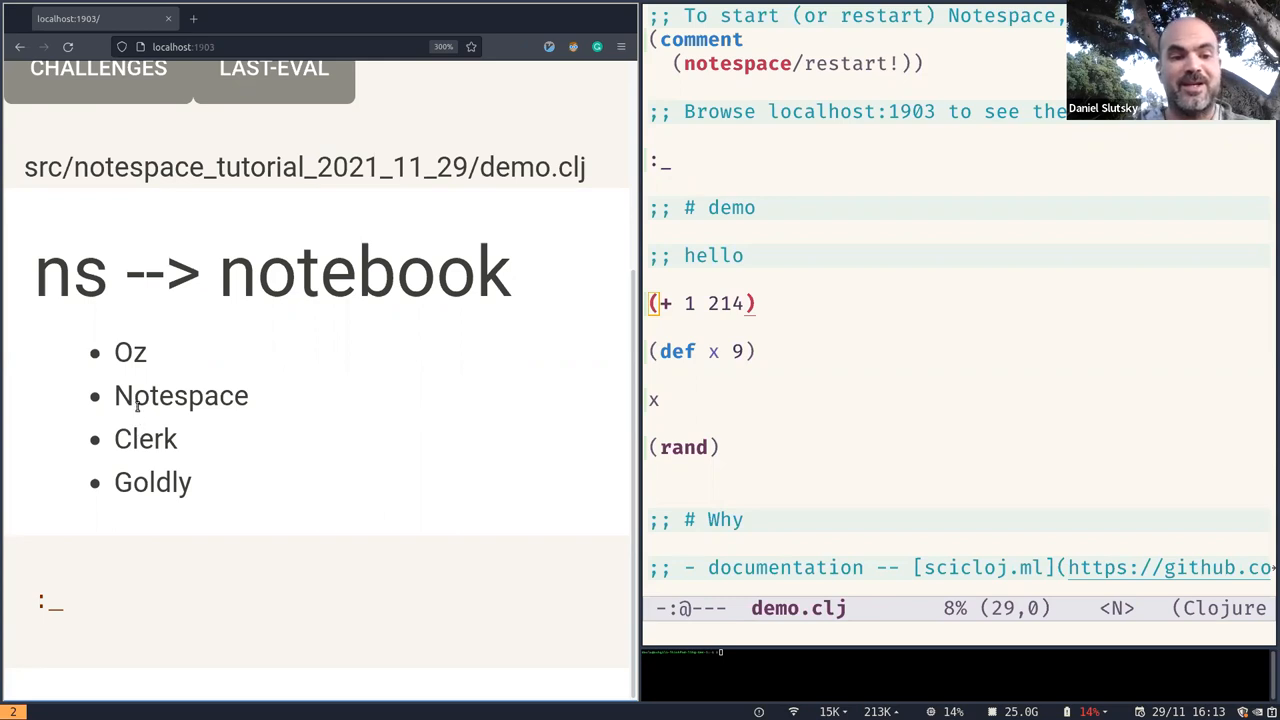
Highlight Notespace, Oz and Clerk among the namespace-to-notebook tools while explaining
double_click(180, 396)
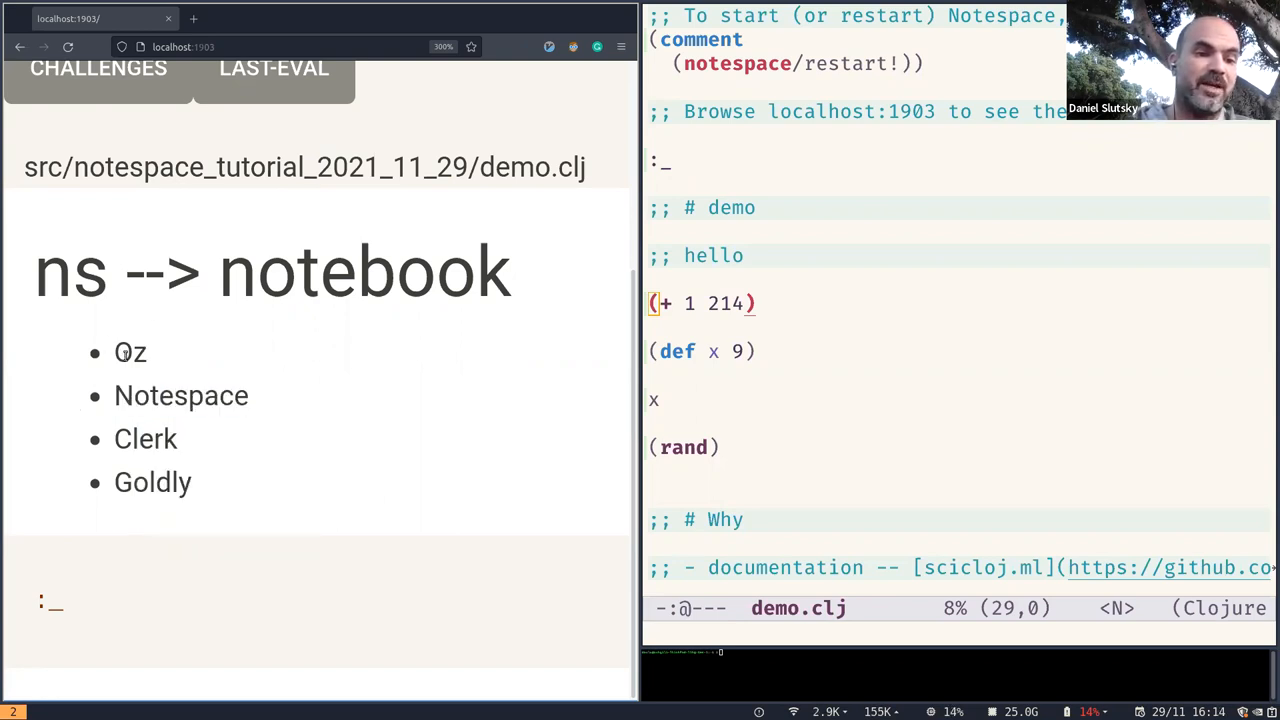
double_click(130, 352)
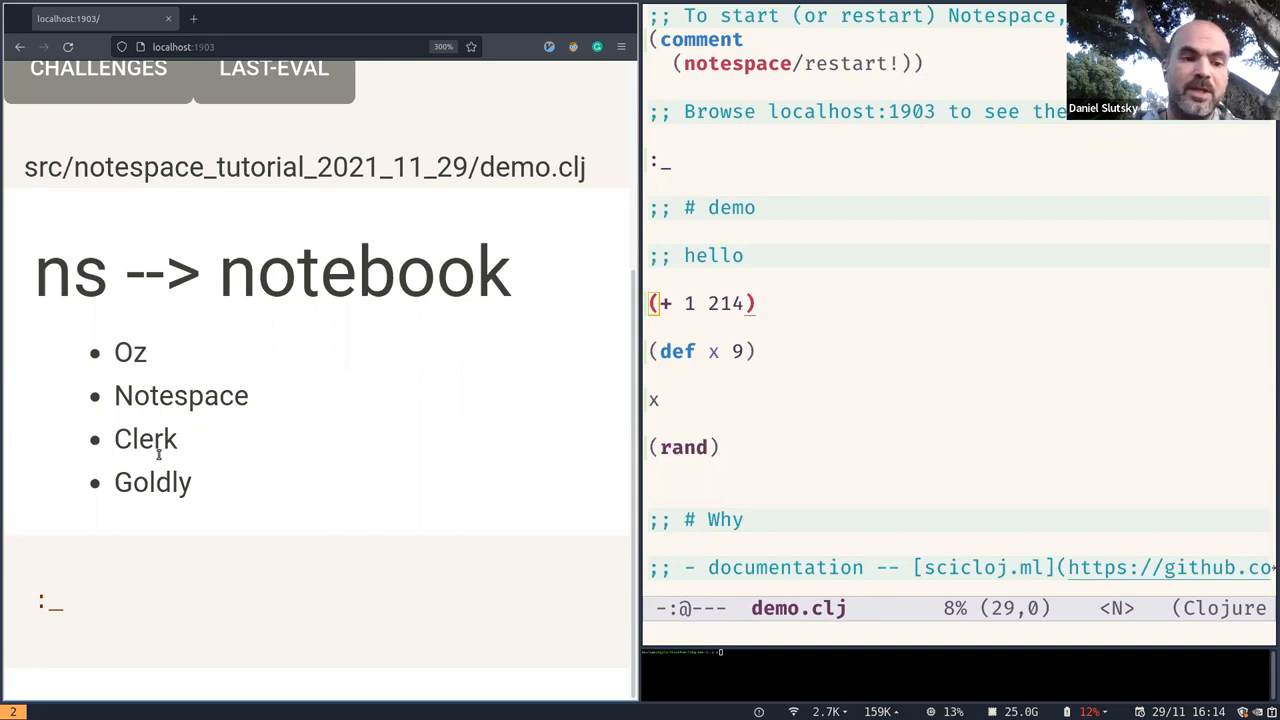
double_click(144, 440)
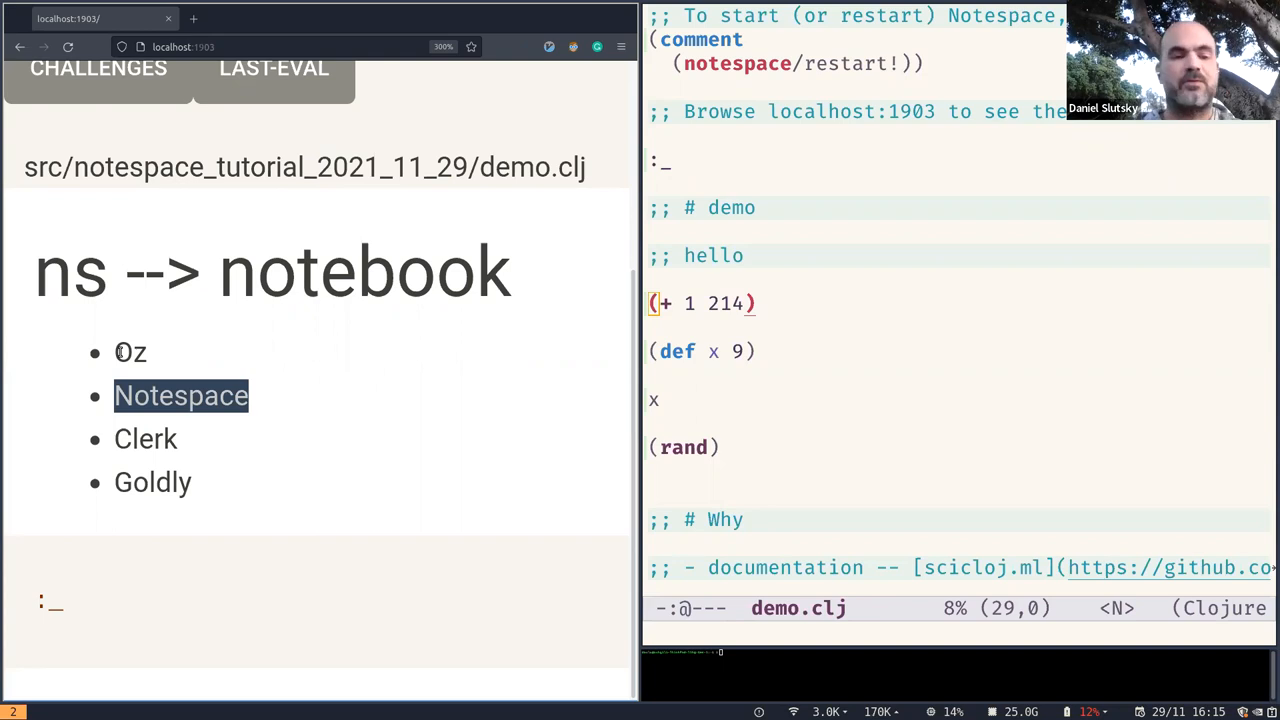
mouse_move(272, 404)
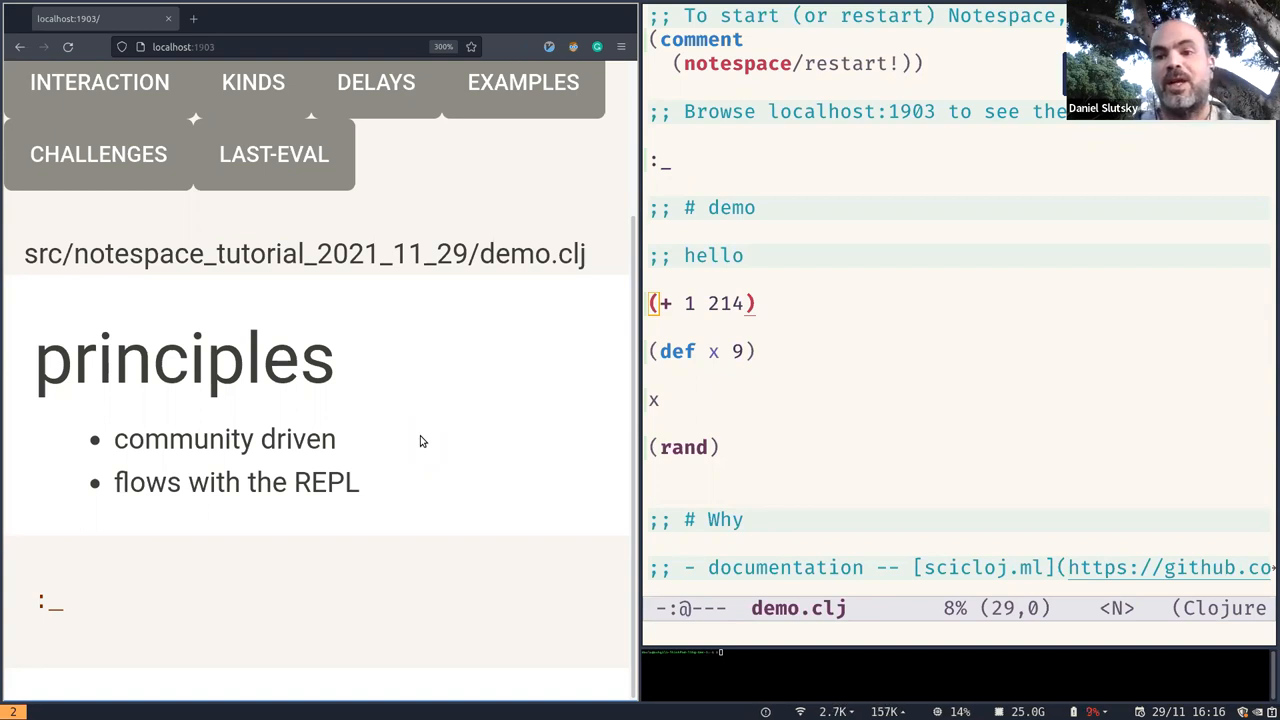
mouse_move(630, 264)
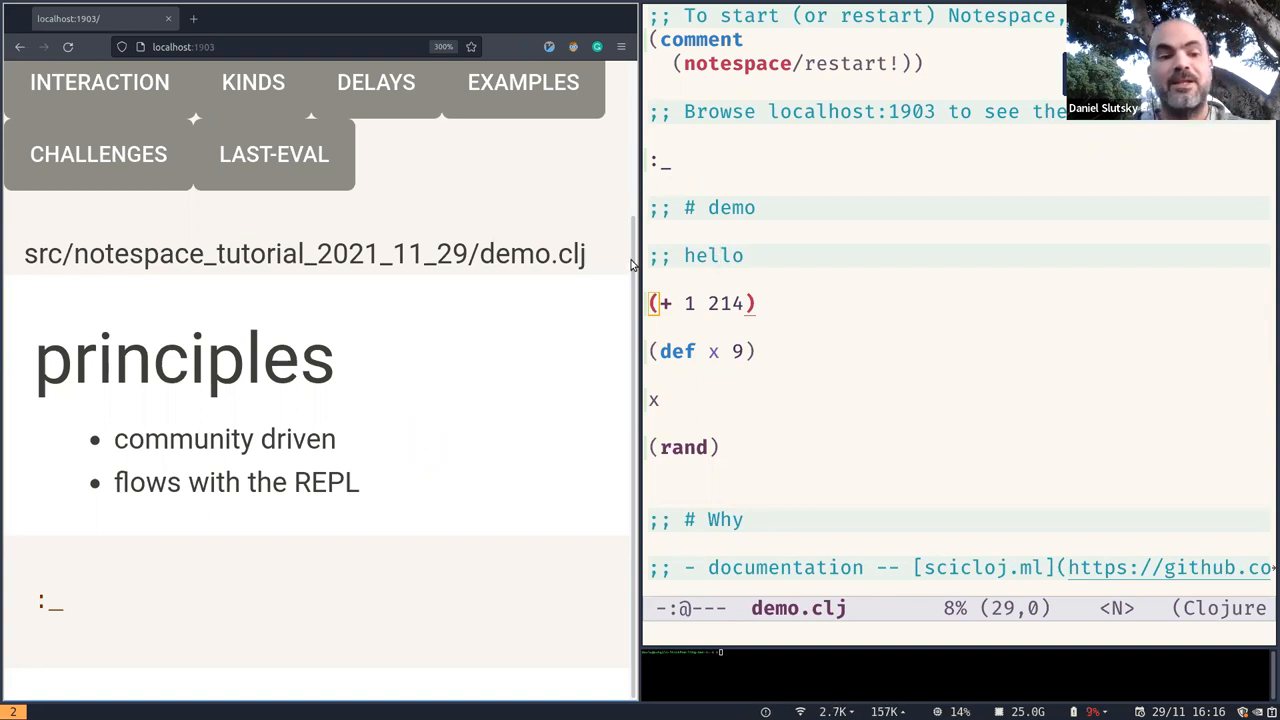
Emphasize the 'flows with the REPL' principle, then return focus to demo.clj in Emacs
double_click(236, 482)
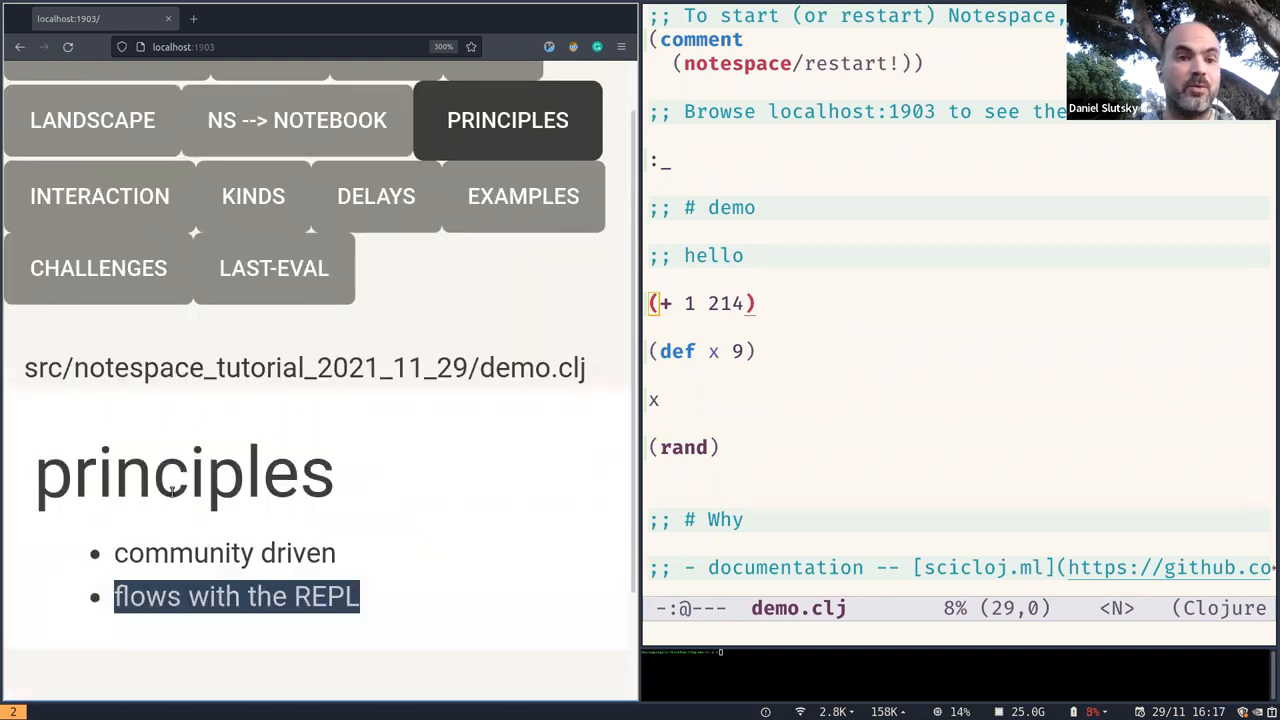
left_click(108, 244)
type("/")
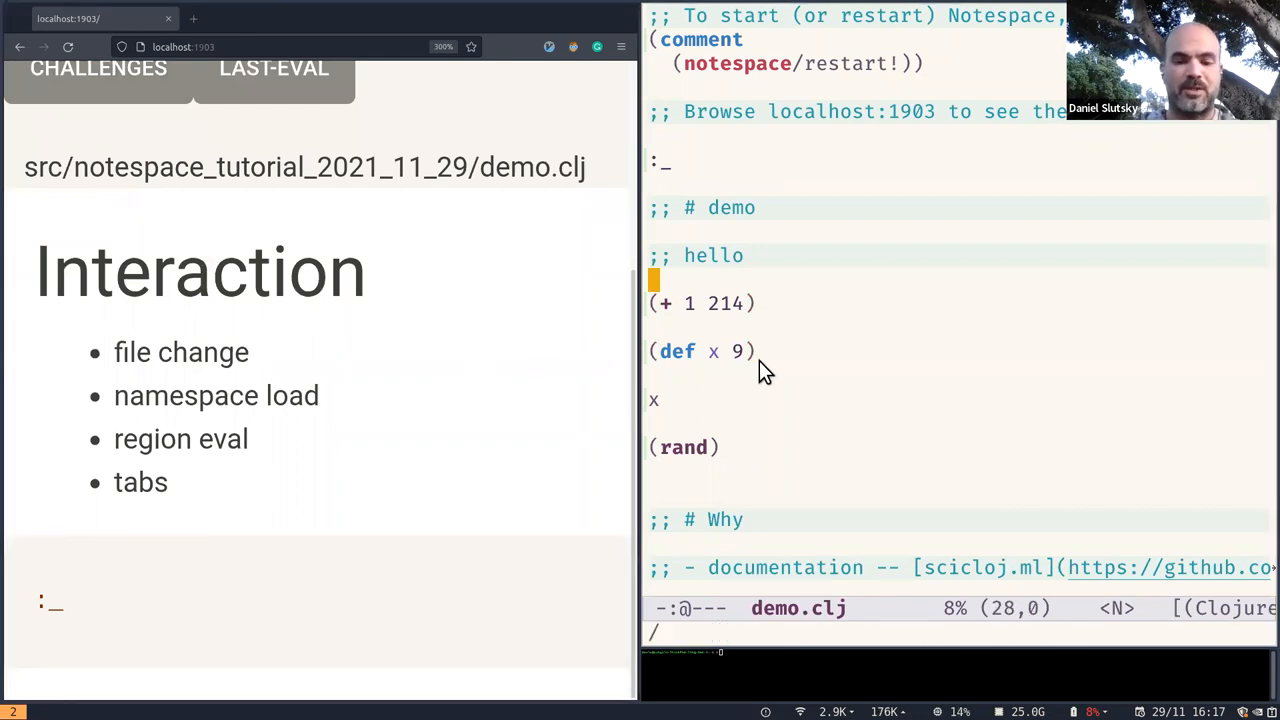
Jump to the Interaction section of demo.clj via an isearch for 'inte'
type("inte")
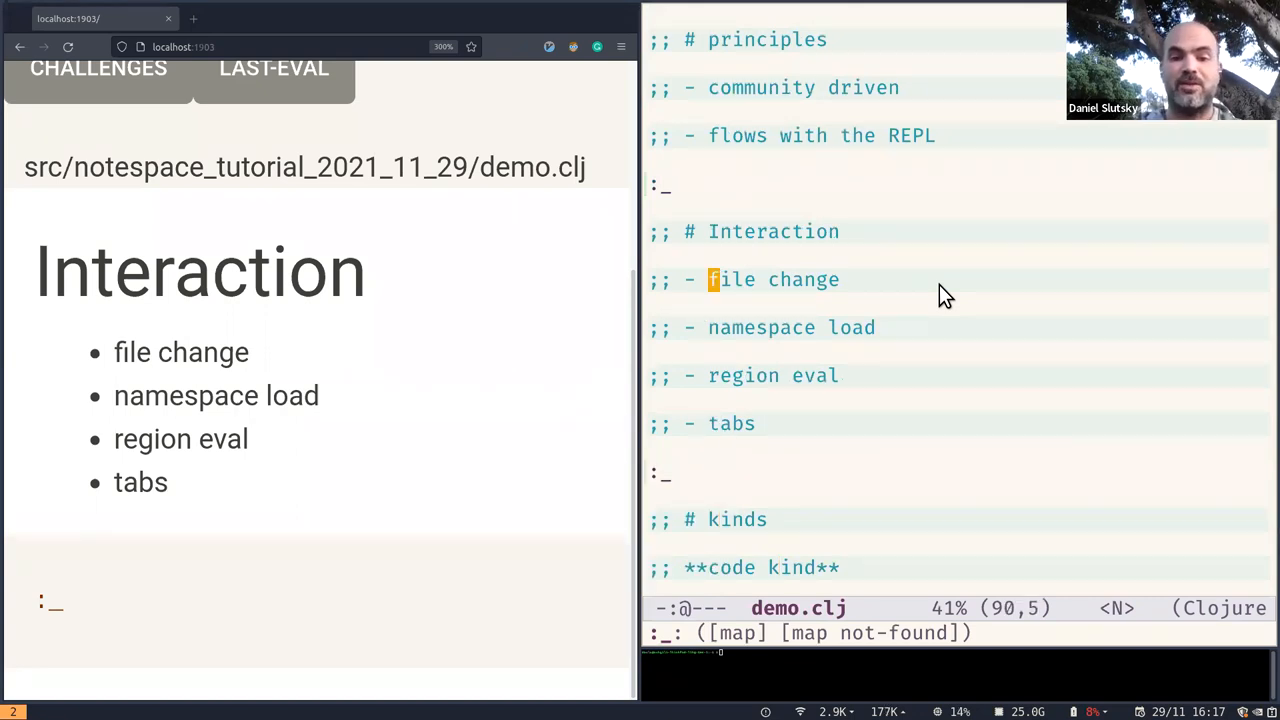
type("!!!")
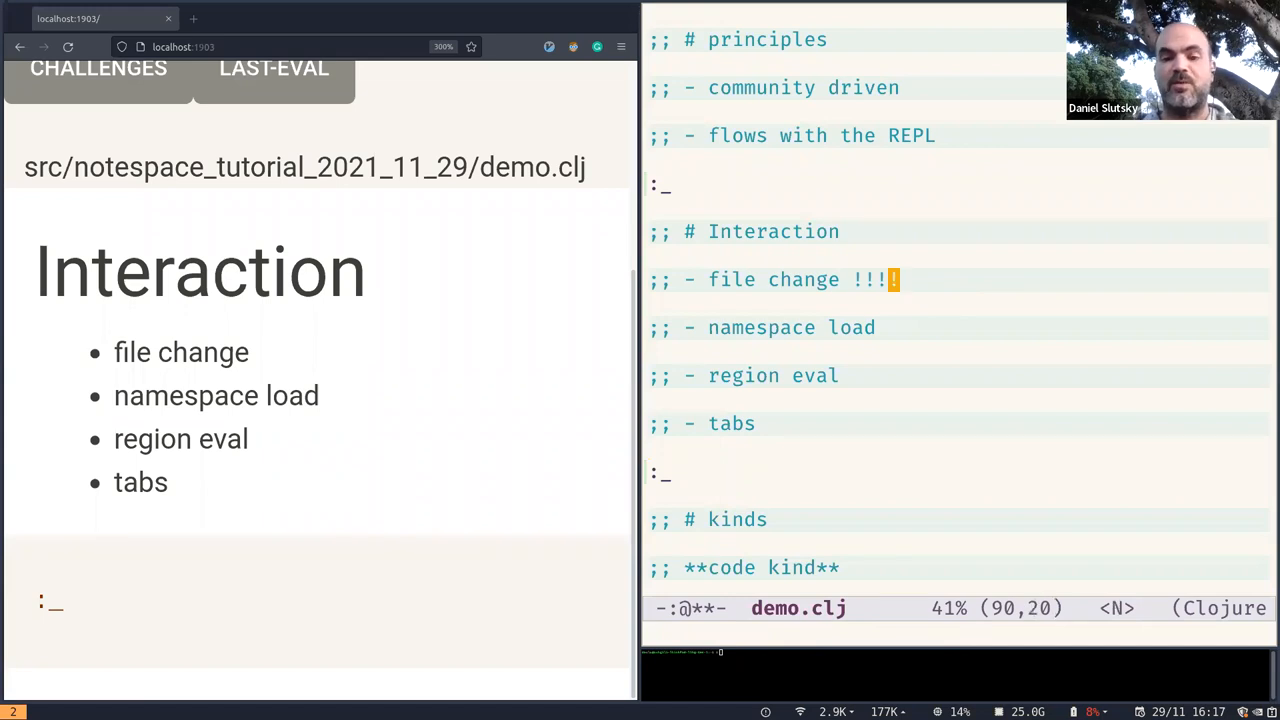
type("!")
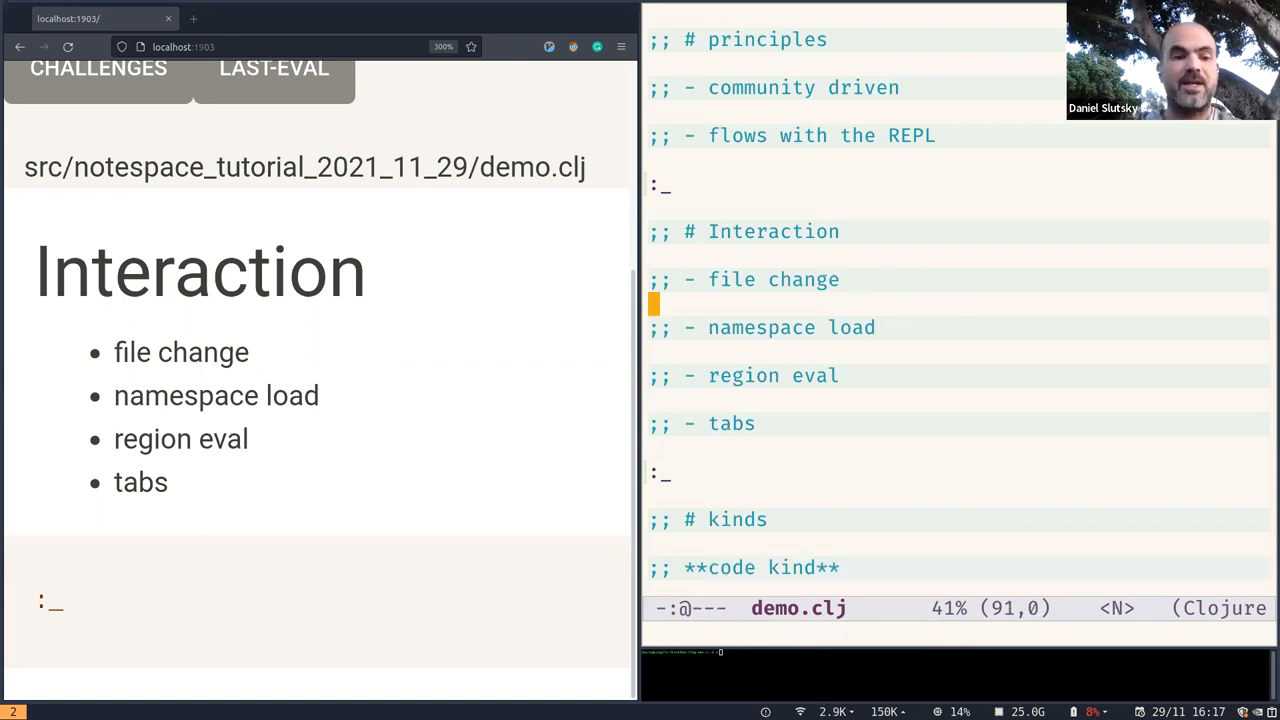
type("(+ 1)")
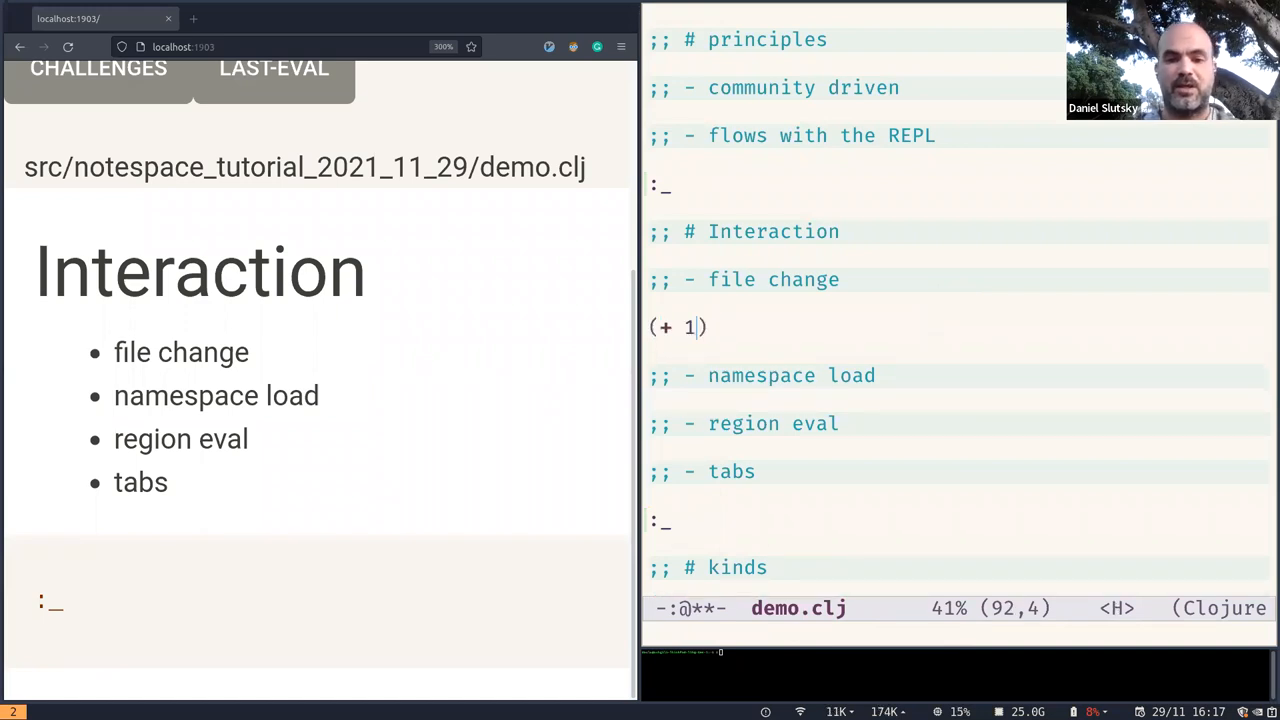
type("222")
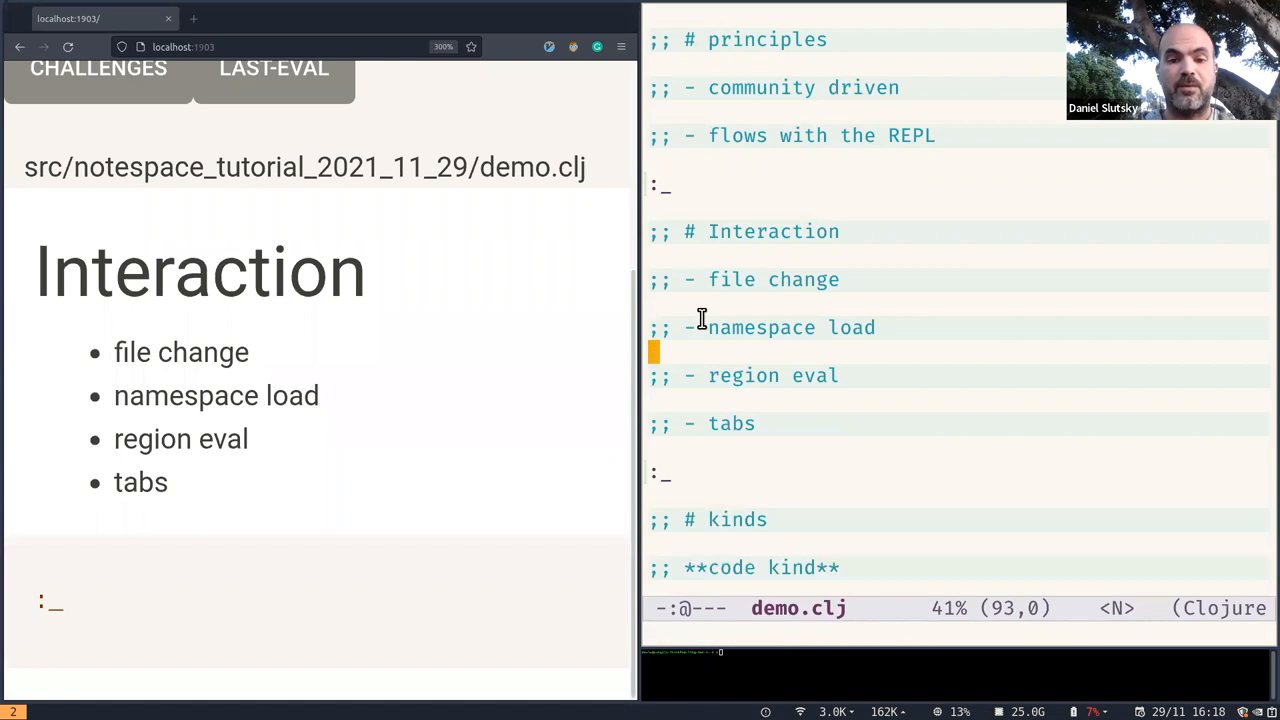
Add a trial sum (+ 1 2 41 2) under region eval and mark it with '!!!' before removing it
key("down")
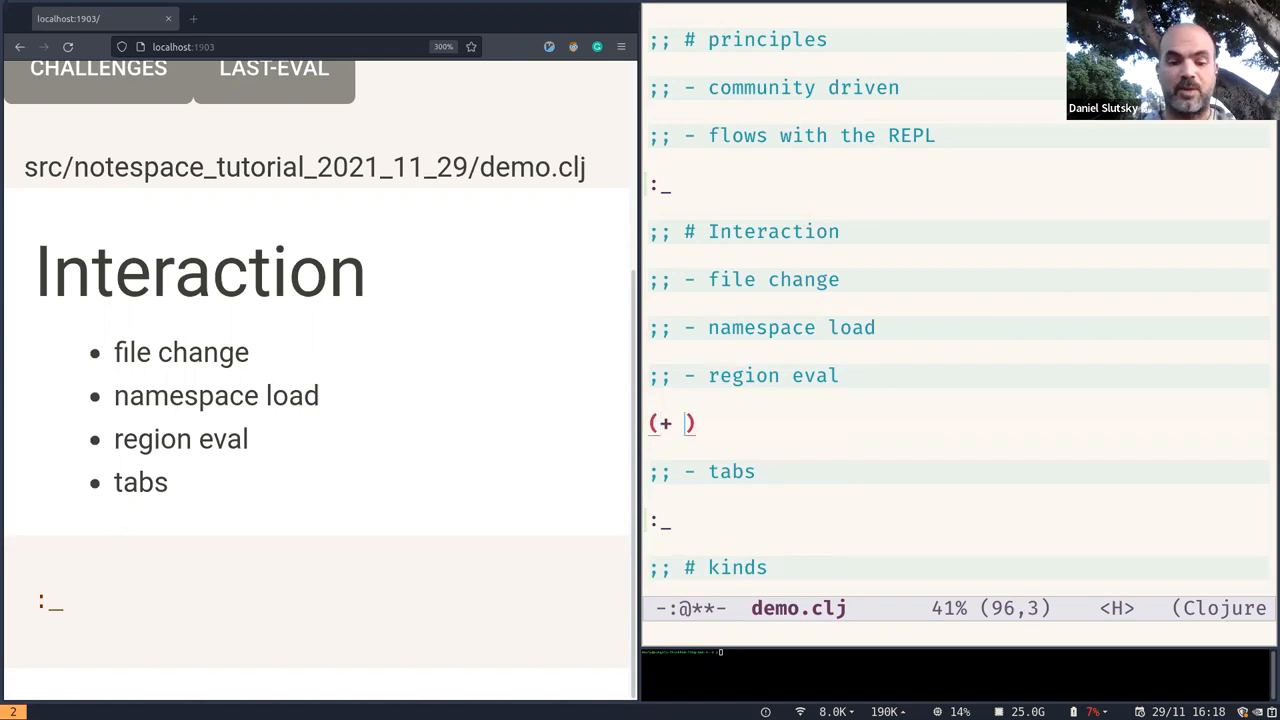
type("1 2 41 2")
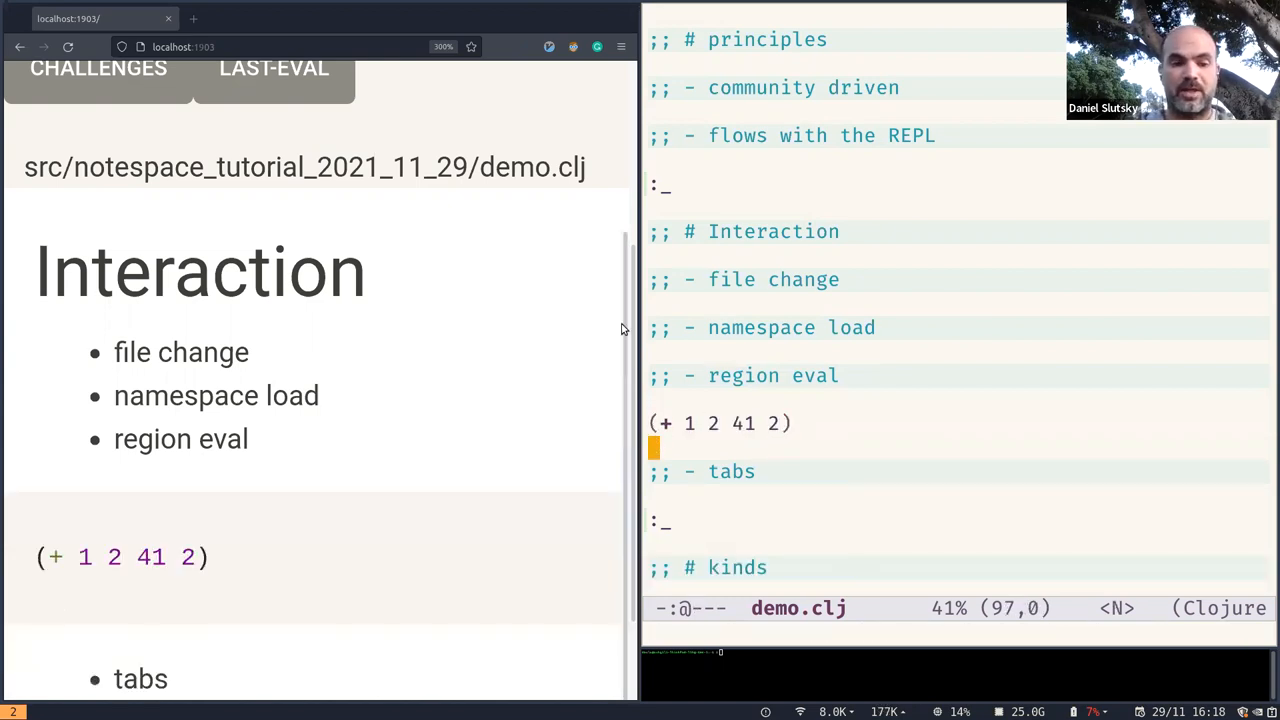
scroll("down", 3)
type("(* 1 3 3 1")
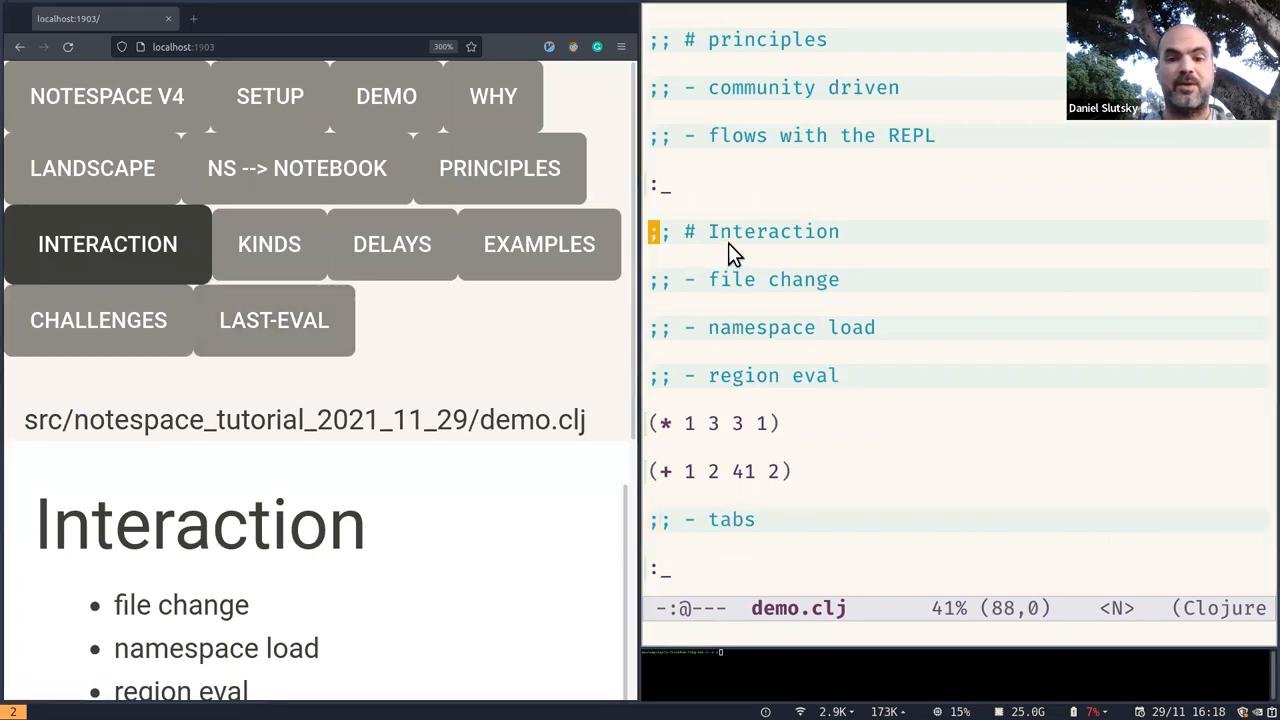
type("!!!")
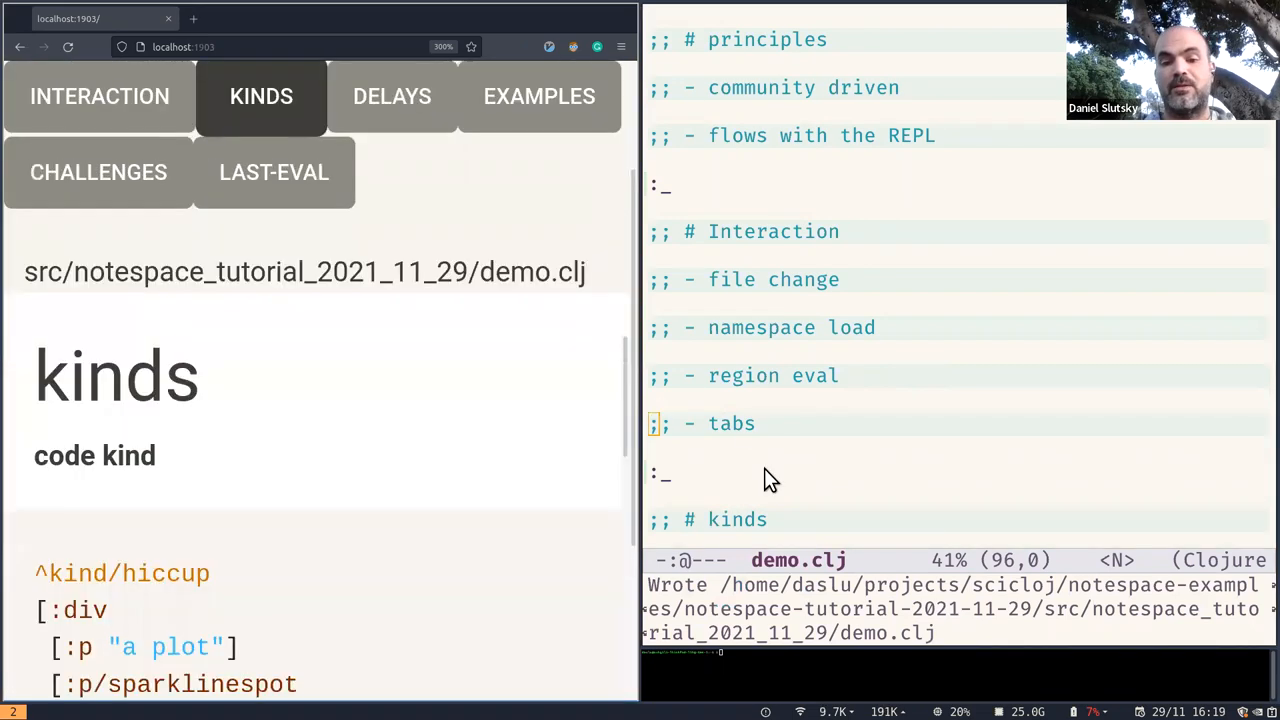
In the kinds section, annotate the code kind example as a hiccup sparkline plot
scroll("down", 3)
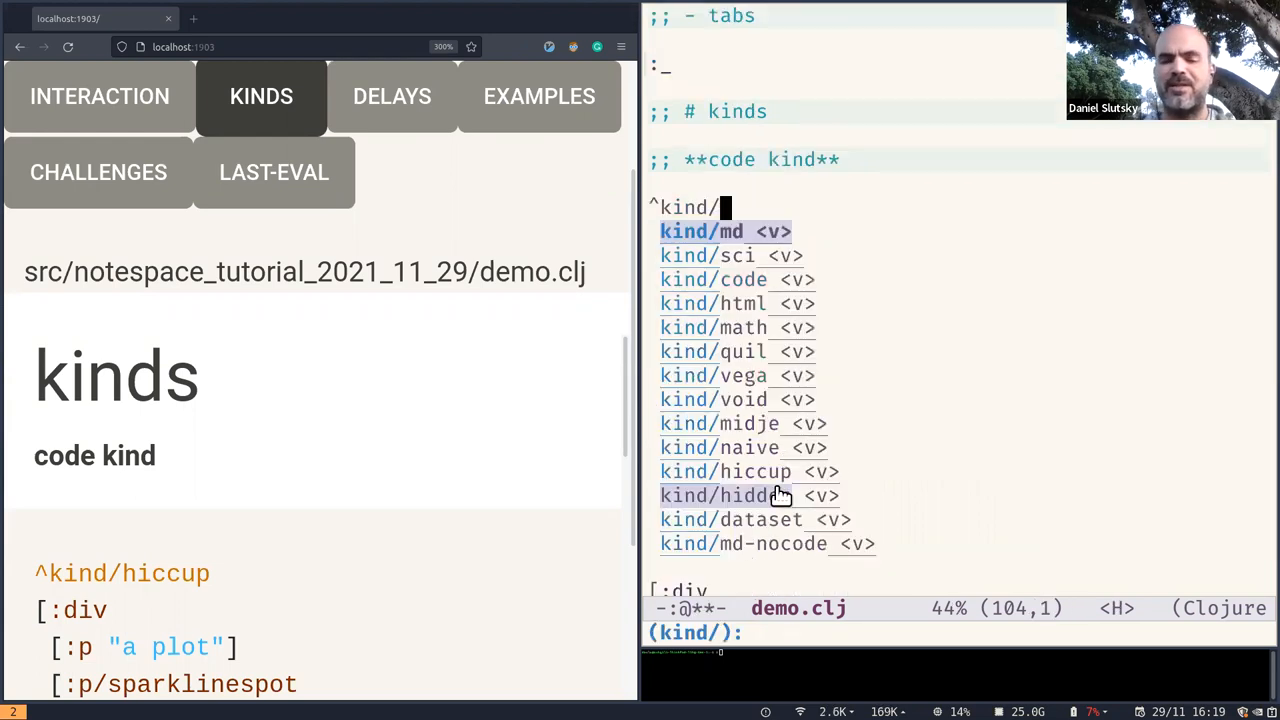
key("Down")
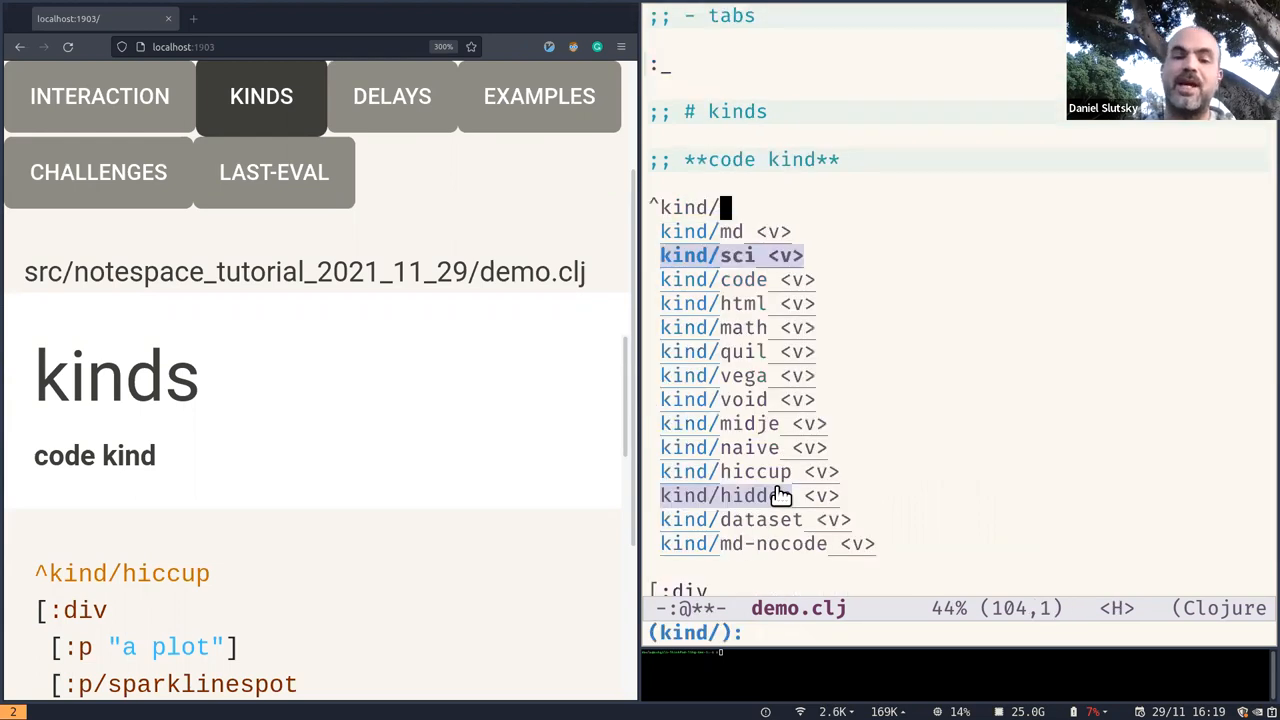
key("Down")
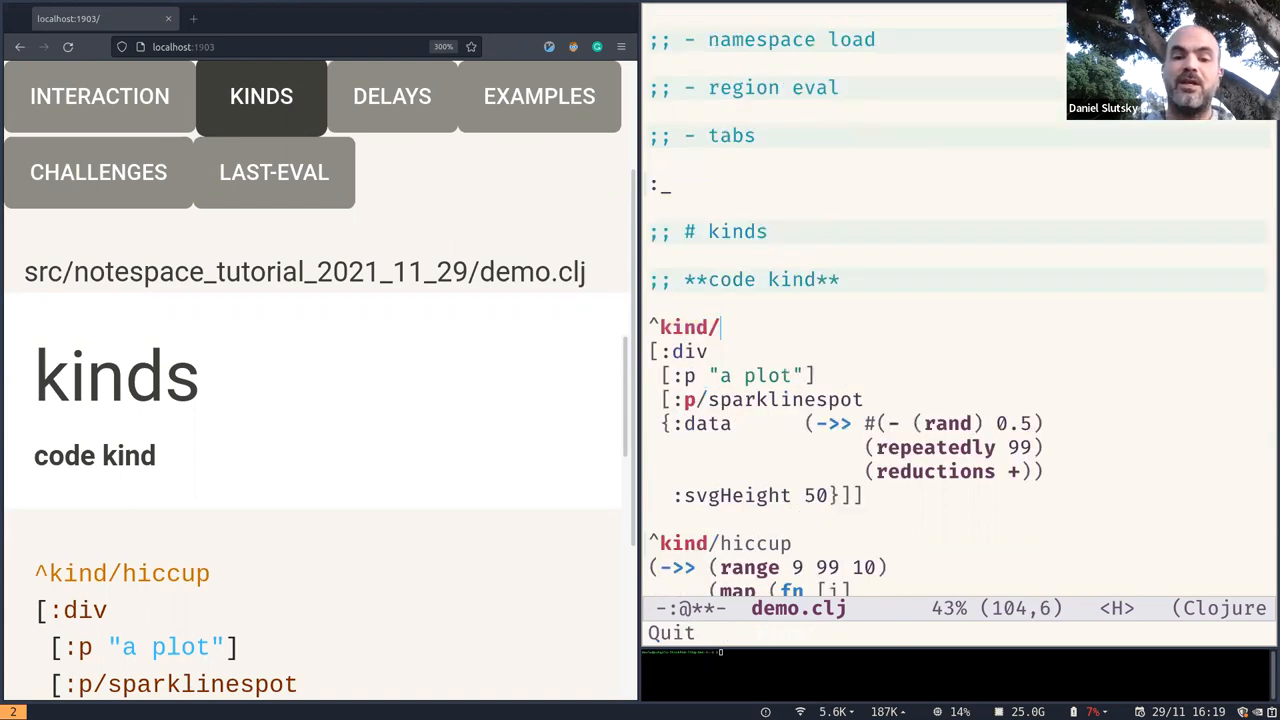
type("hic")
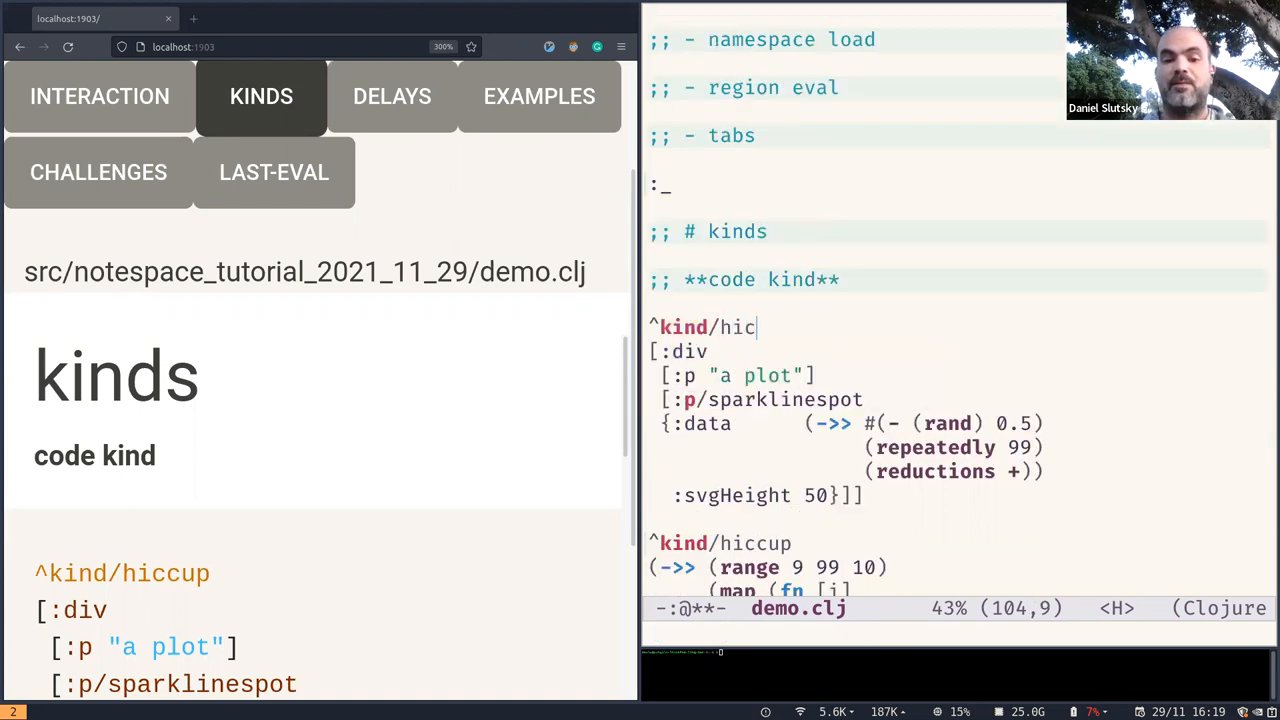
type("cup")
left_click(758, 400)
type(" ; G")
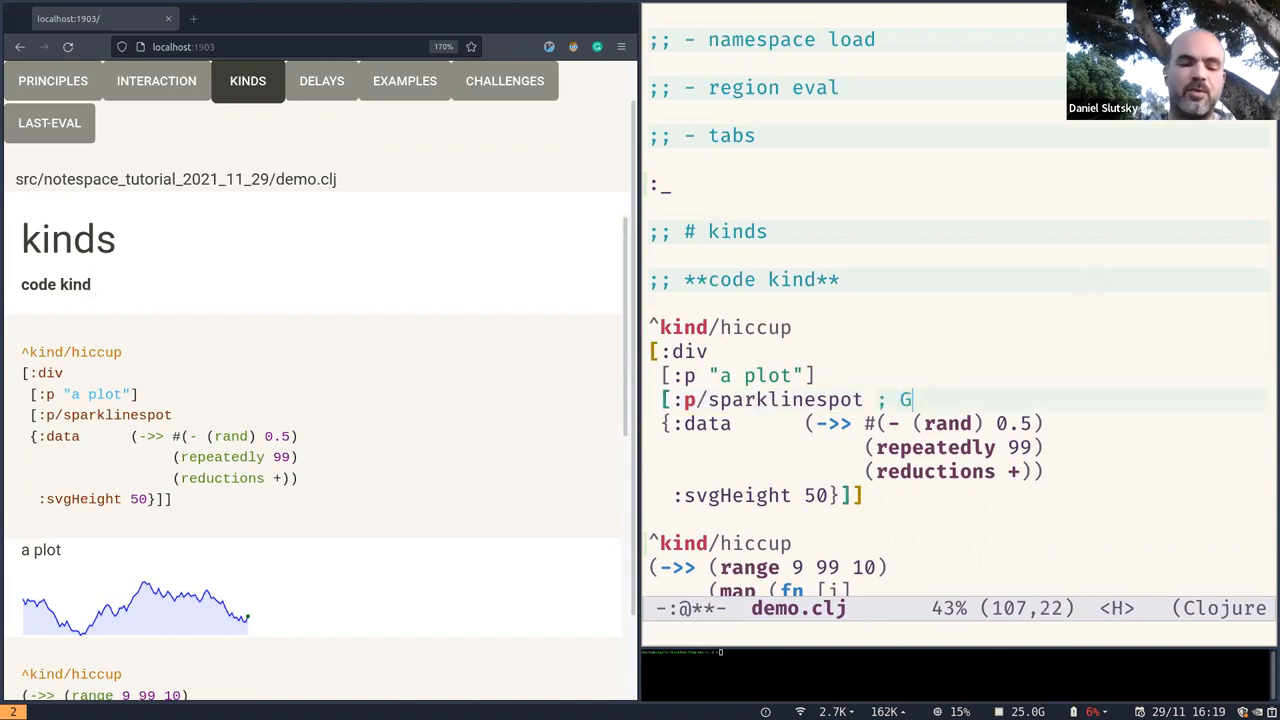
Add a '; Gorilla-UI' comment to the sparklinespot line so it renders in the kinds section
type("orilla-UI")
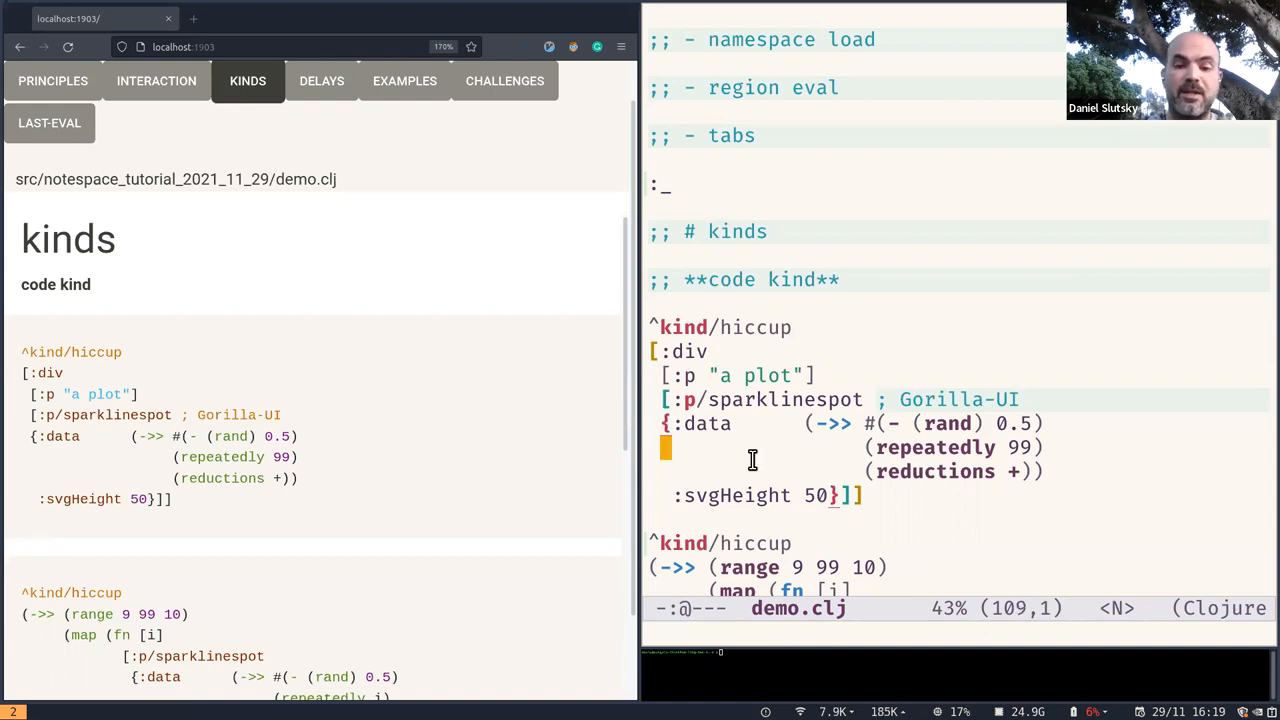
scroll("down", 3)
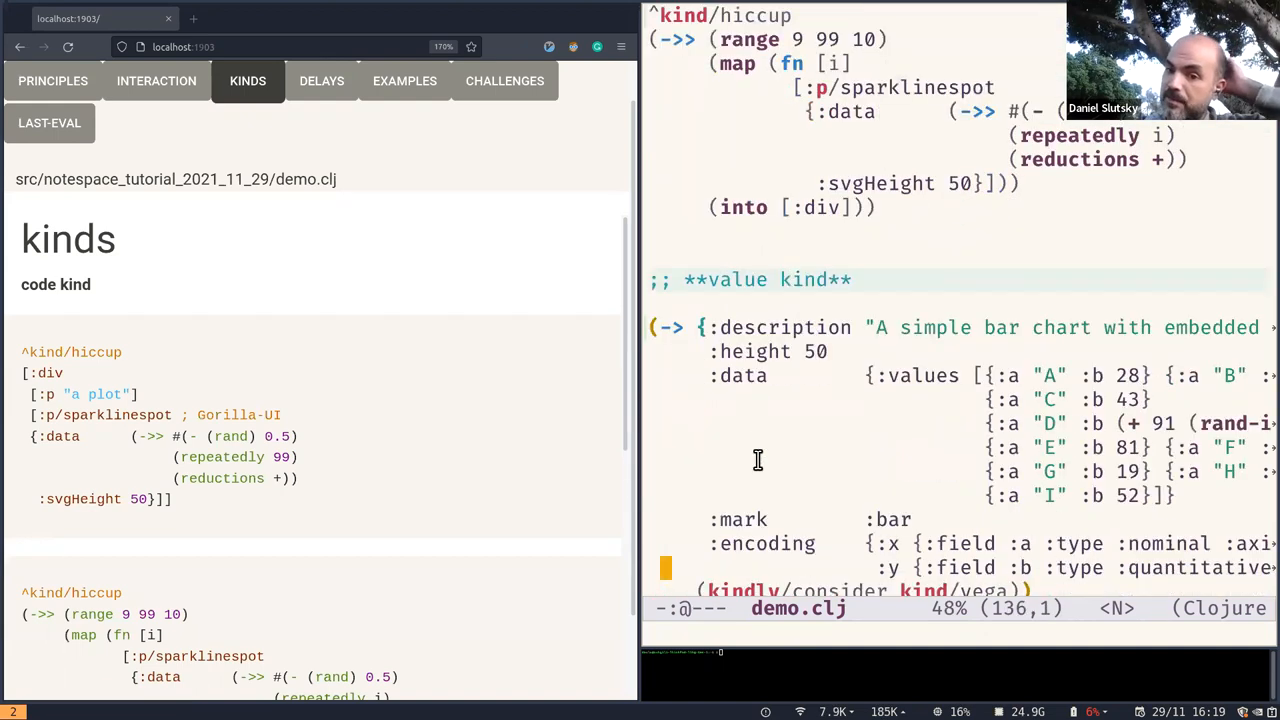
scroll("down", 3)
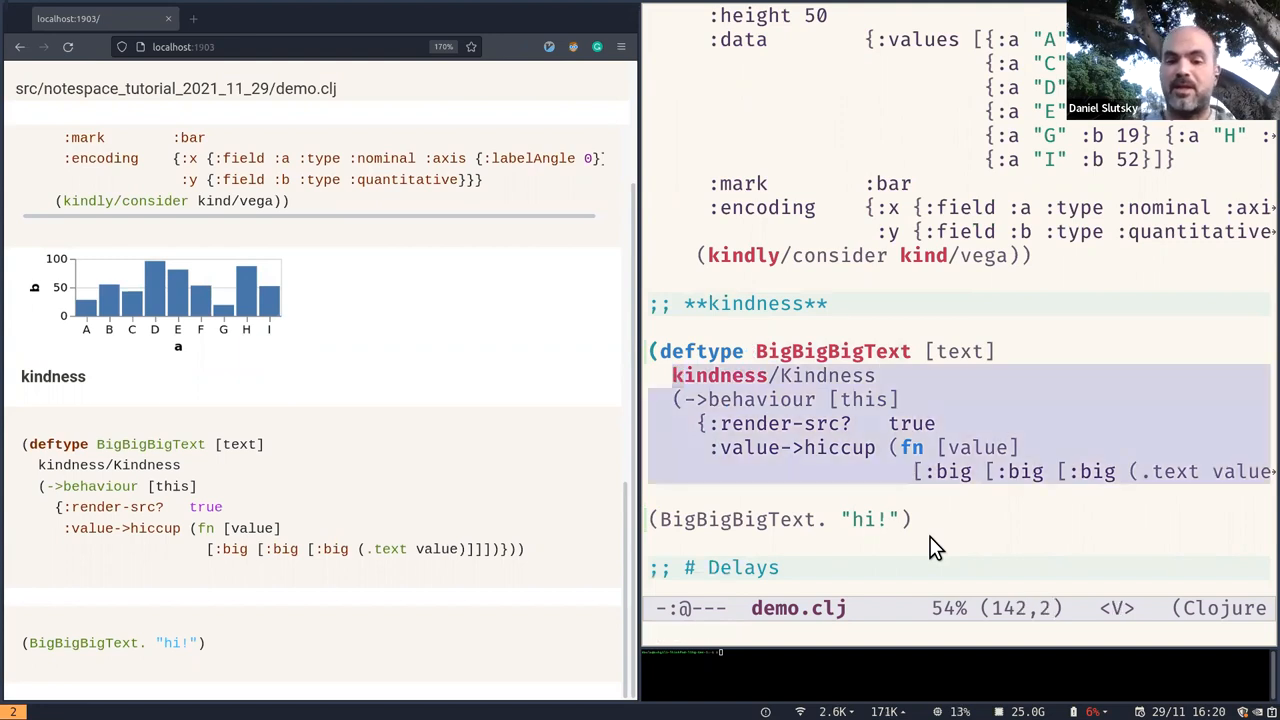
key("Escape")
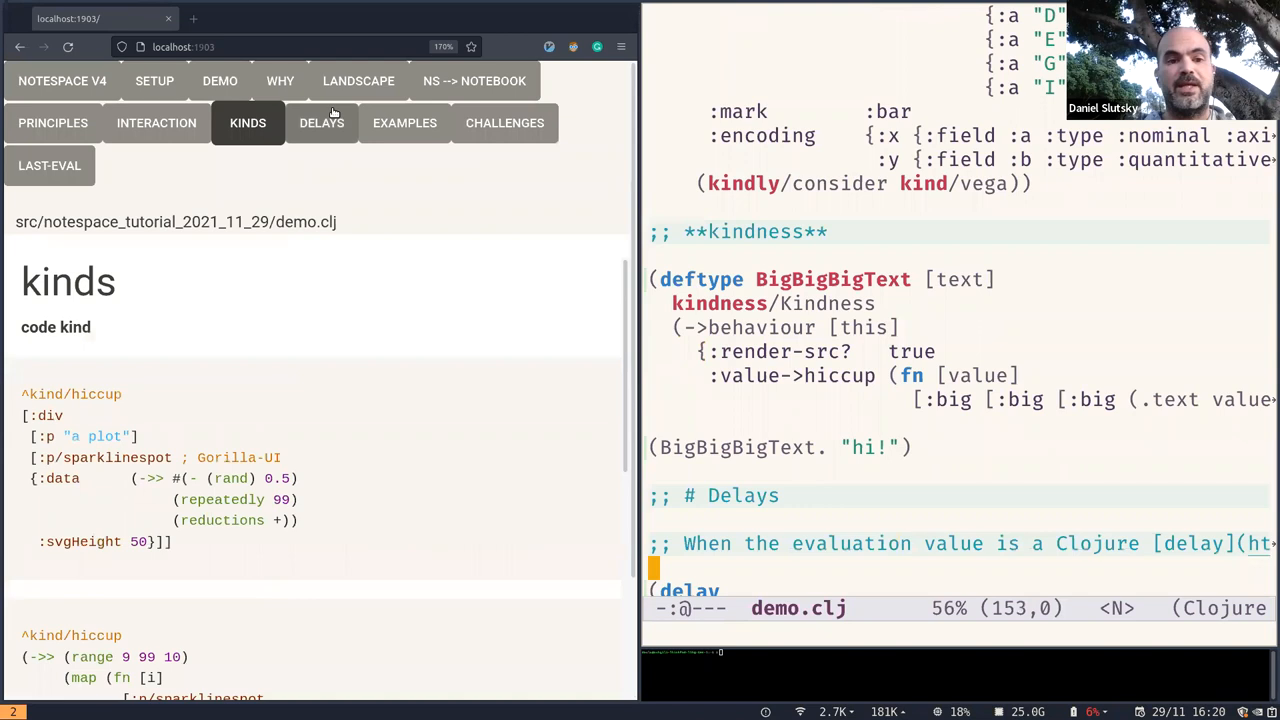
Show the Delays section and evaluate the delay of (+ 1 233333) so 233334 renders
left_click(316, 122)
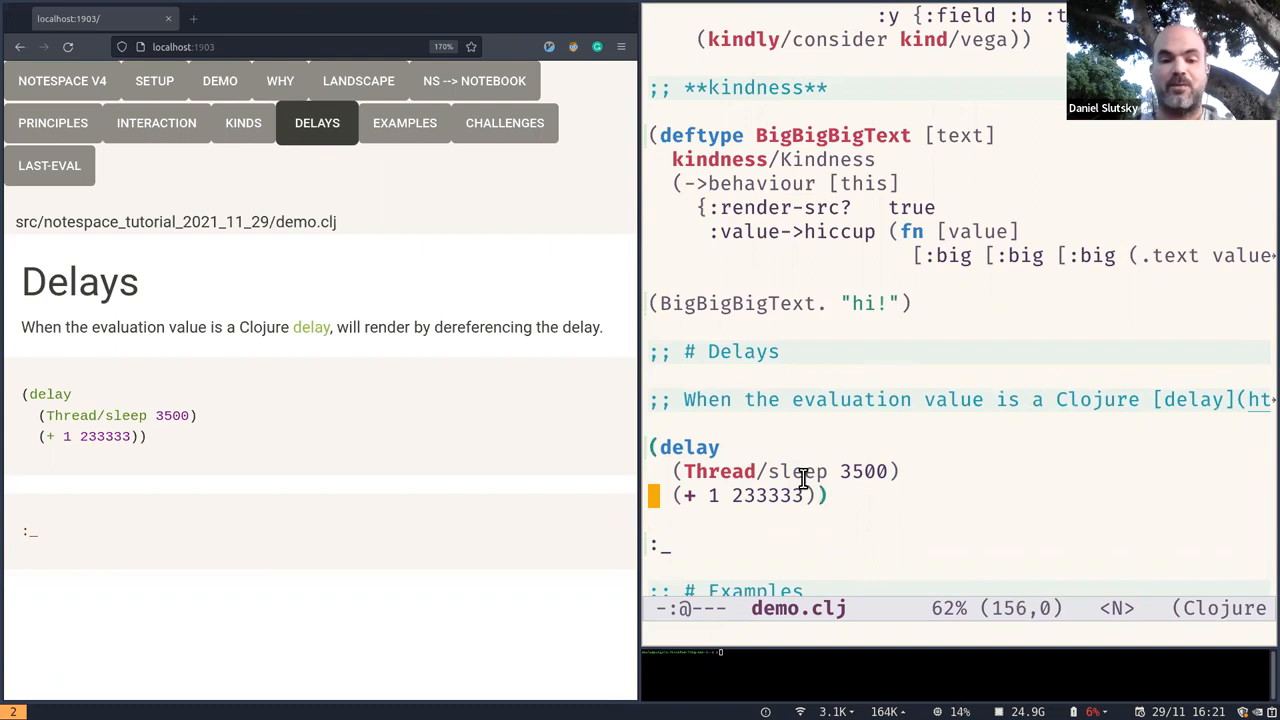
key("Down")
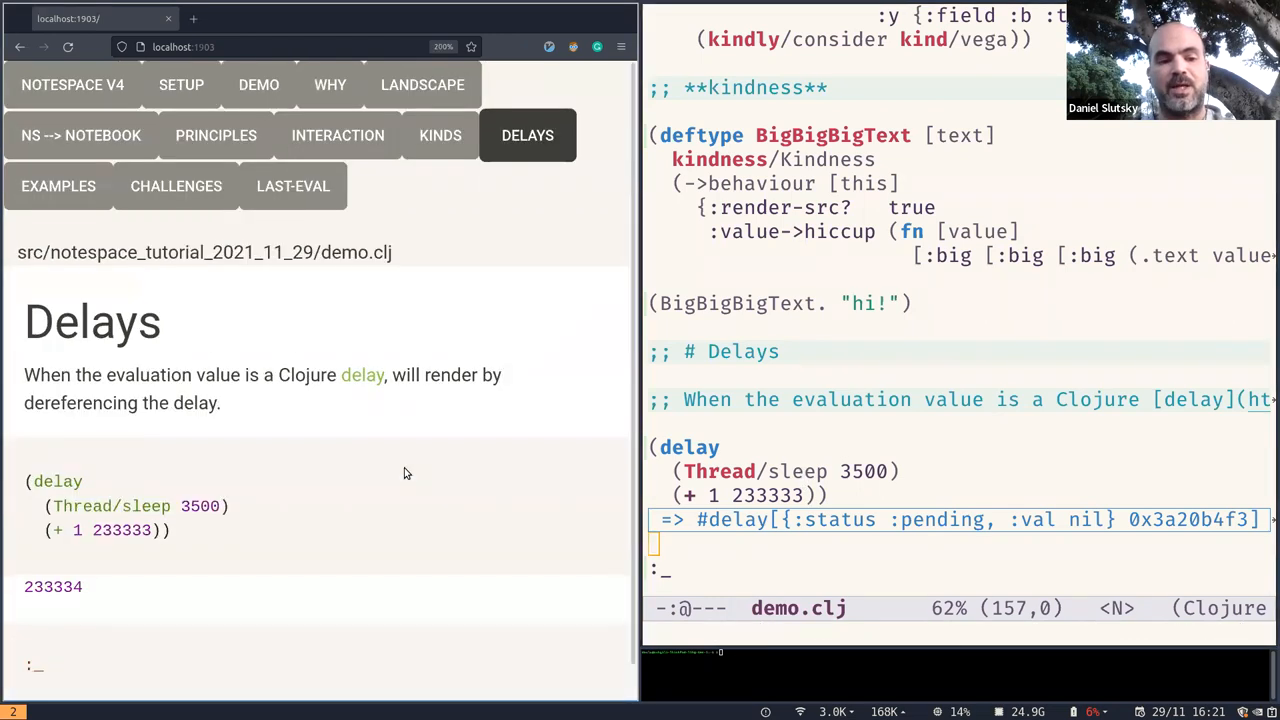
mouse_move(510, 468)
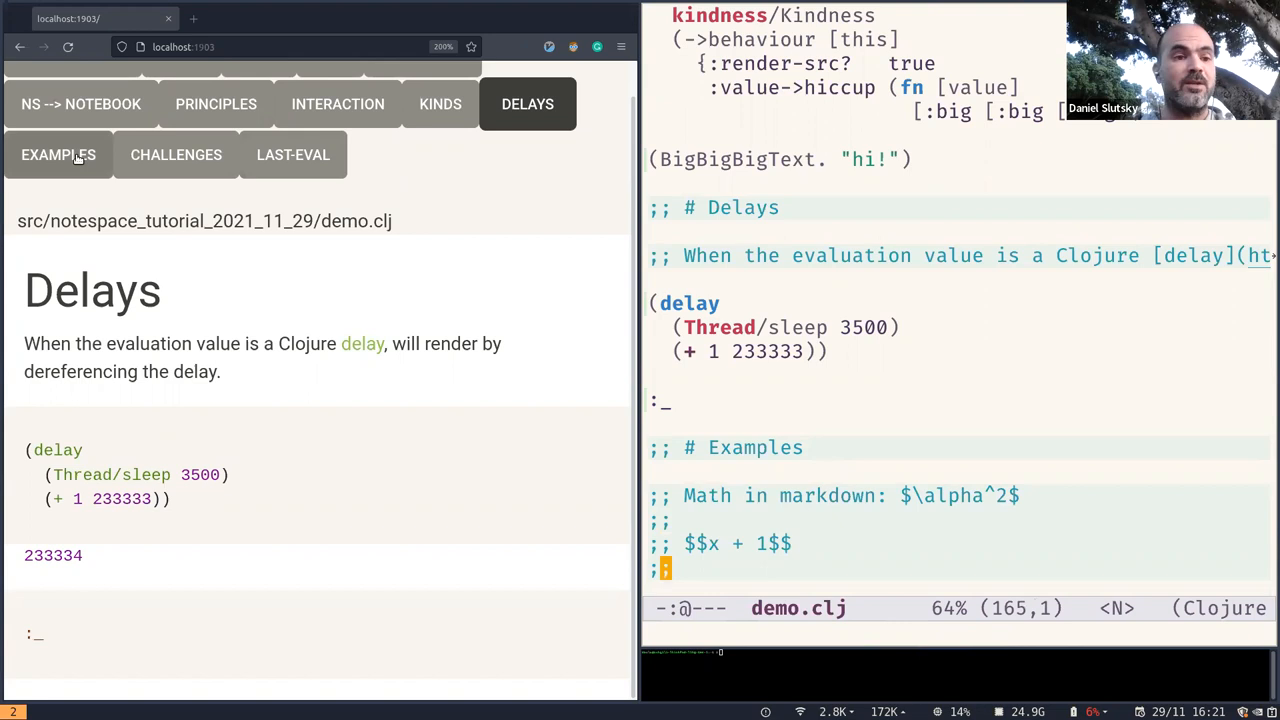
Scroll through the Examples section's math, alpha/beta hiccup, dataset table, line chart and image
left_click(58, 154)
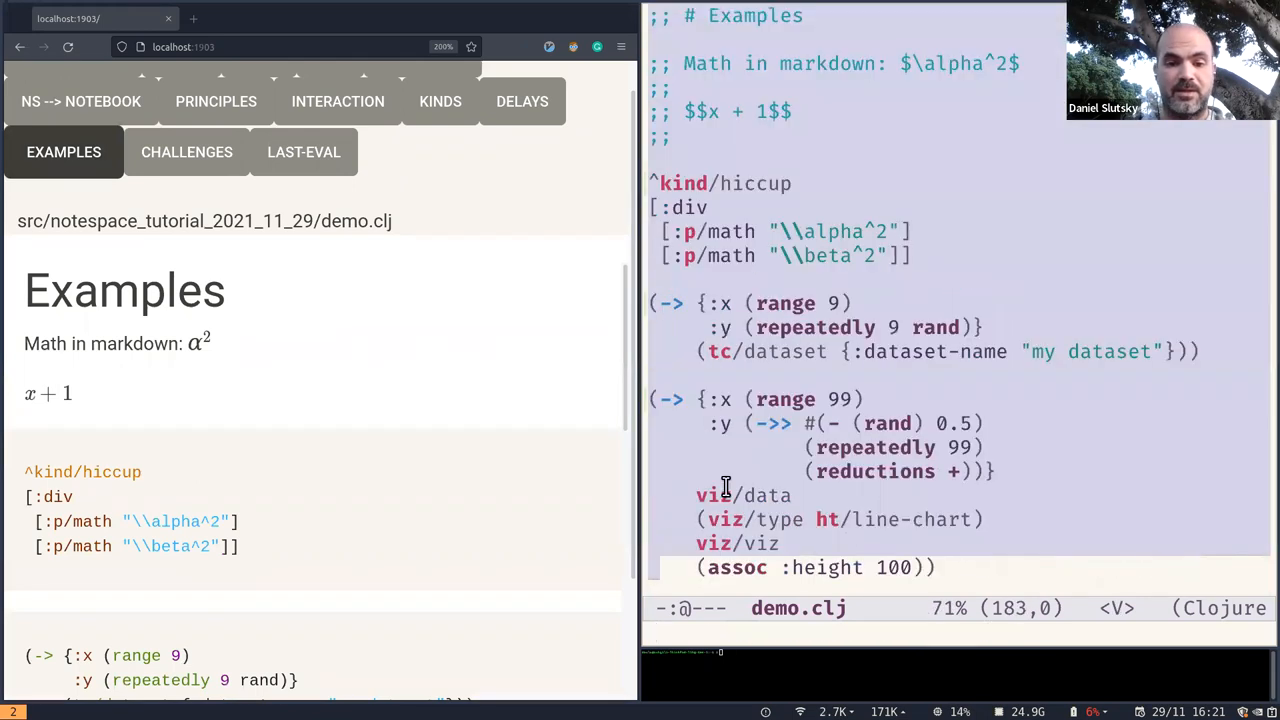
scroll("down", 3)
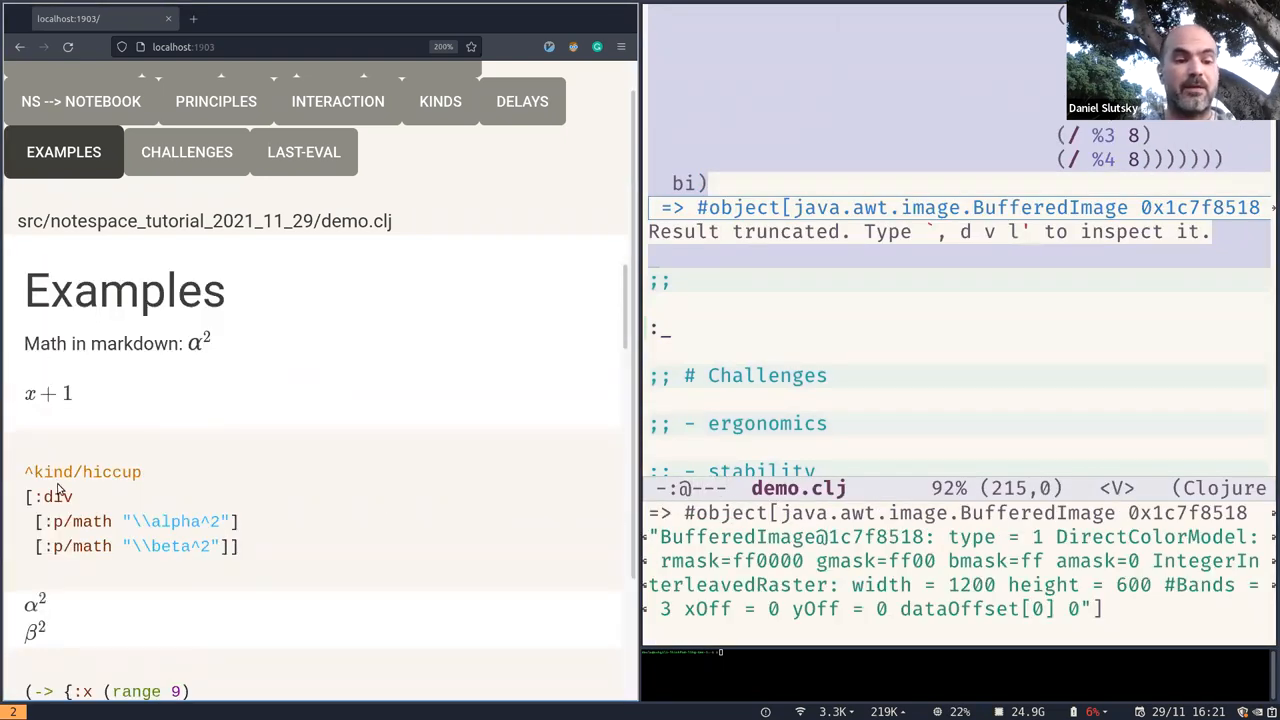
scroll("down", 3)
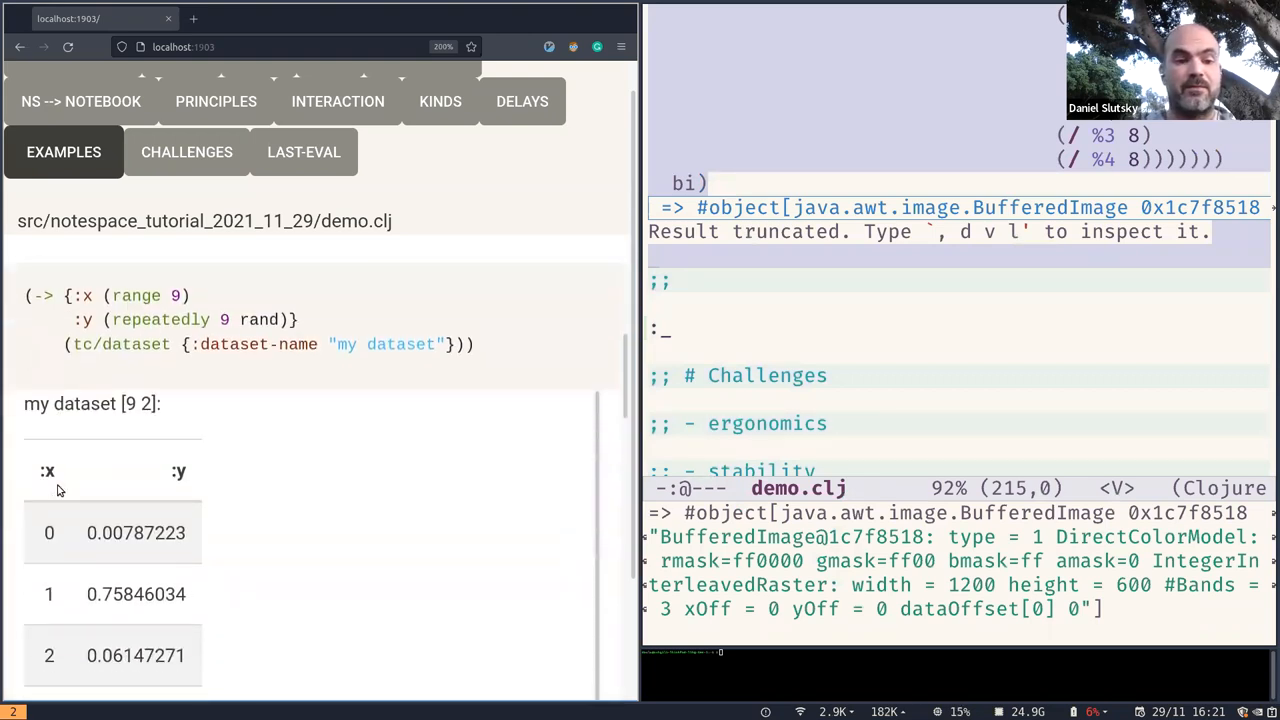
scroll("down", 3)
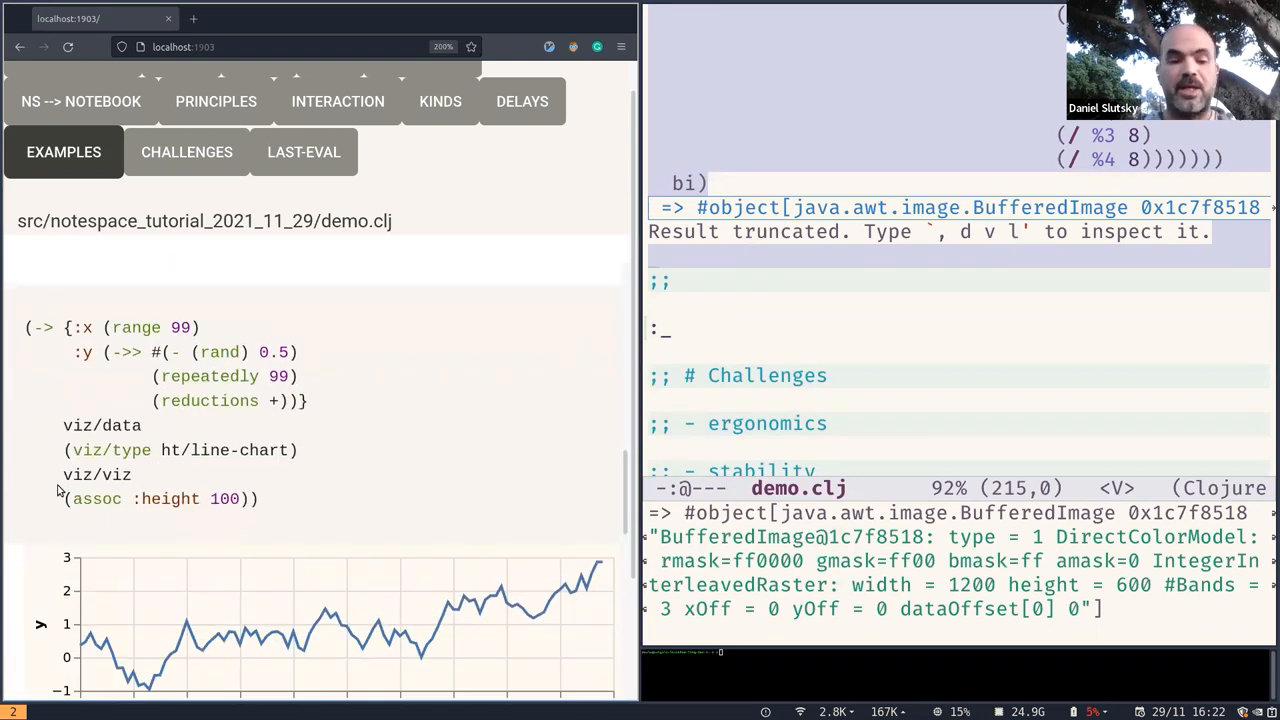
scroll("down", 3)
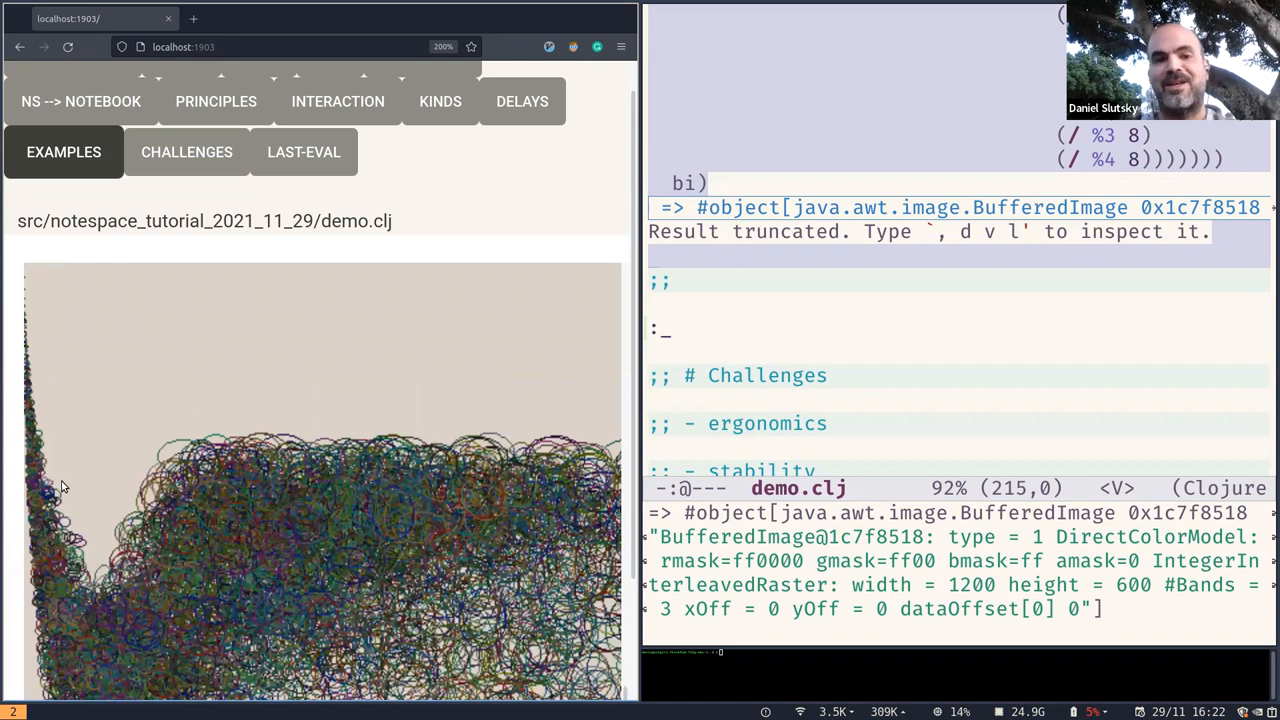
mouse_move(268, 390)
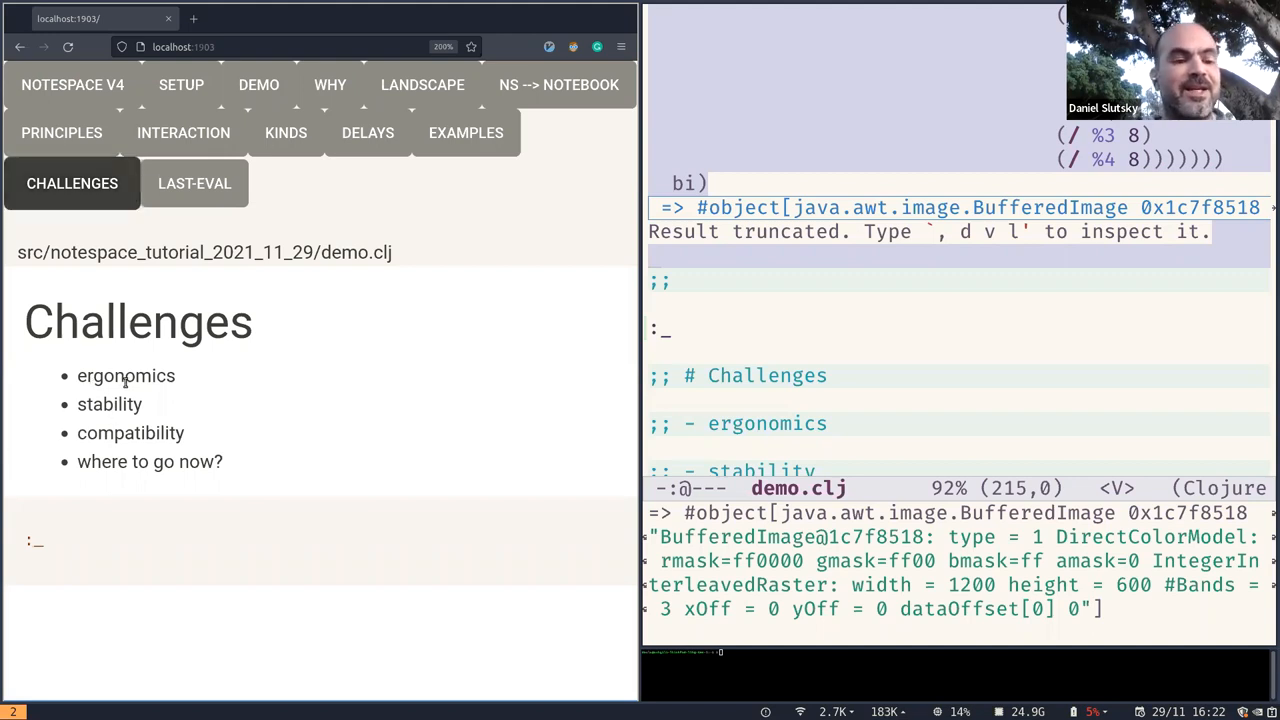
double_click(108, 404)
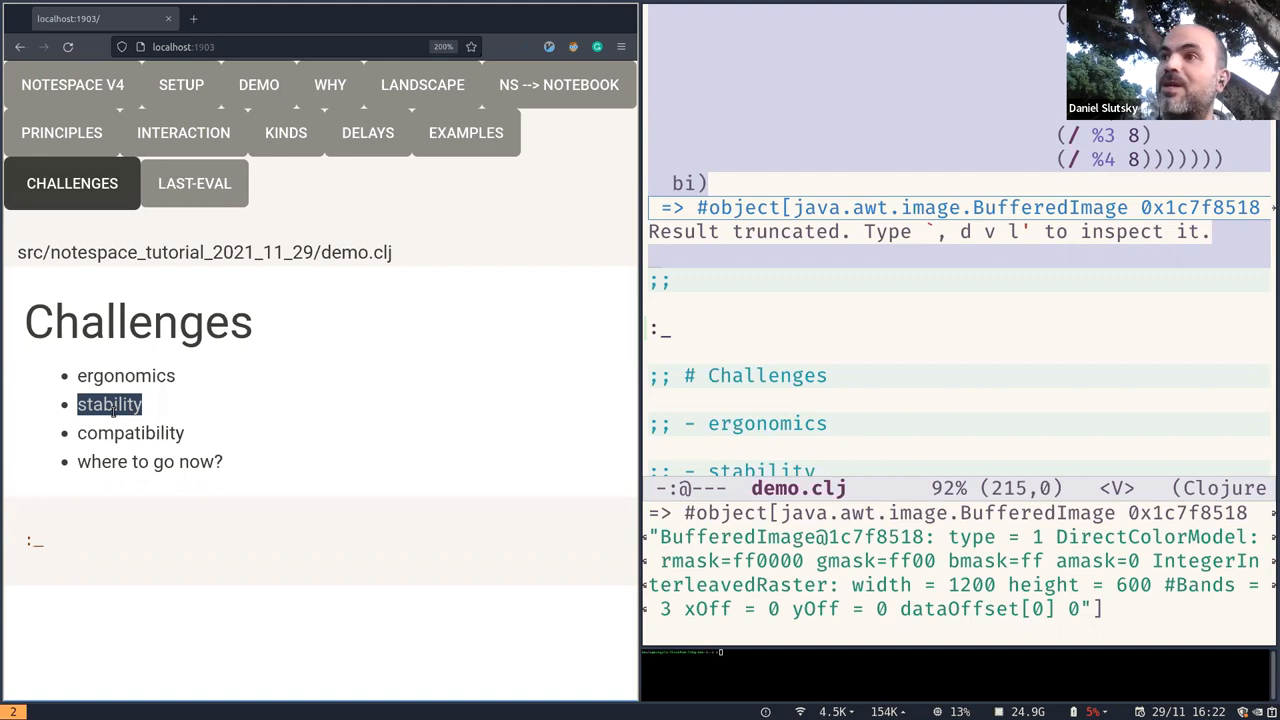
mouse_move(124, 436)
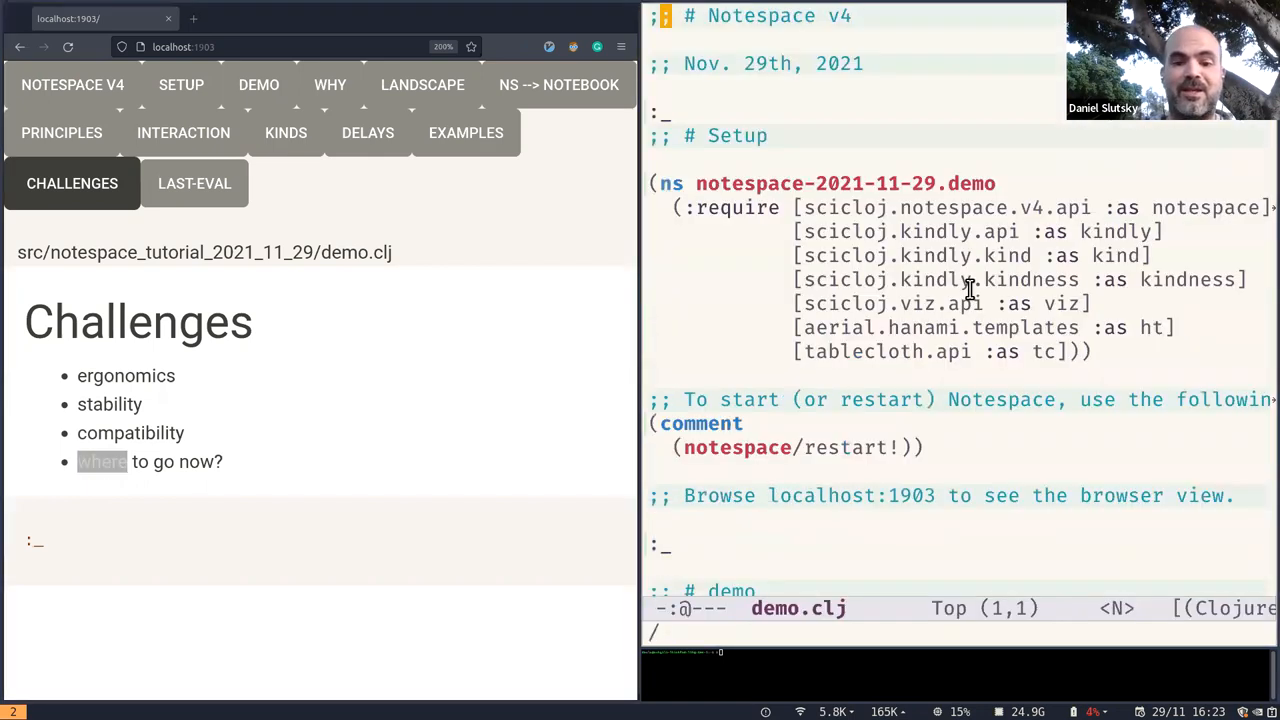
Change the demo sum to (+ 1 21433) so last-eval updates to 21434
scroll("down", 3)
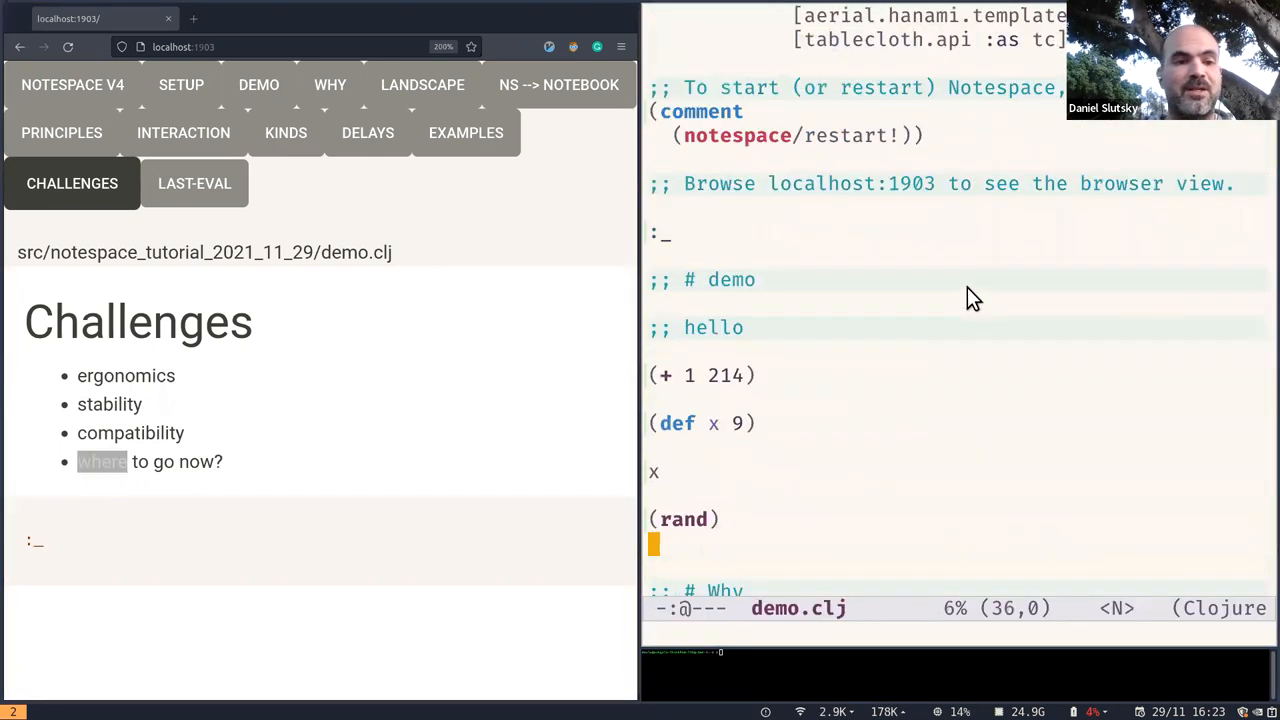
left_click(194, 184)
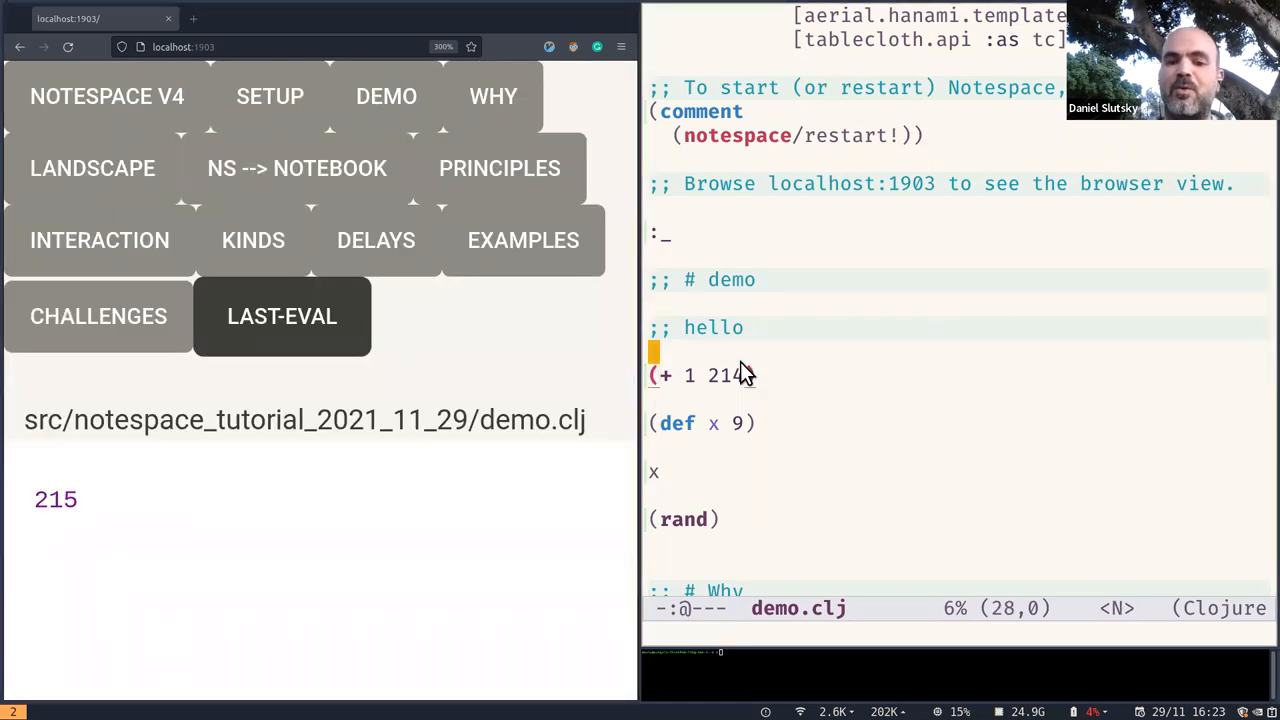
type("33")
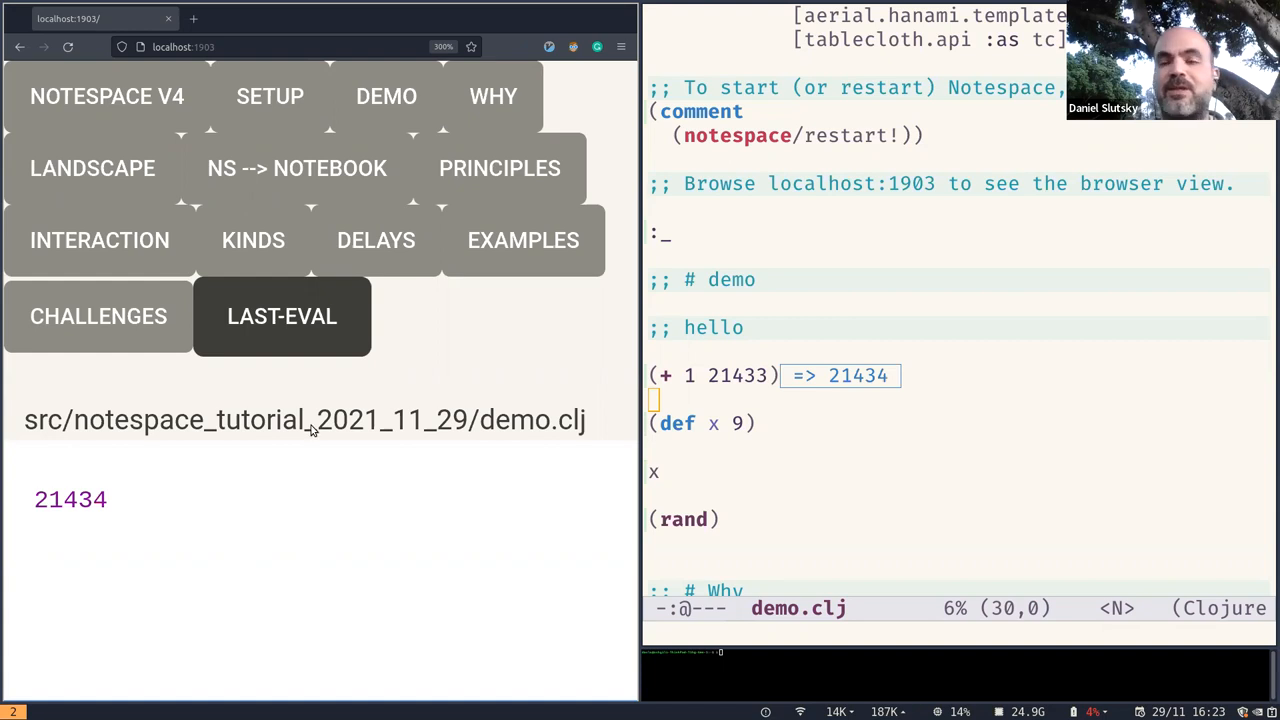
mouse_move(282, 316)
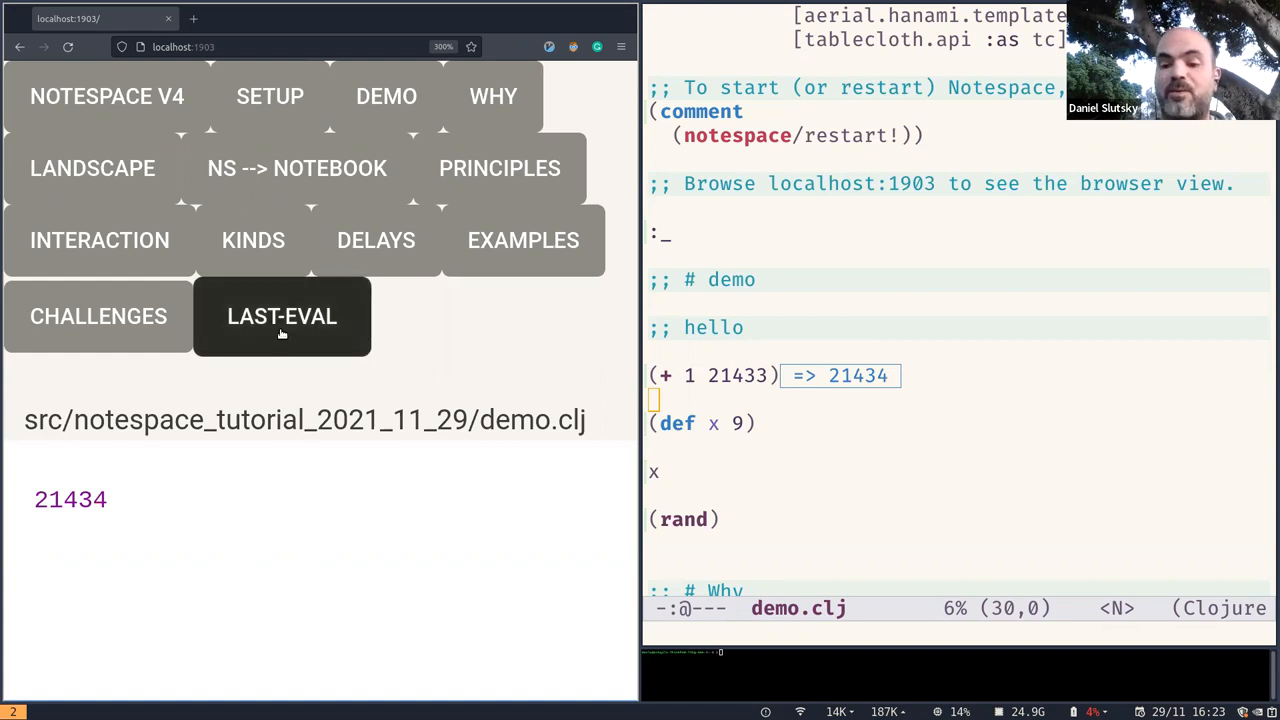
mouse_move(790, 530)
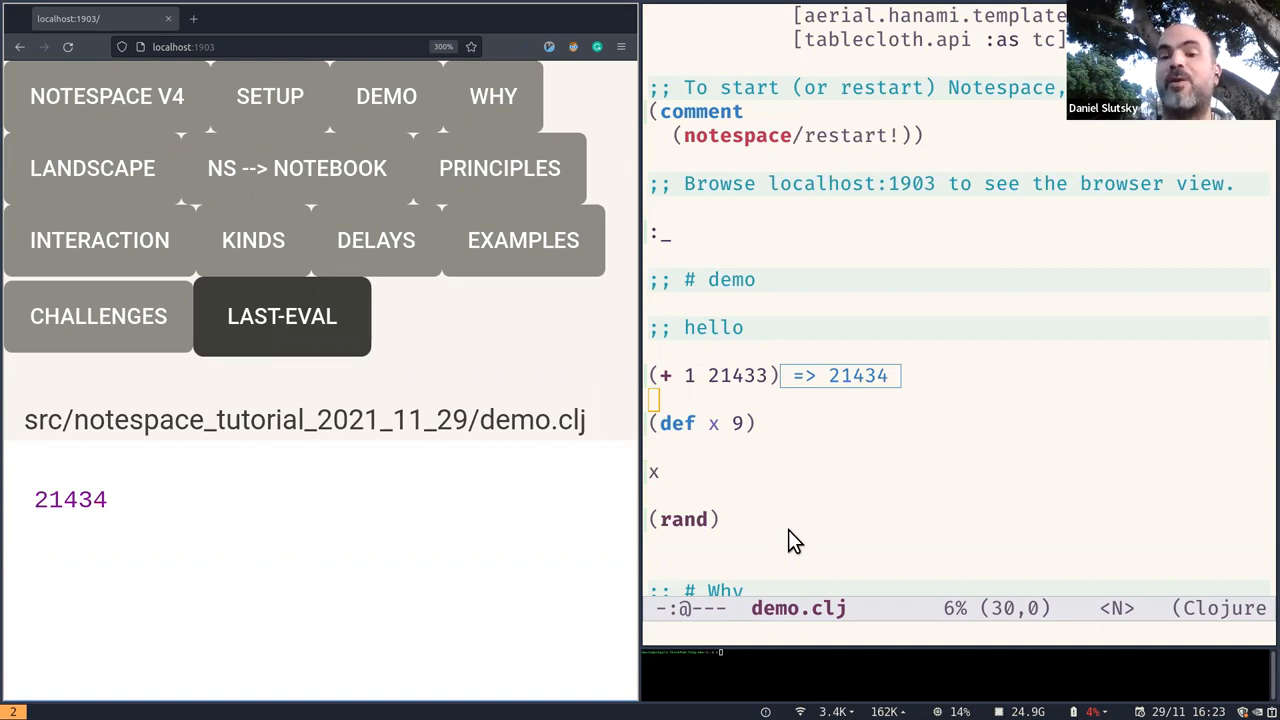
mouse_move(1030, 676)
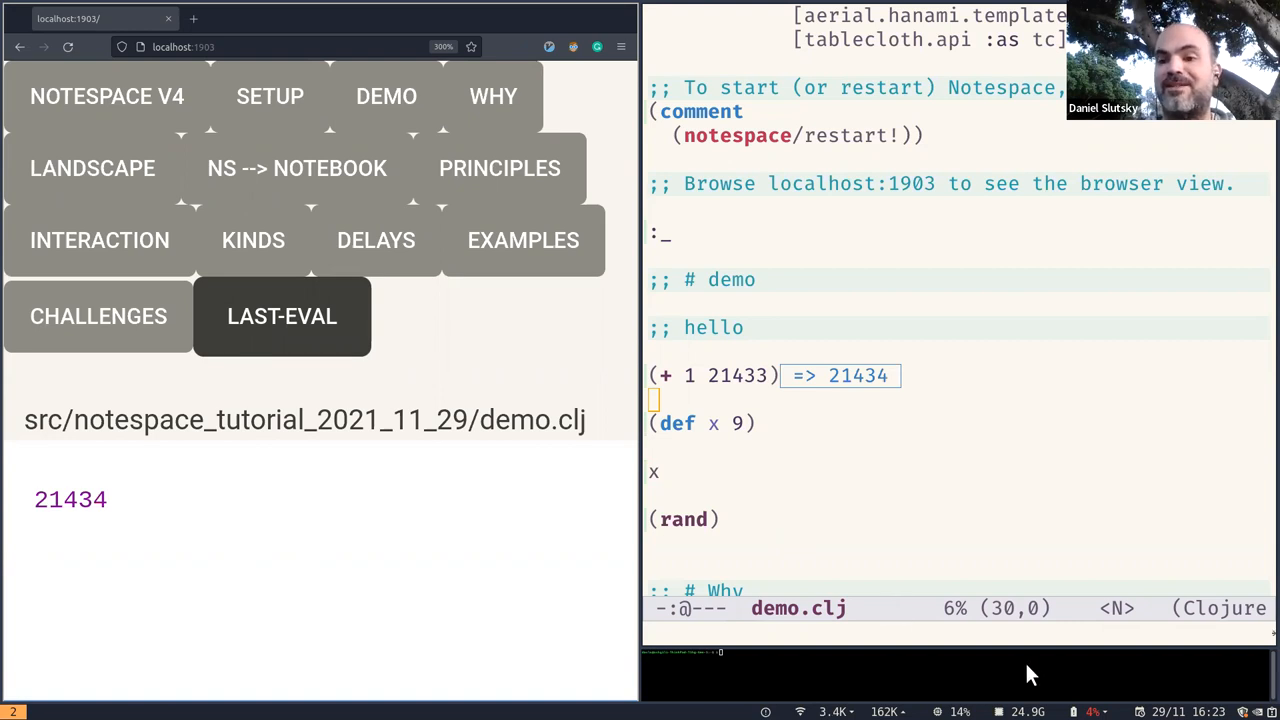